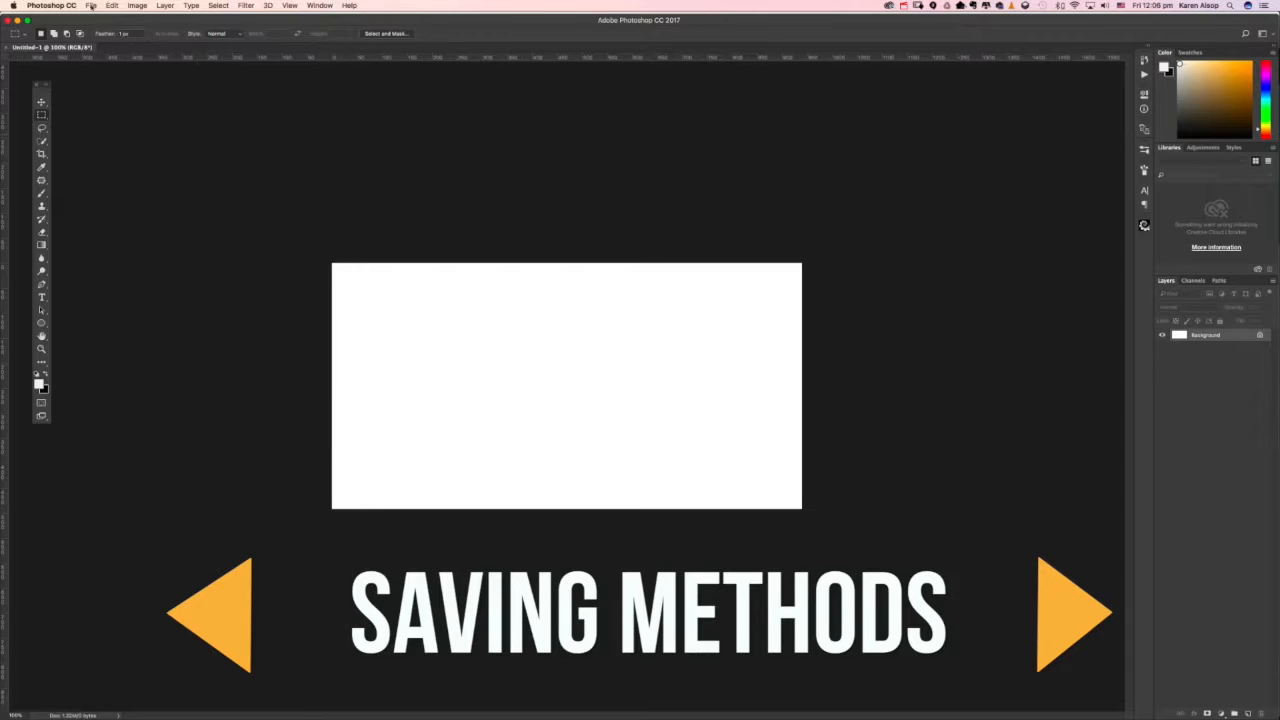
Step: Open the File menu for the untitled blank document
{"action": "left_click", "coordinate": [91, 6]}
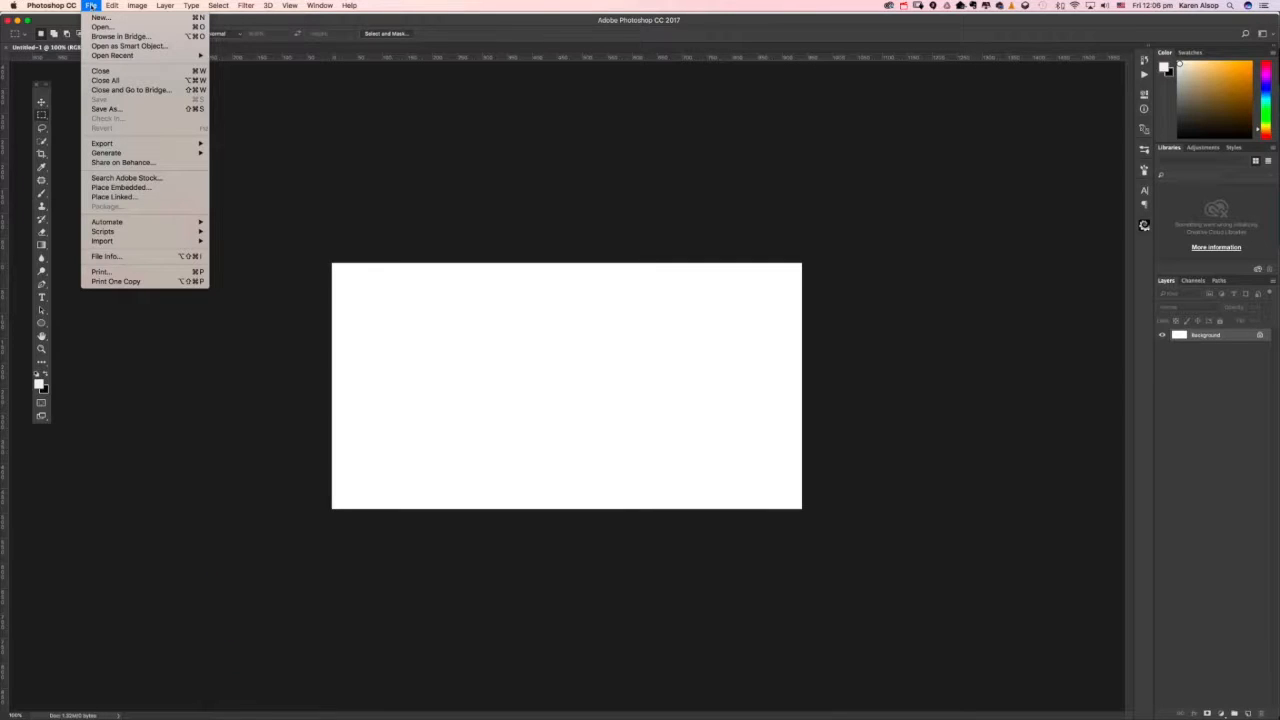
Step: In Save As, preview the Photoshop, TIFF and JPEG formats, then cancel without saving
{"action": "left_click", "coordinate": [106, 108]}
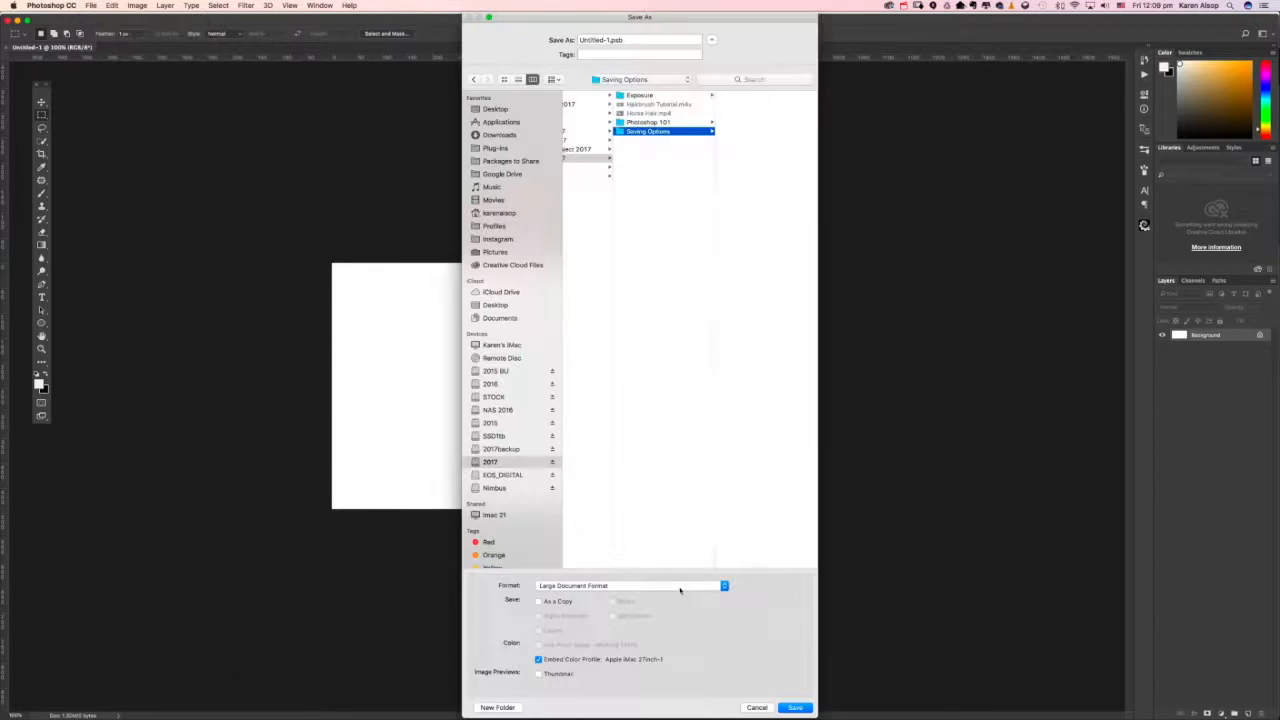
{"action": "left_click", "coordinate": [630, 585]}
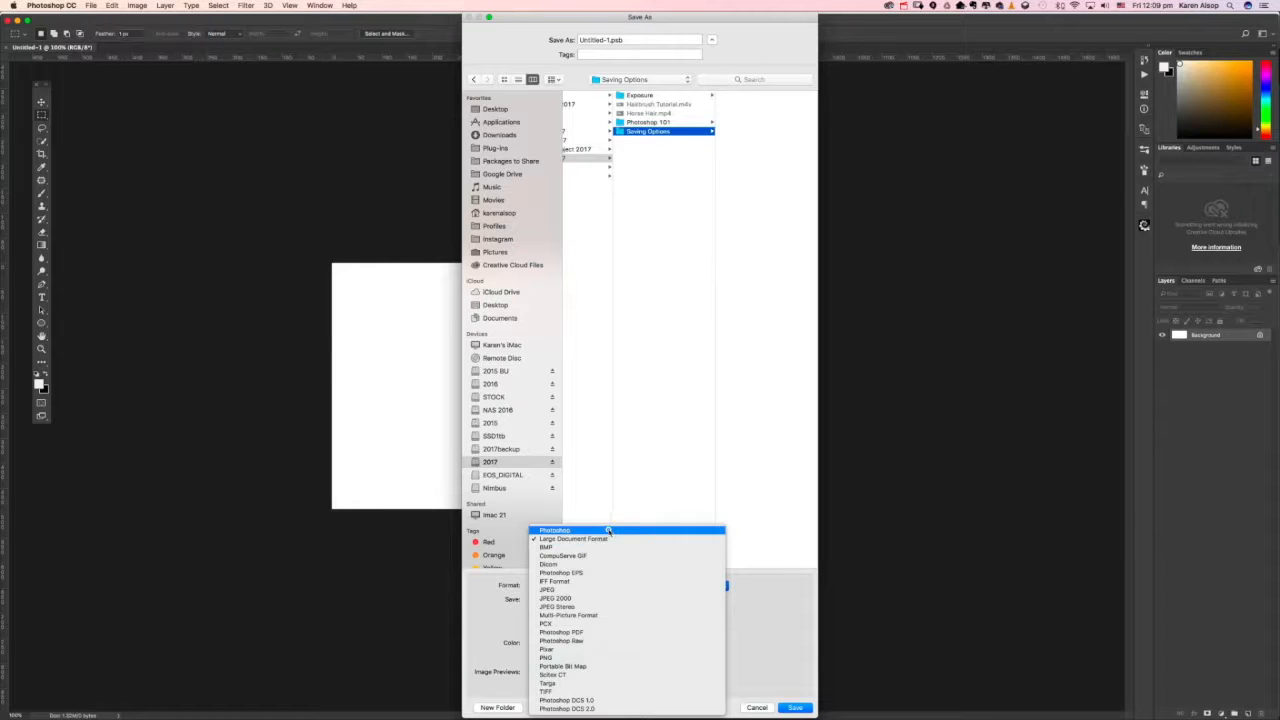
{"action": "left_click", "coordinate": [554, 530]}
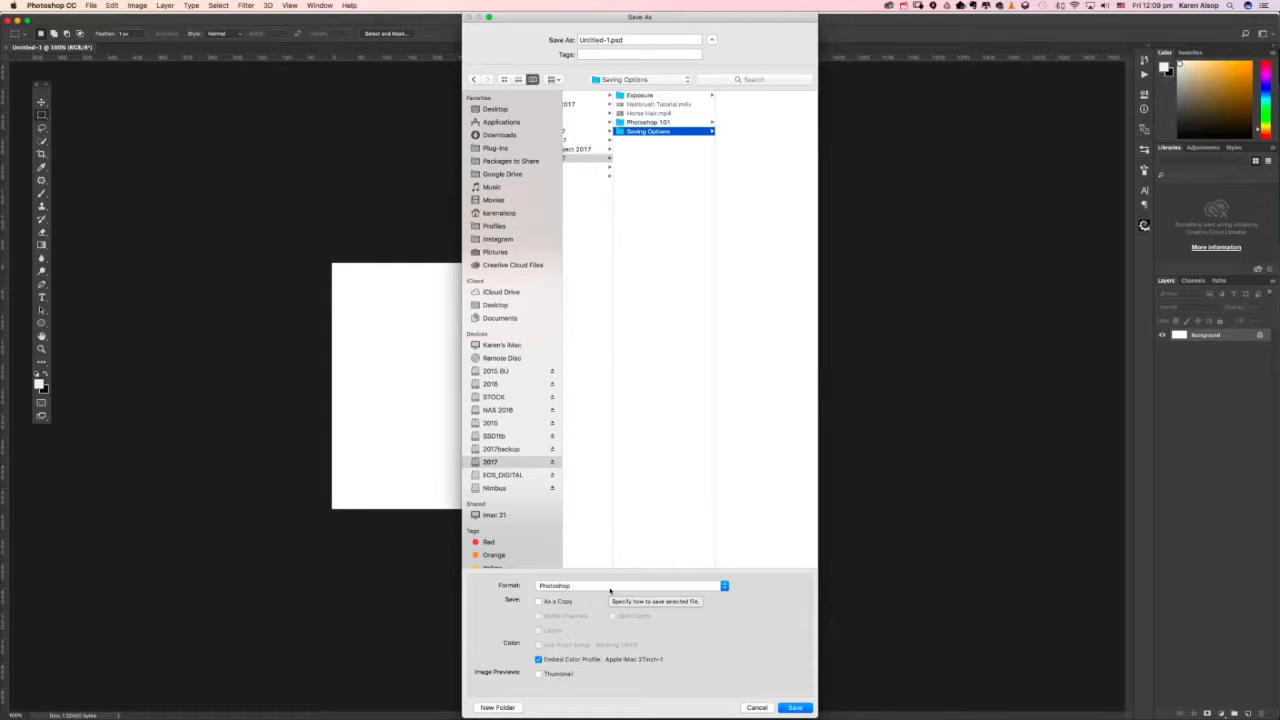
{"action": "left_click", "coordinate": [630, 585]}
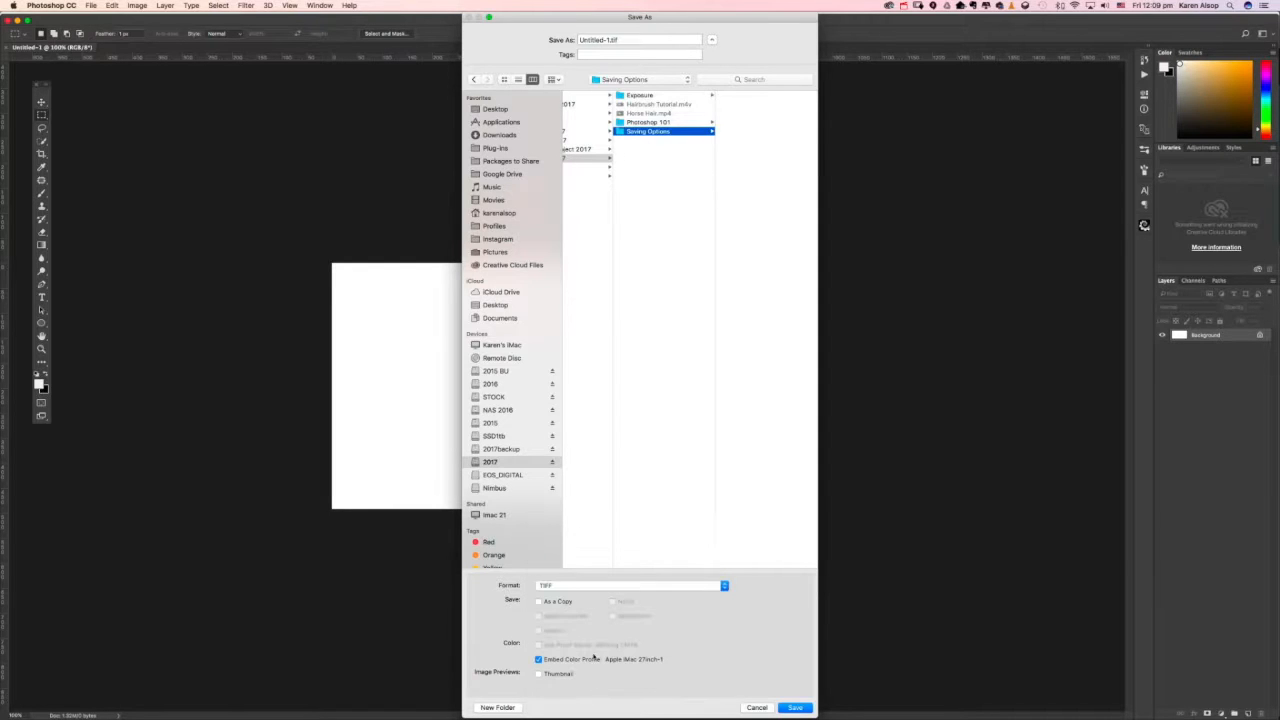
{"action": "mouse_move", "coordinate": [572, 586]}
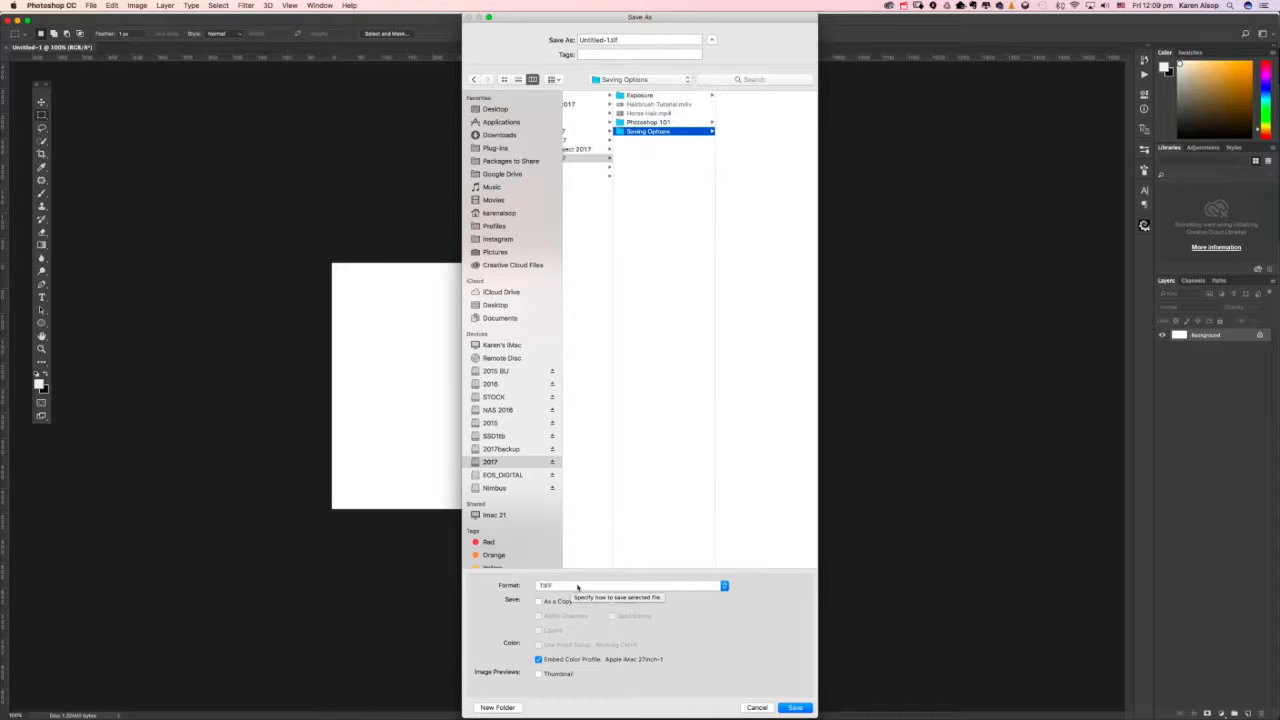
{"action": "left_click", "coordinate": [630, 585]}
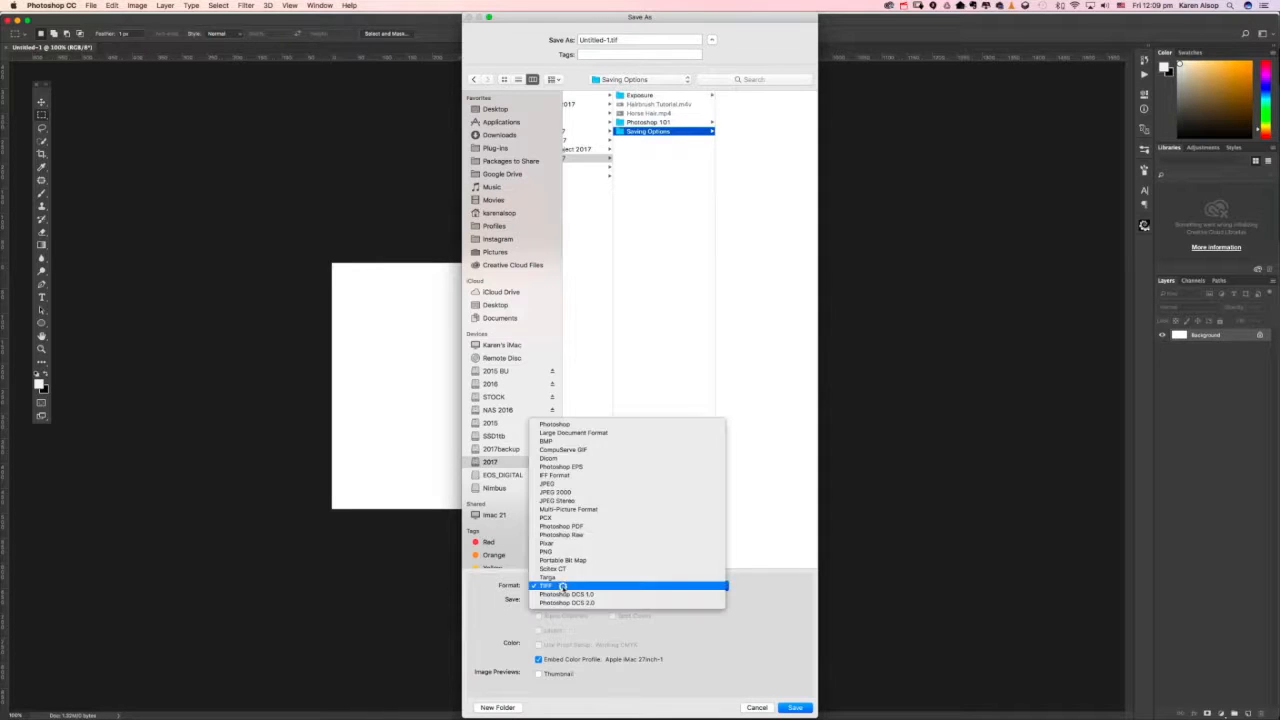
{"action": "left_click", "coordinate": [547, 483]}
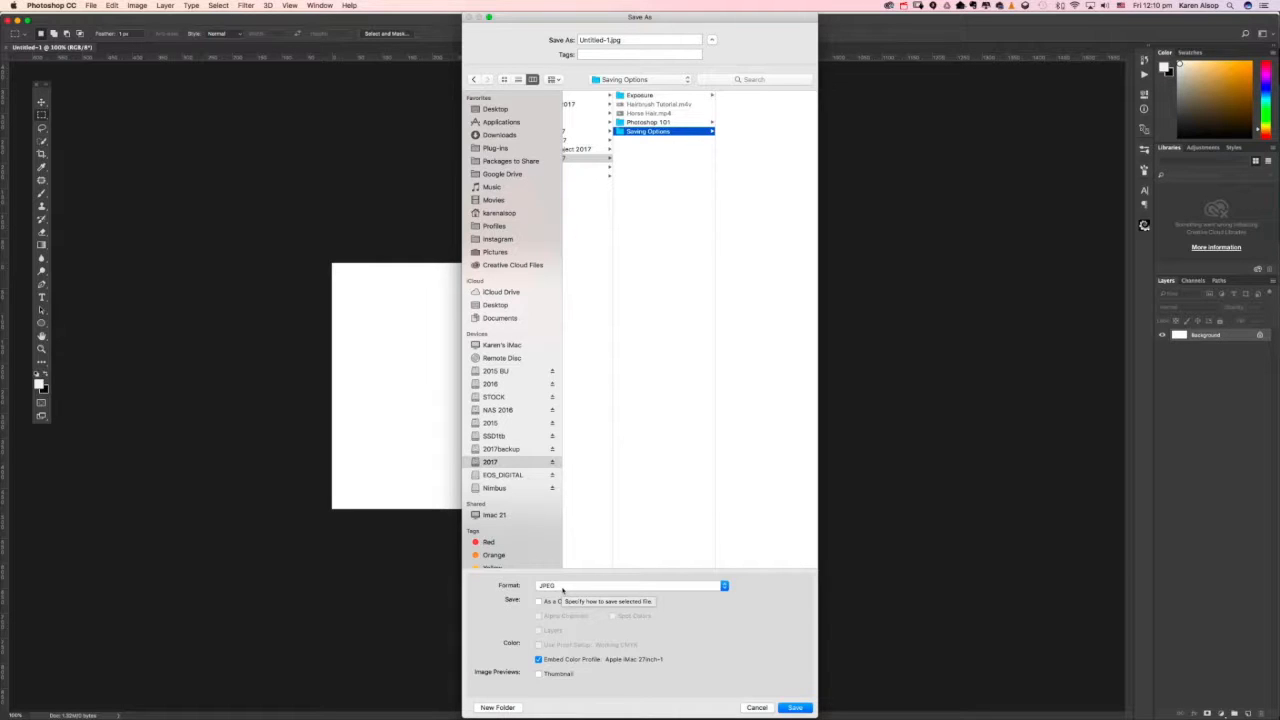
{"action": "left_click", "coordinate": [756, 707]}
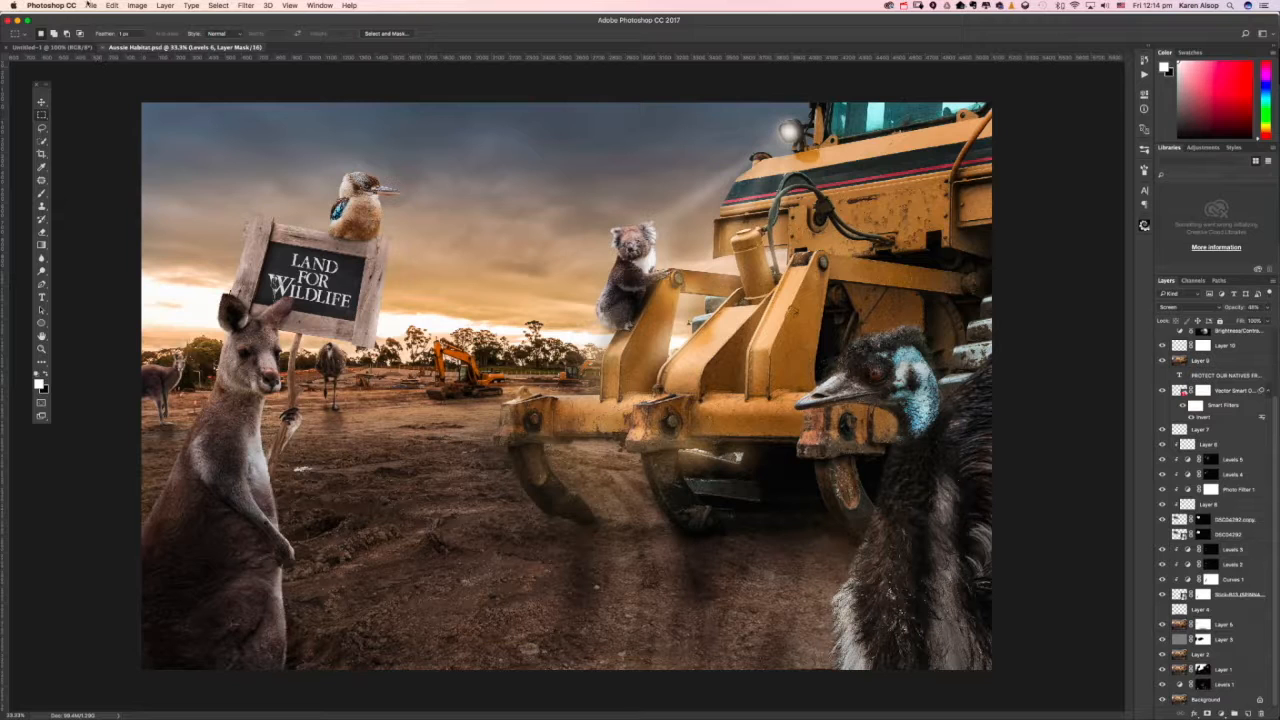
Step: Save Aussie Habitat as a TIFF in Saving Options and accept the TIFF Options
{"action": "left_click", "coordinate": [91, 5]}
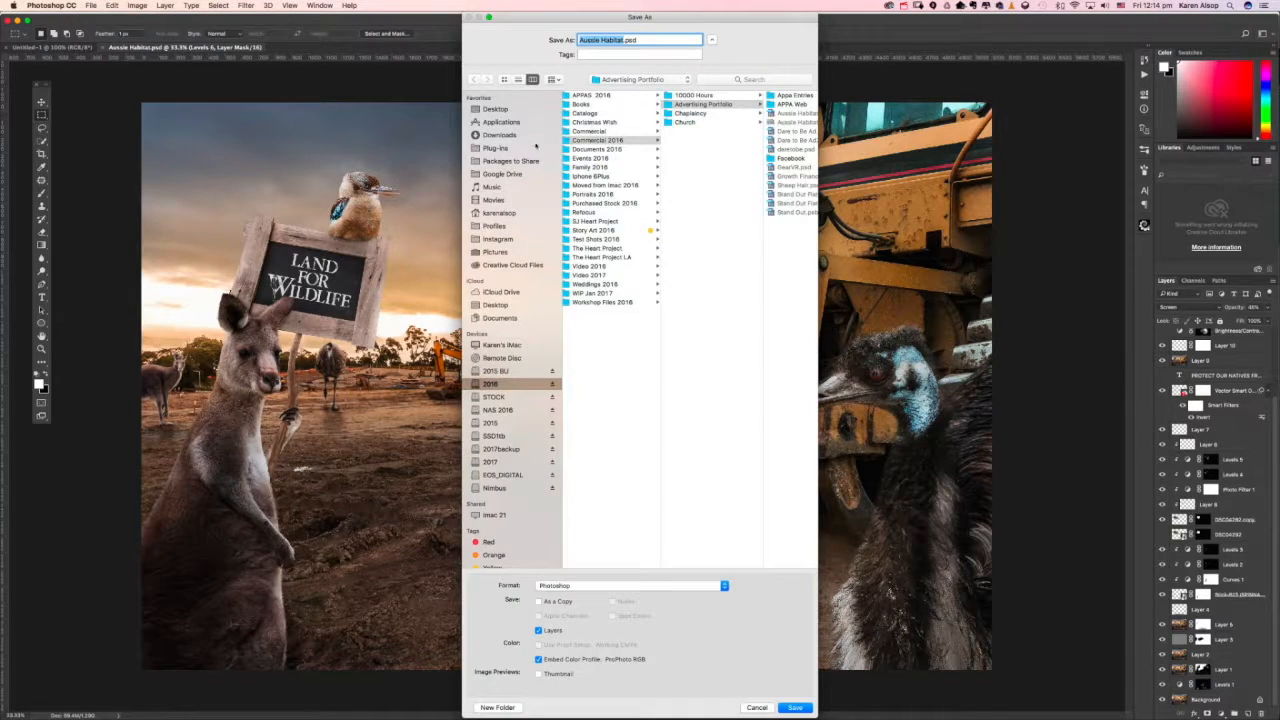
{"action": "left_click", "coordinate": [630, 585]}
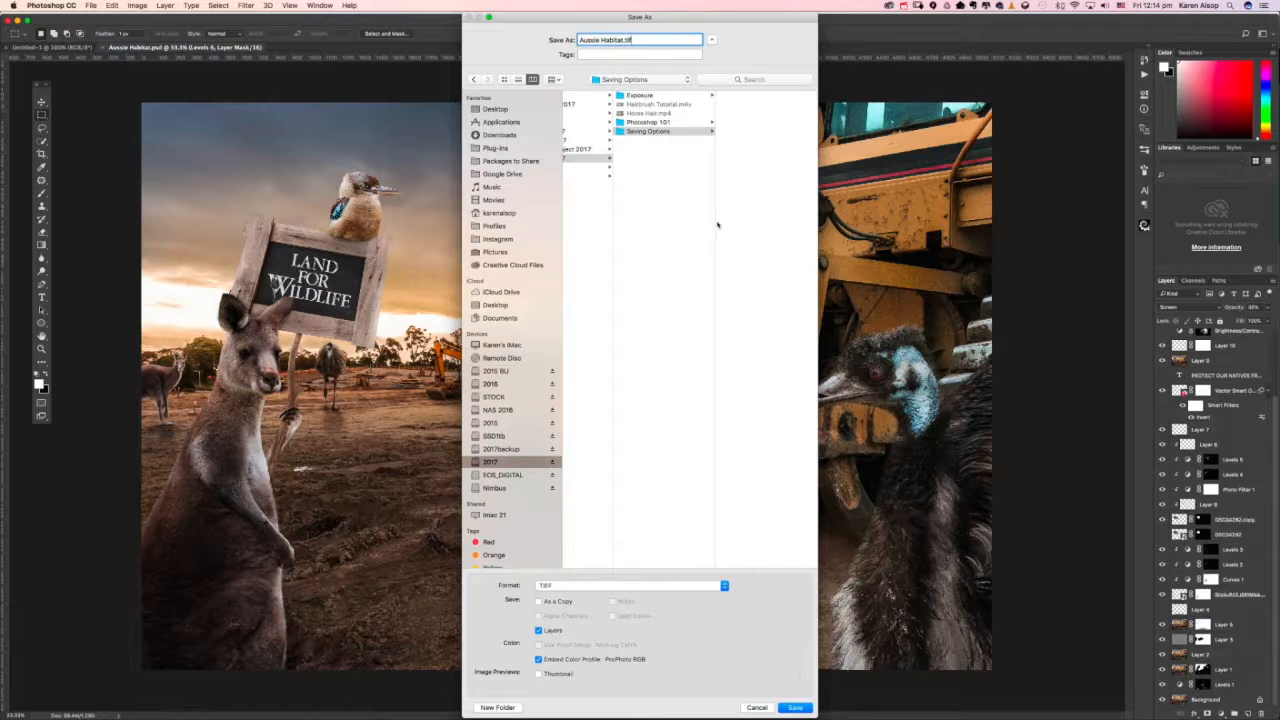
{"action": "left_click", "coordinate": [795, 707]}
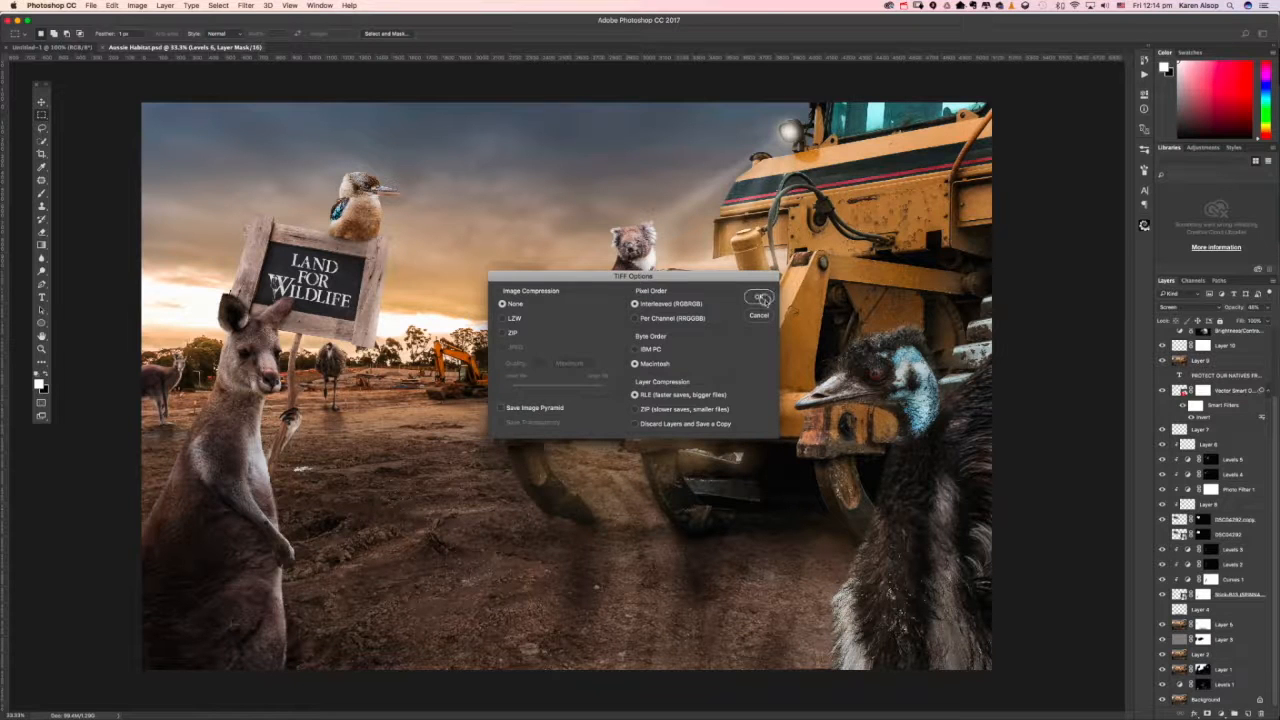
{"action": "left_click", "coordinate": [759, 301]}
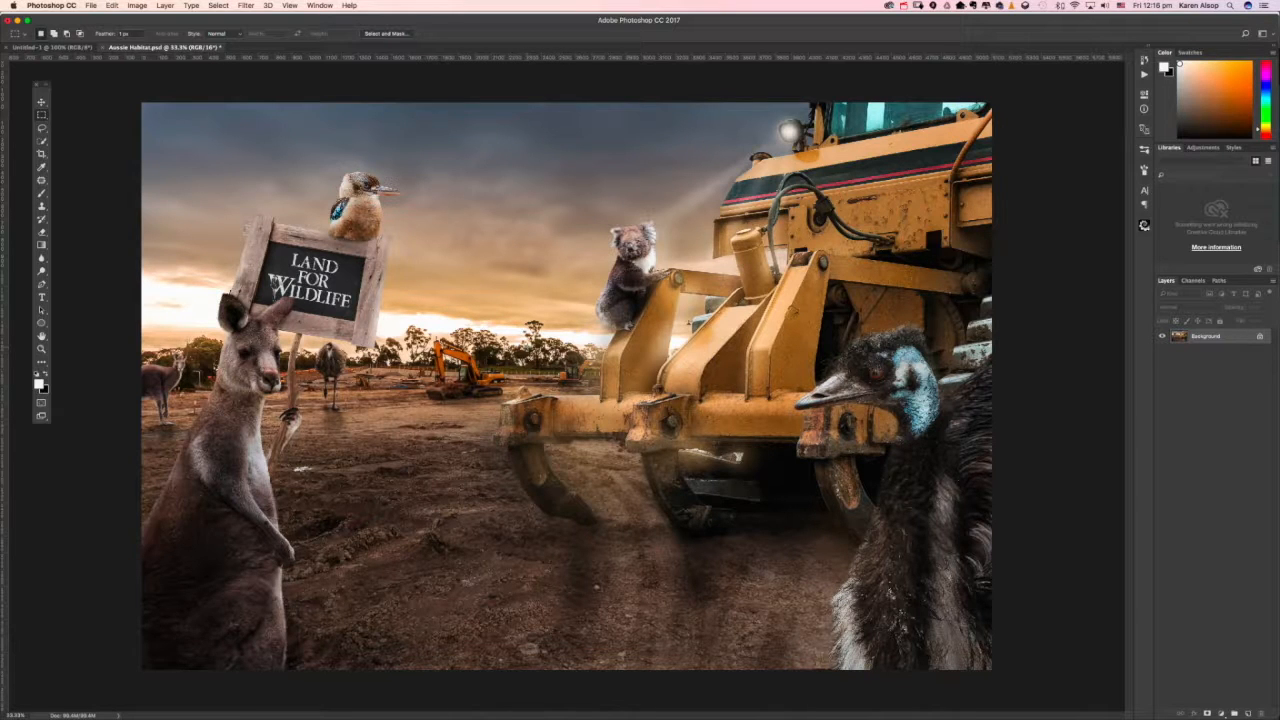
Step: Save the blank document in Photoshop format as SaveDemo.psd in Saving Options
{"action": "left_click", "coordinate": [91, 5]}
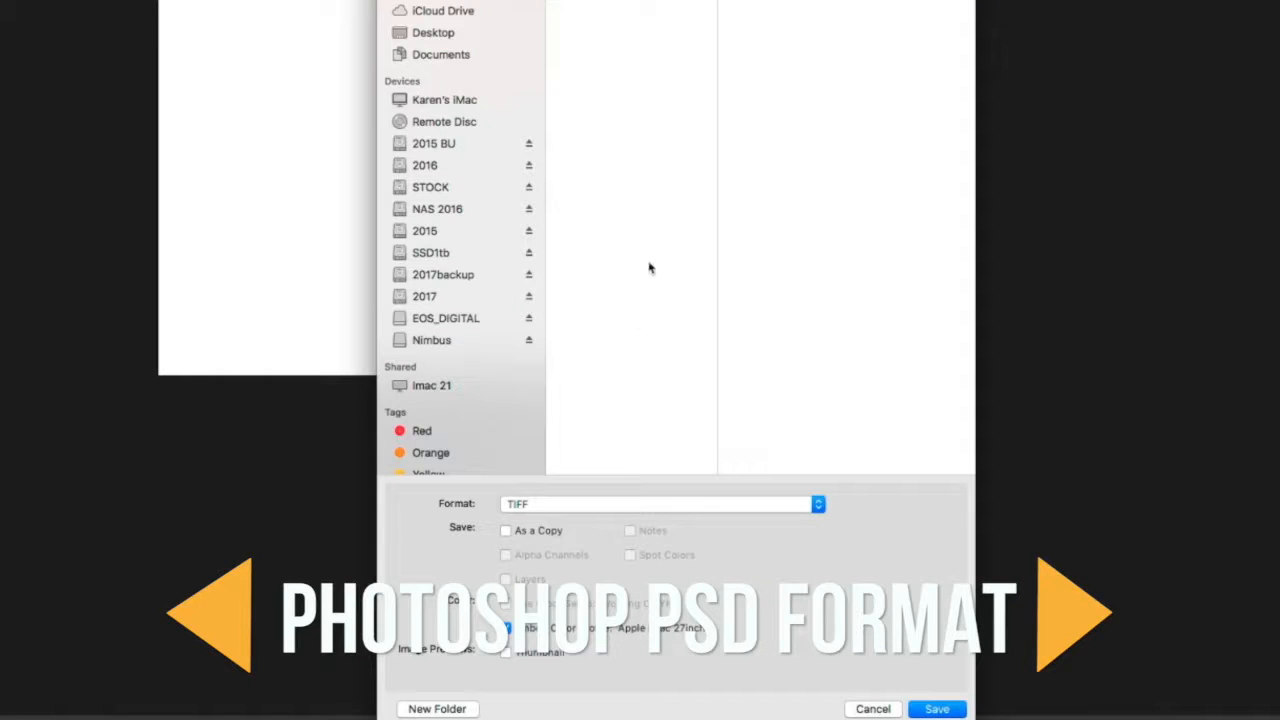
{"action": "left_click", "coordinate": [660, 503]}
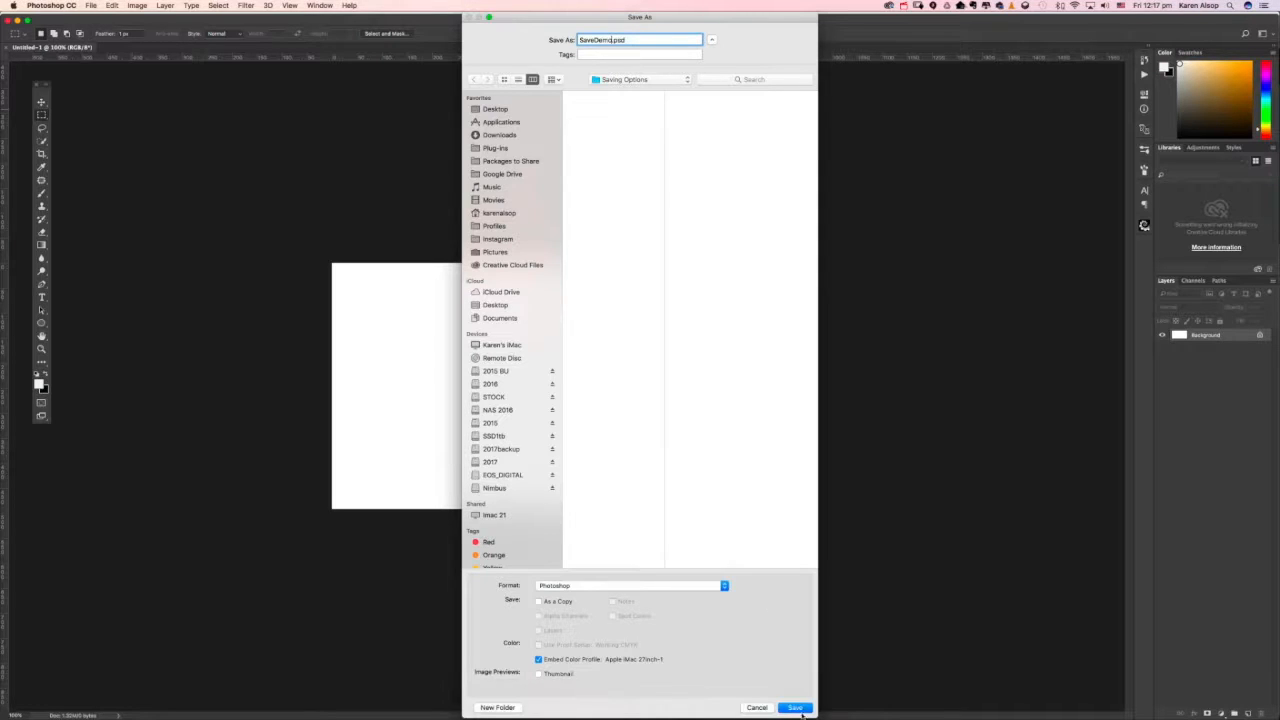
{"action": "left_click", "coordinate": [795, 707]}
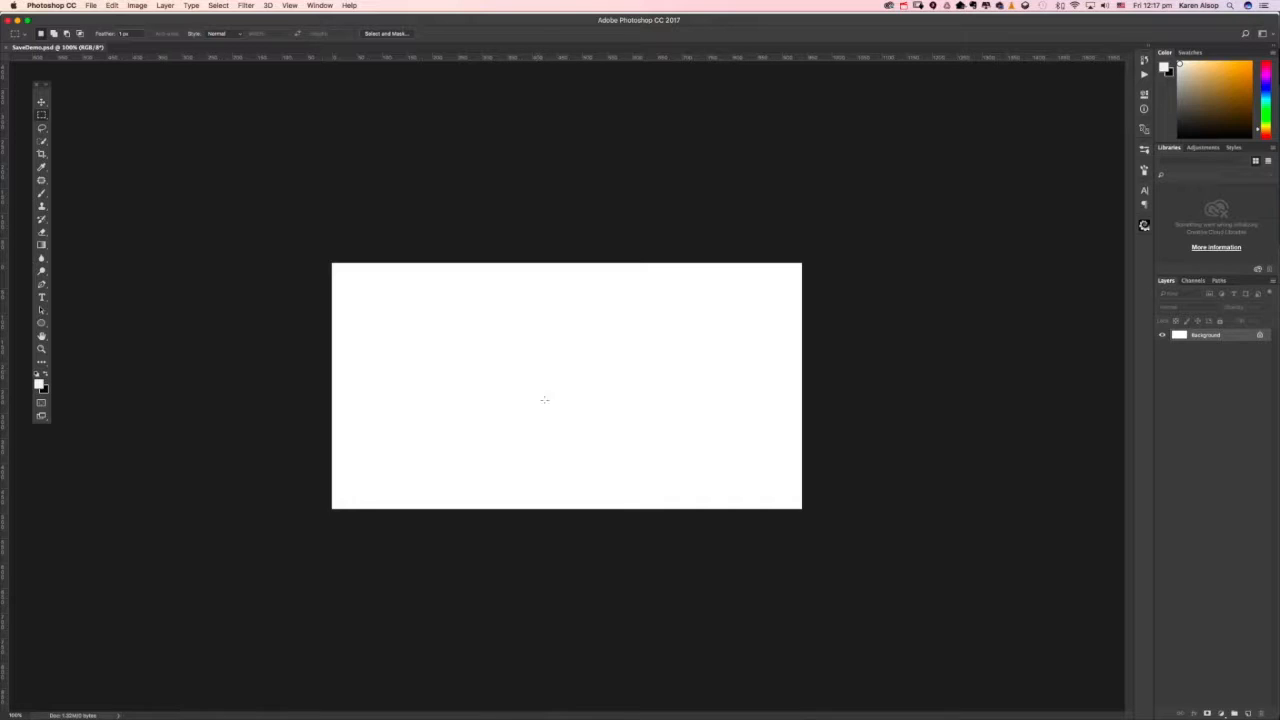
{"action": "mouse_move", "coordinate": [291, 586]}
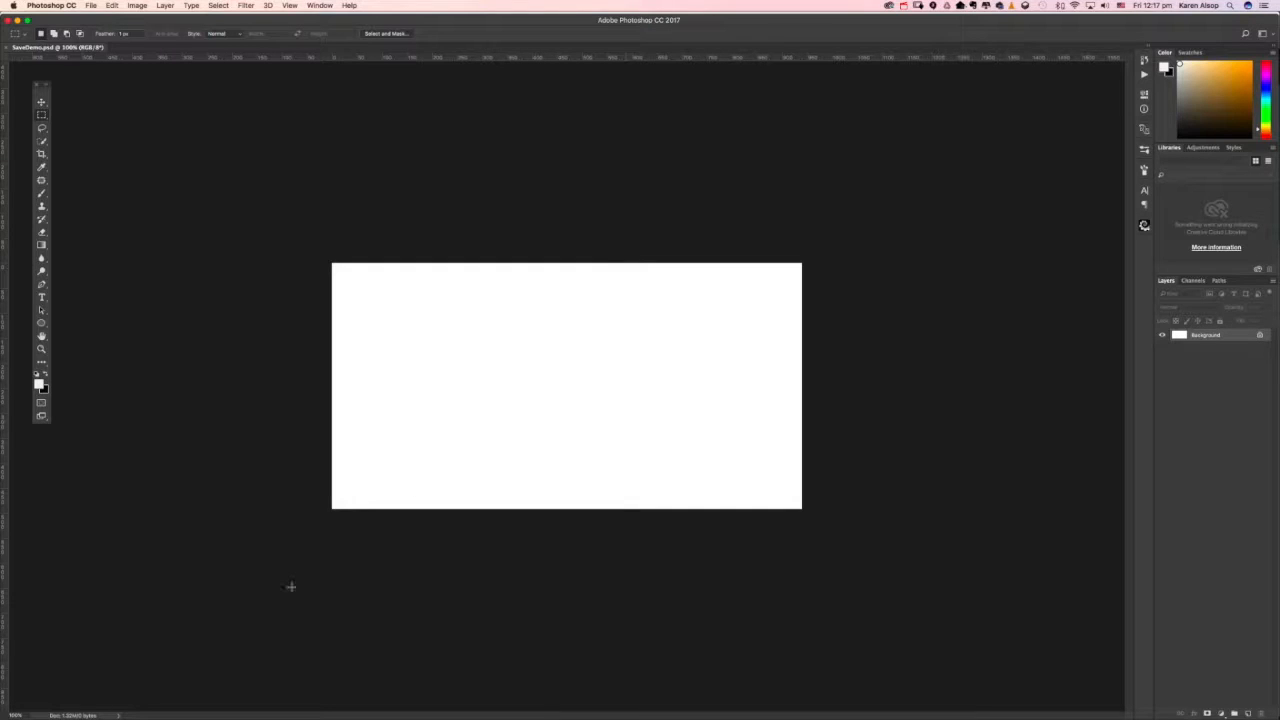
{"action": "mouse_move", "coordinate": [111, 694]}
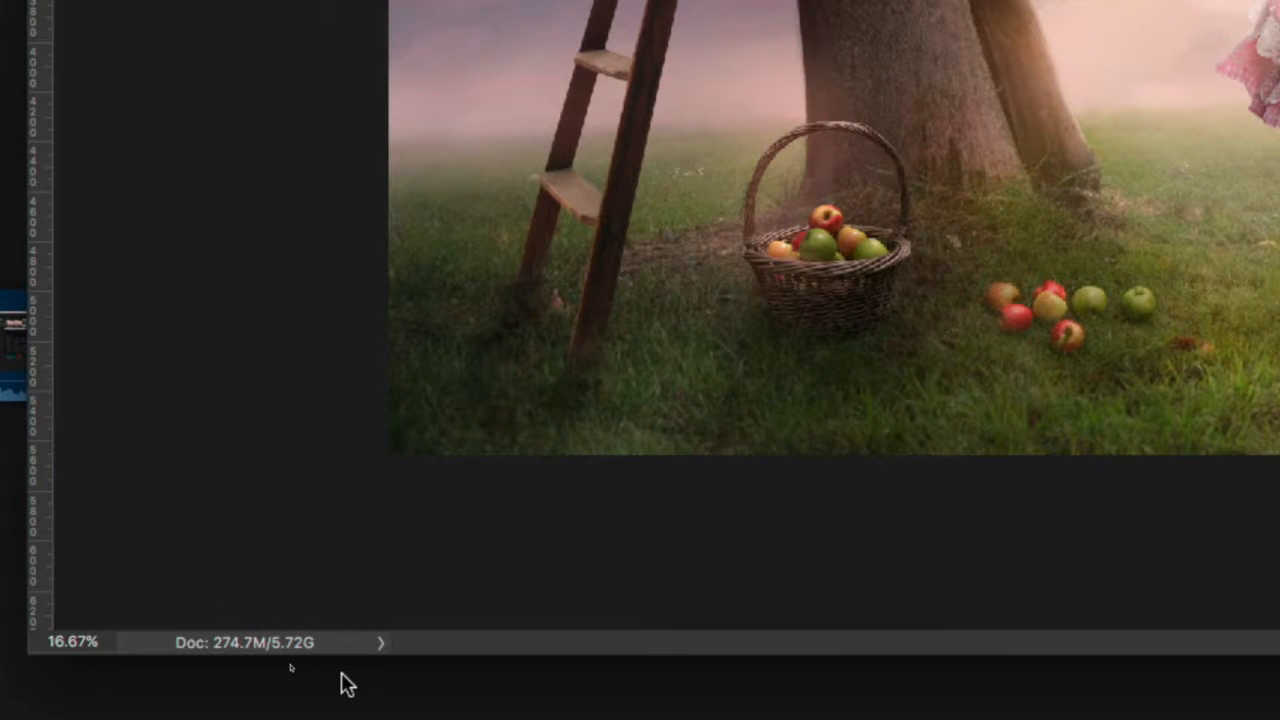
{"action": "mouse_move", "coordinate": [251, 657]}
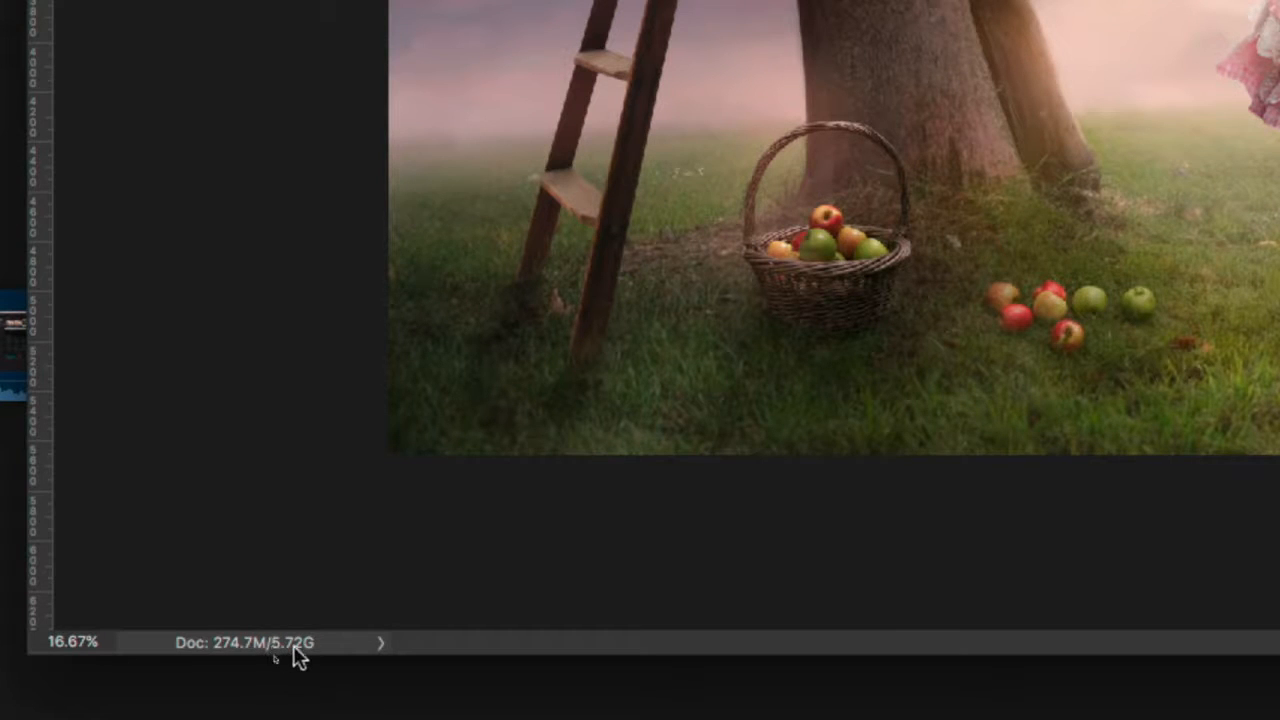
{"action": "mouse_move", "coordinate": [300, 655]}
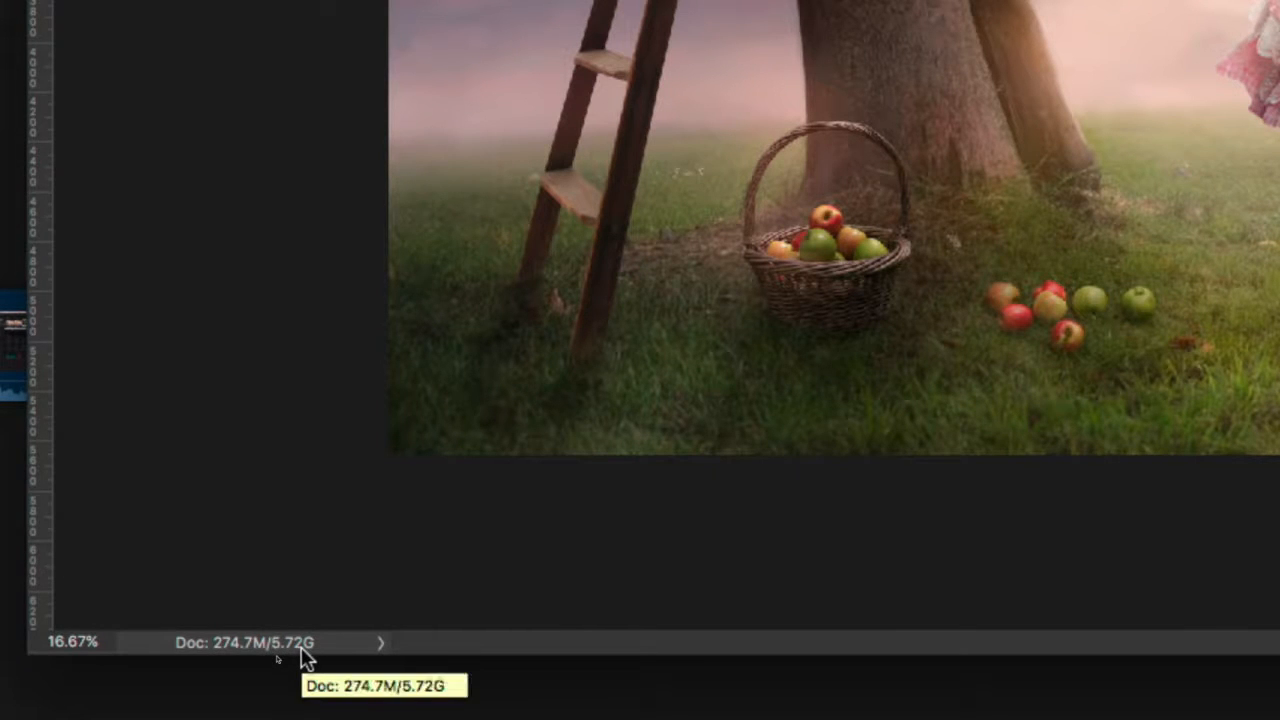
Step: Confirm the lamb composite's 5.72 GB document size and bring up the File menu
{"action": "left_click", "coordinate": [91, 6]}
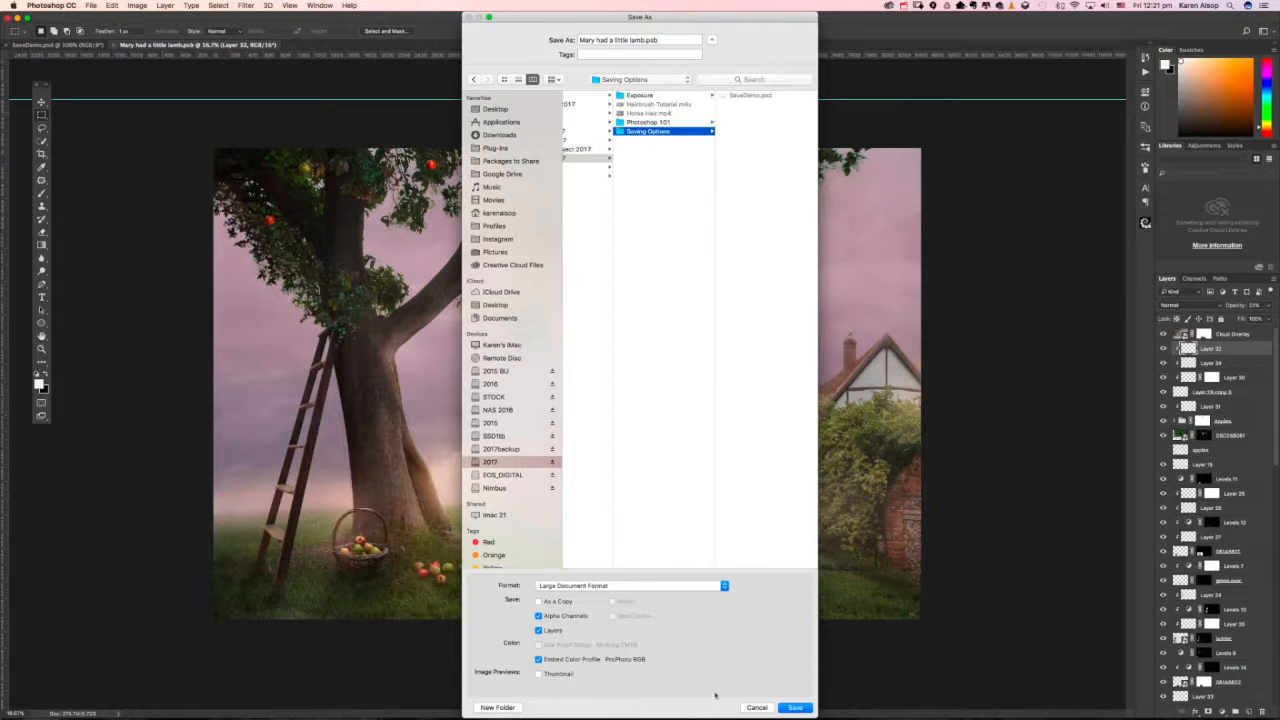
Step: Attempt saving the lamb composite as a Photoshop PSD and dismiss the over-2 GB warning
{"action": "left_click", "coordinate": [630, 585]}
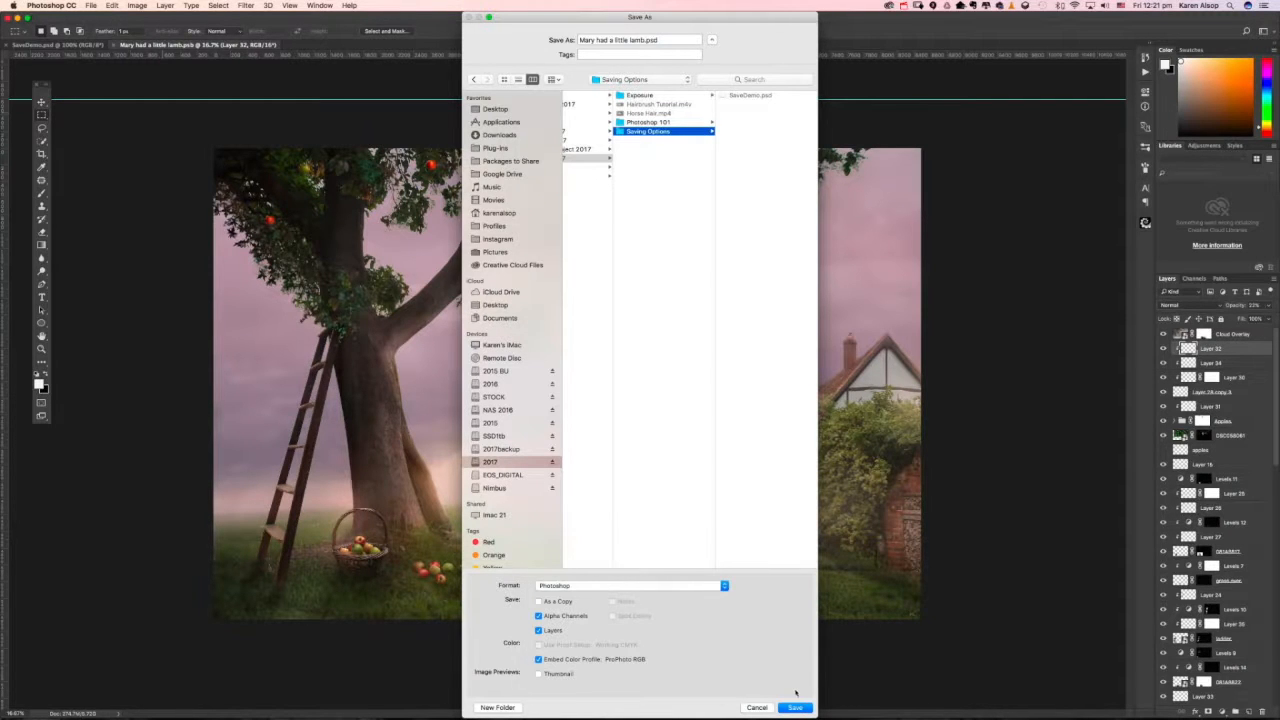
{"action": "left_click", "coordinate": [795, 707]}
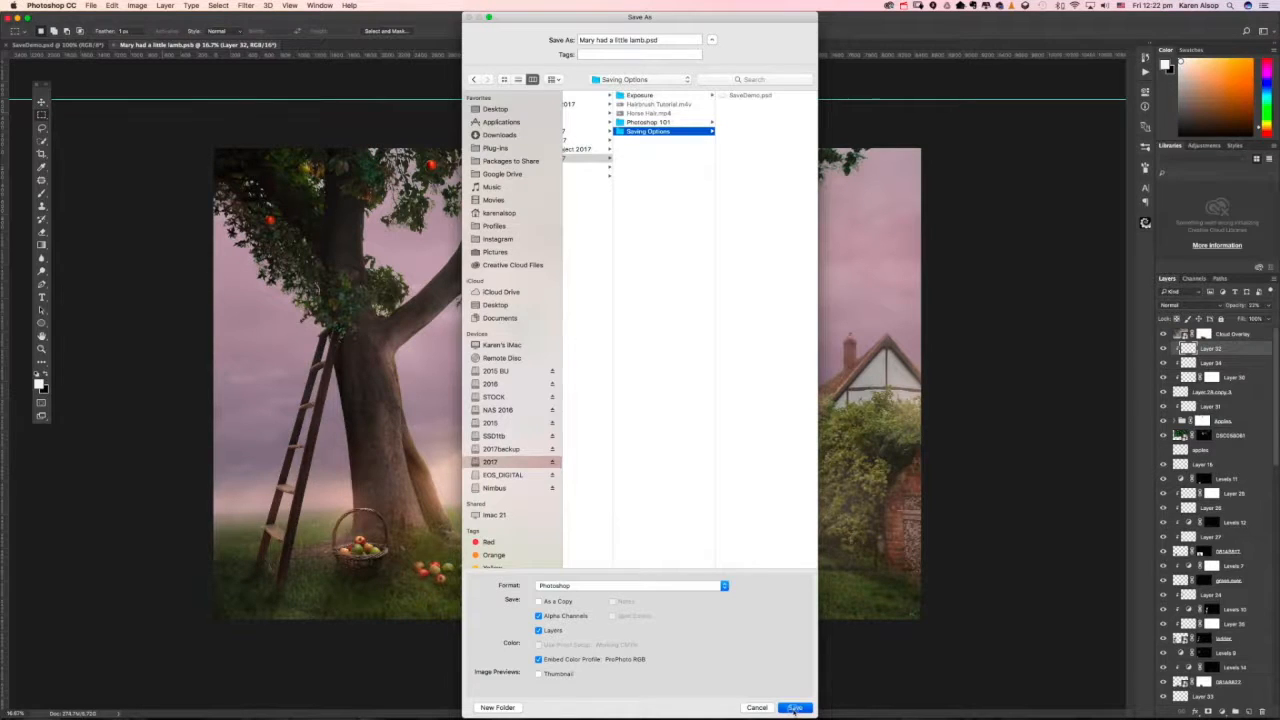
{"action": "left_click", "coordinate": [794, 707]}
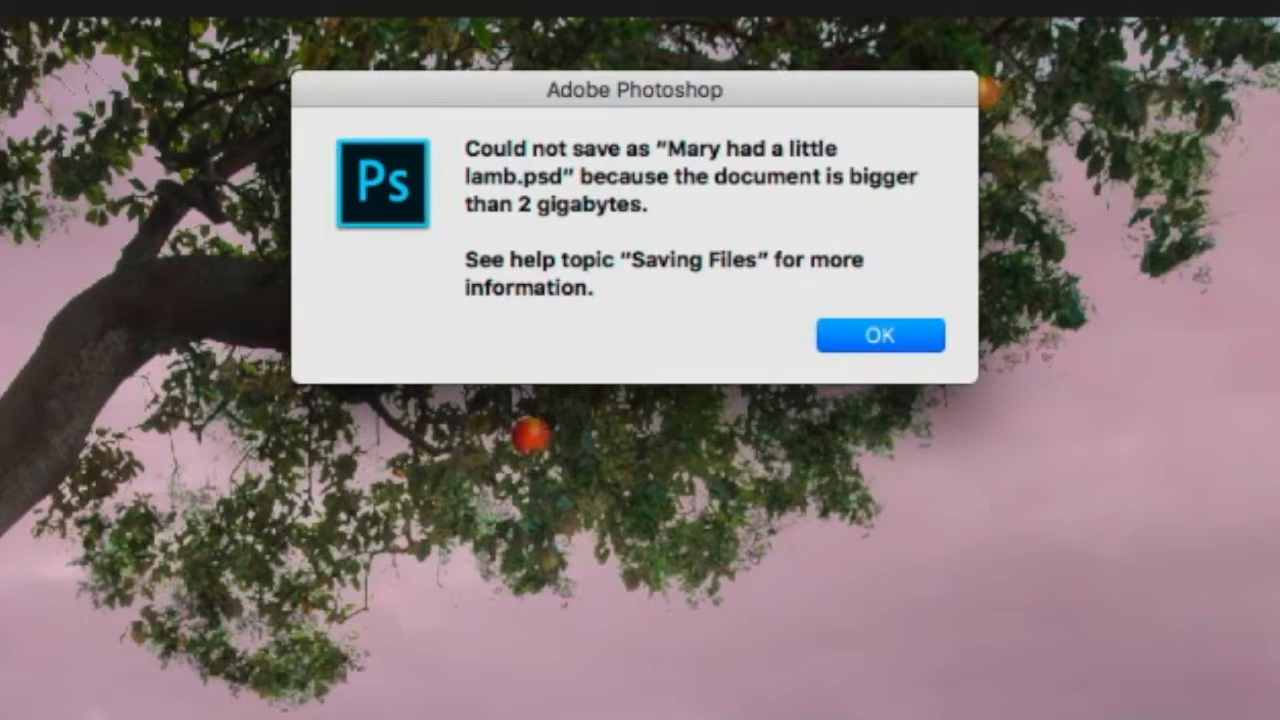
{"action": "mouse_move", "coordinate": [1243, 413]}
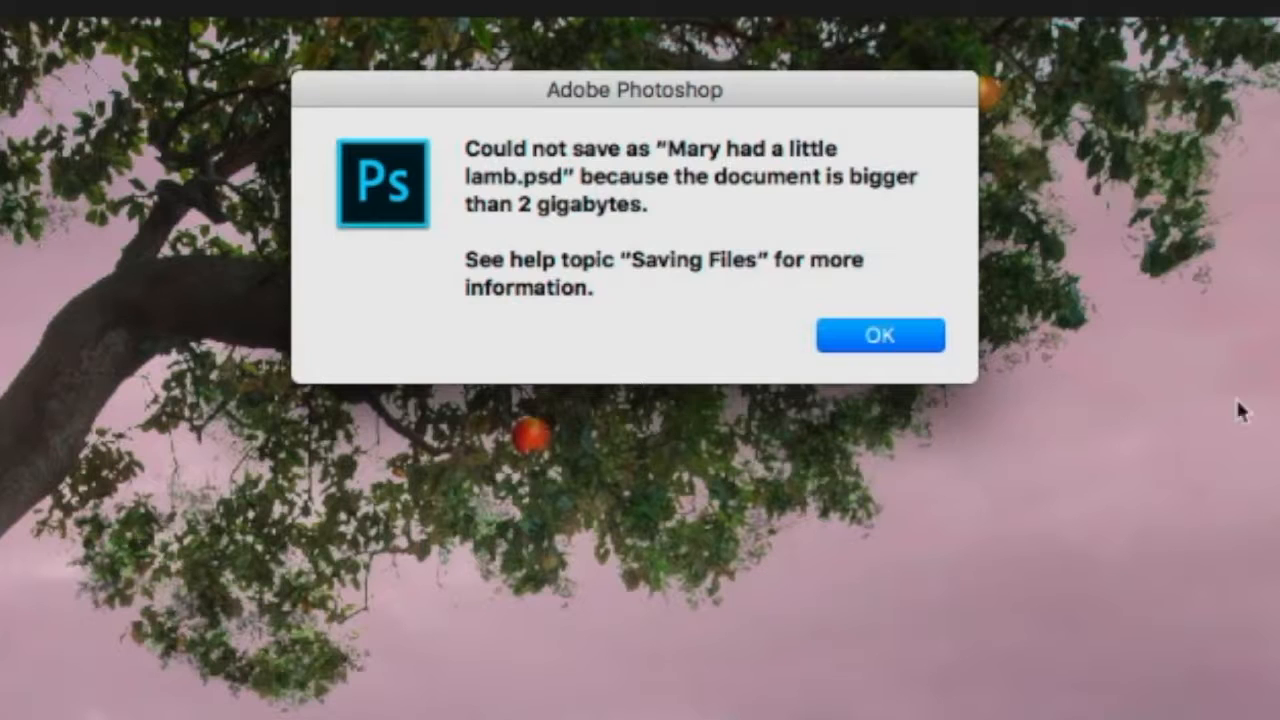
{"action": "mouse_move", "coordinate": [797, 288]}
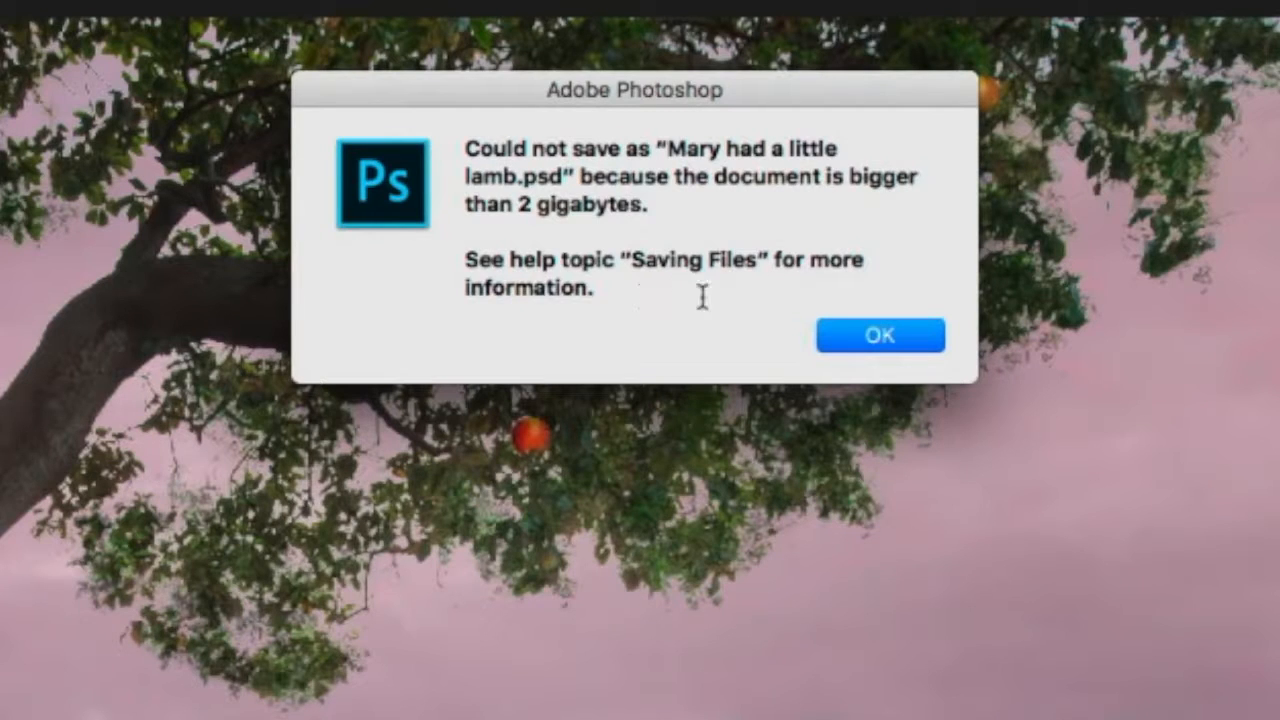
{"action": "mouse_move", "coordinate": [725, 315]}
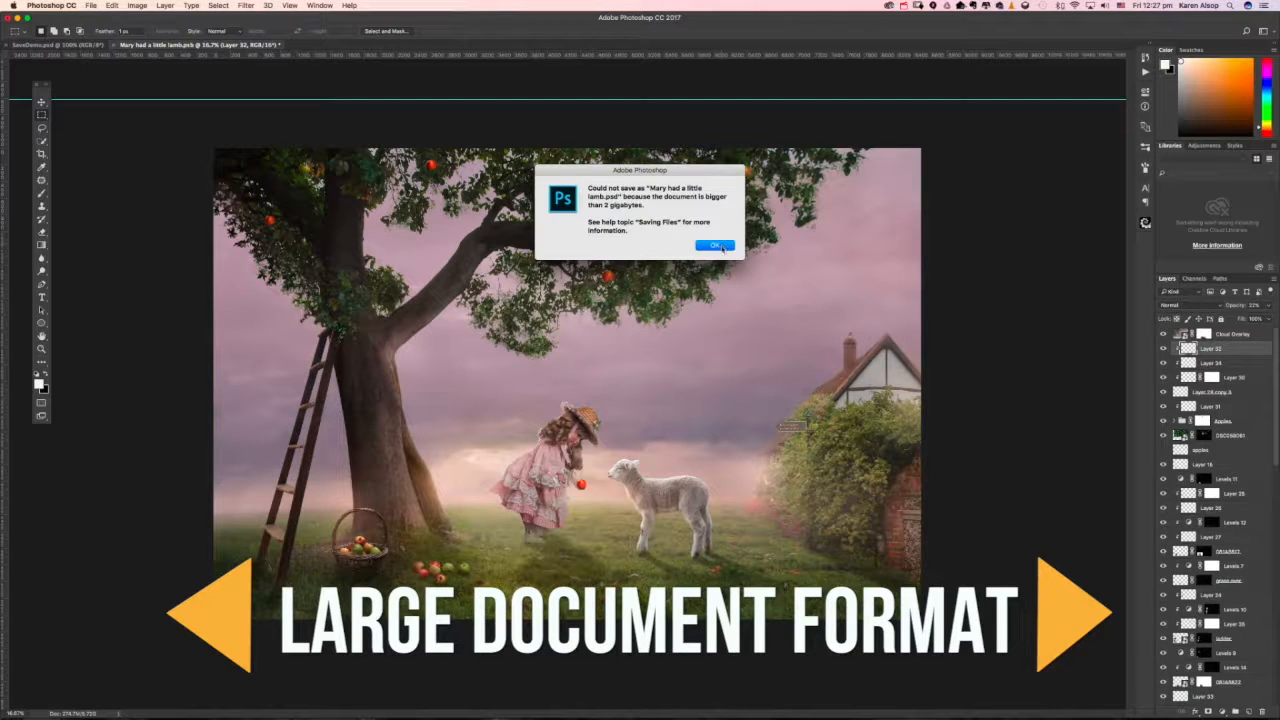
{"action": "left_click", "coordinate": [714, 246]}
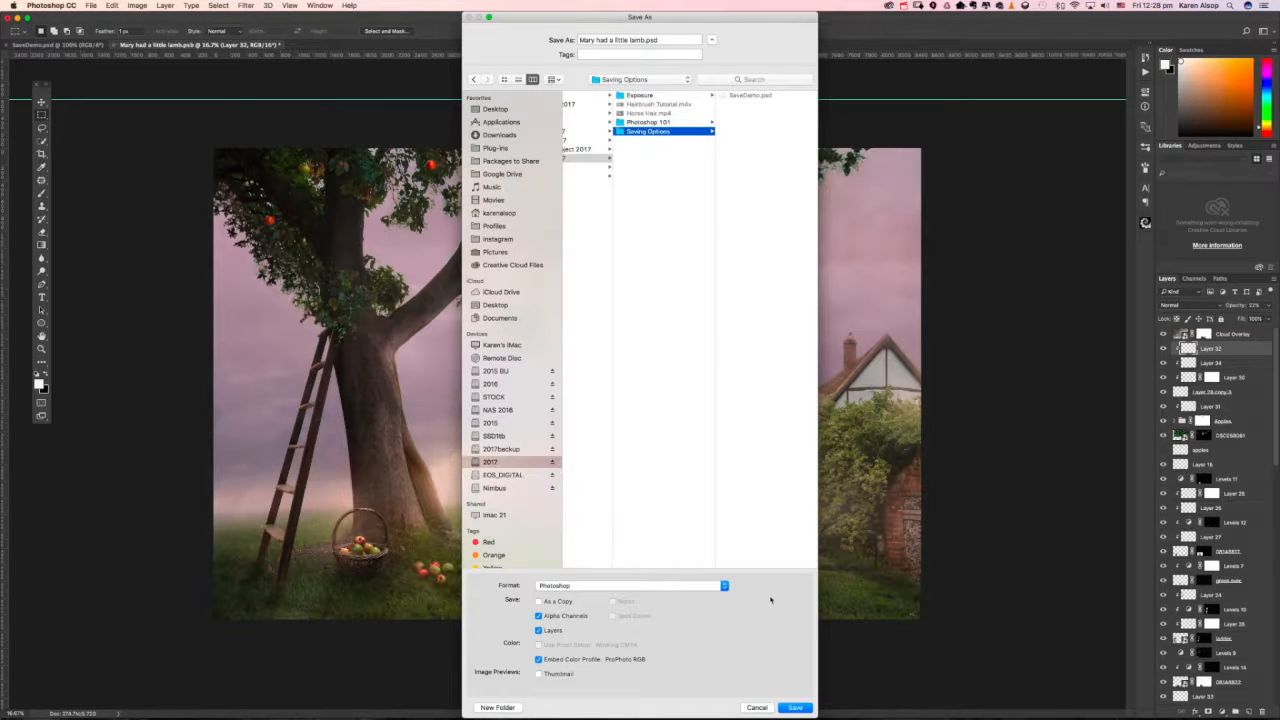
Step: Choose Large Document Format and save the layered file as a PSB
{"action": "left_click", "coordinate": [630, 585]}
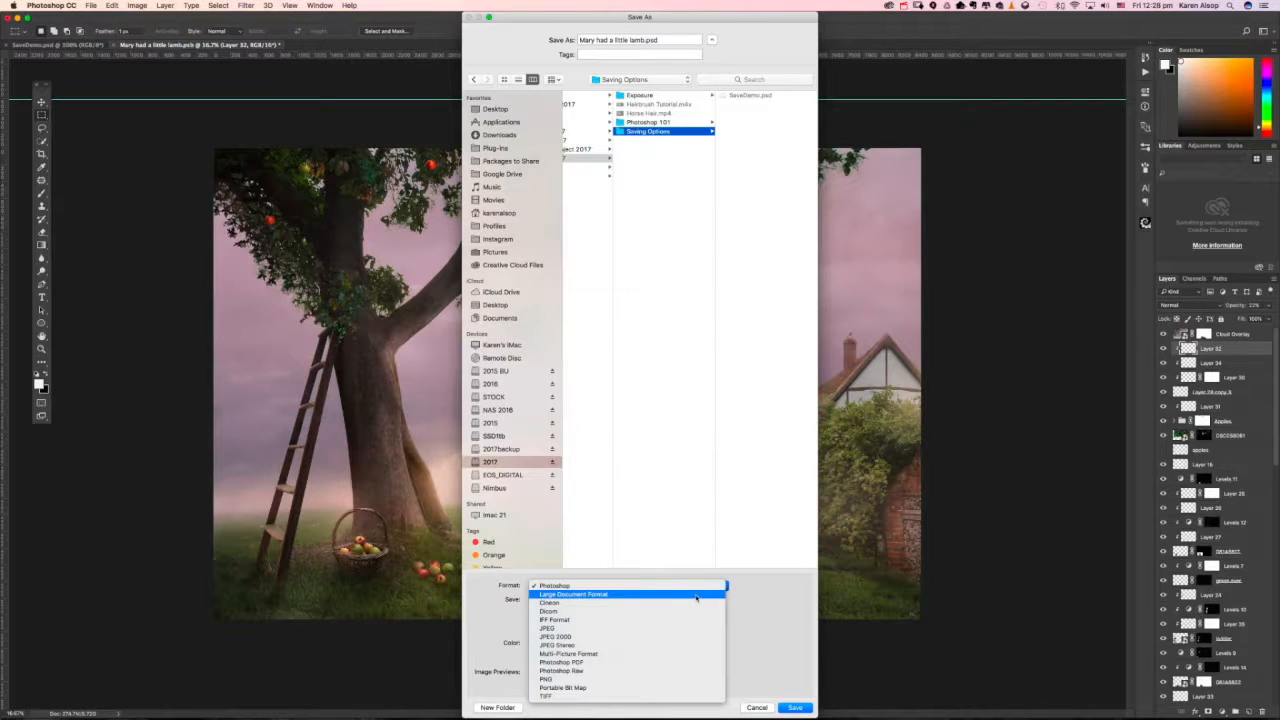
{"action": "left_click", "coordinate": [573, 594]}
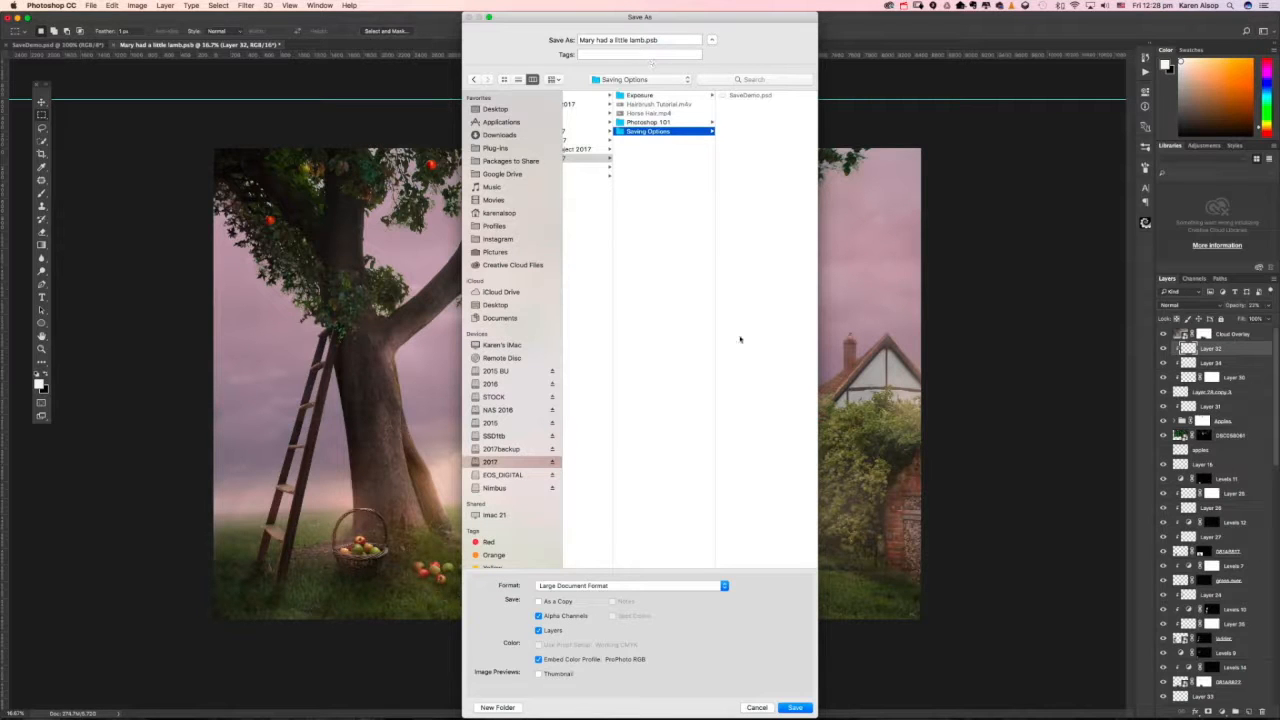
{"action": "left_click", "coordinate": [795, 707]}
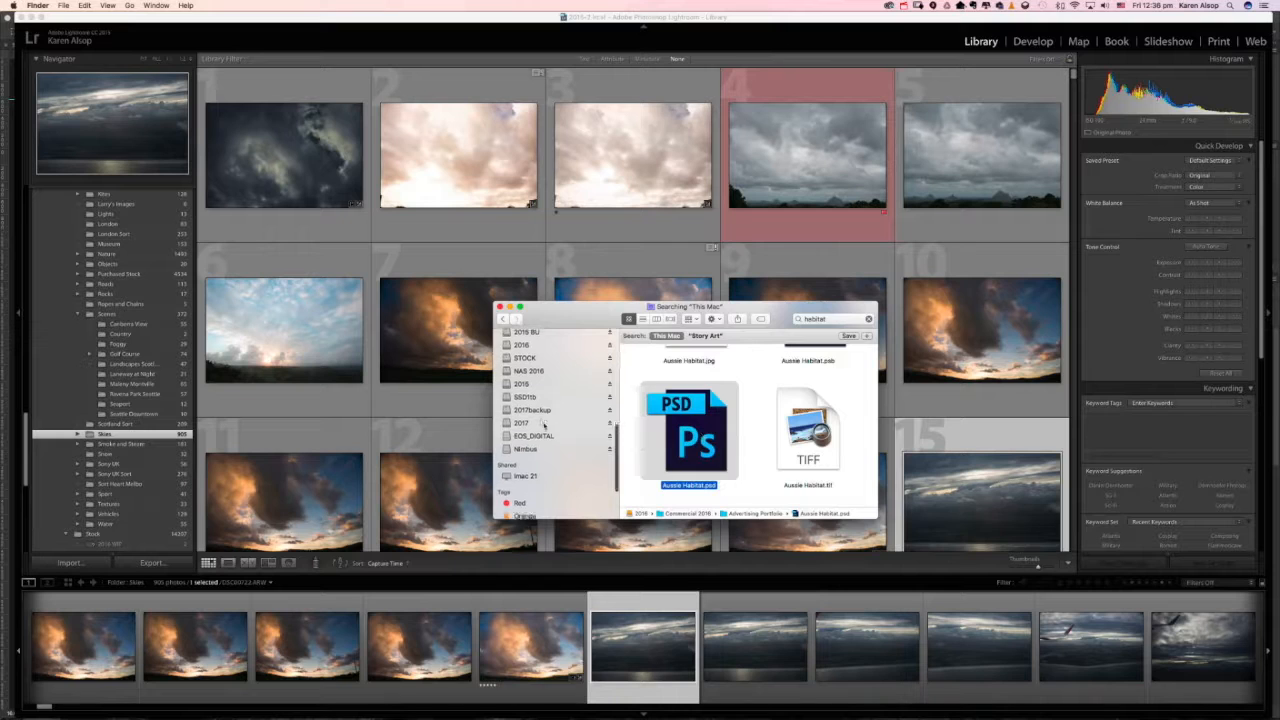
Step: Import SaveDemo.psd from Saving Options into Lightroom, view it in Develop, and reopen Import
{"action": "left_click", "coordinate": [521, 422]}
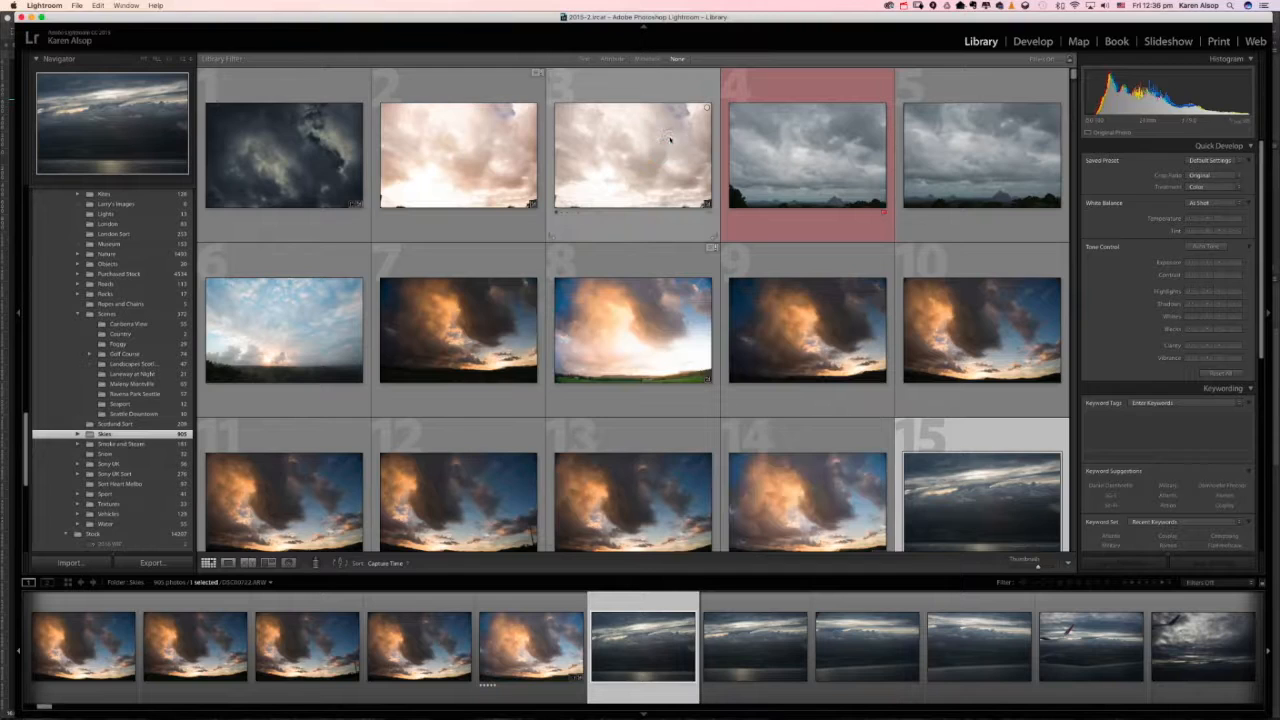
{"action": "left_click", "coordinate": [70, 562]}
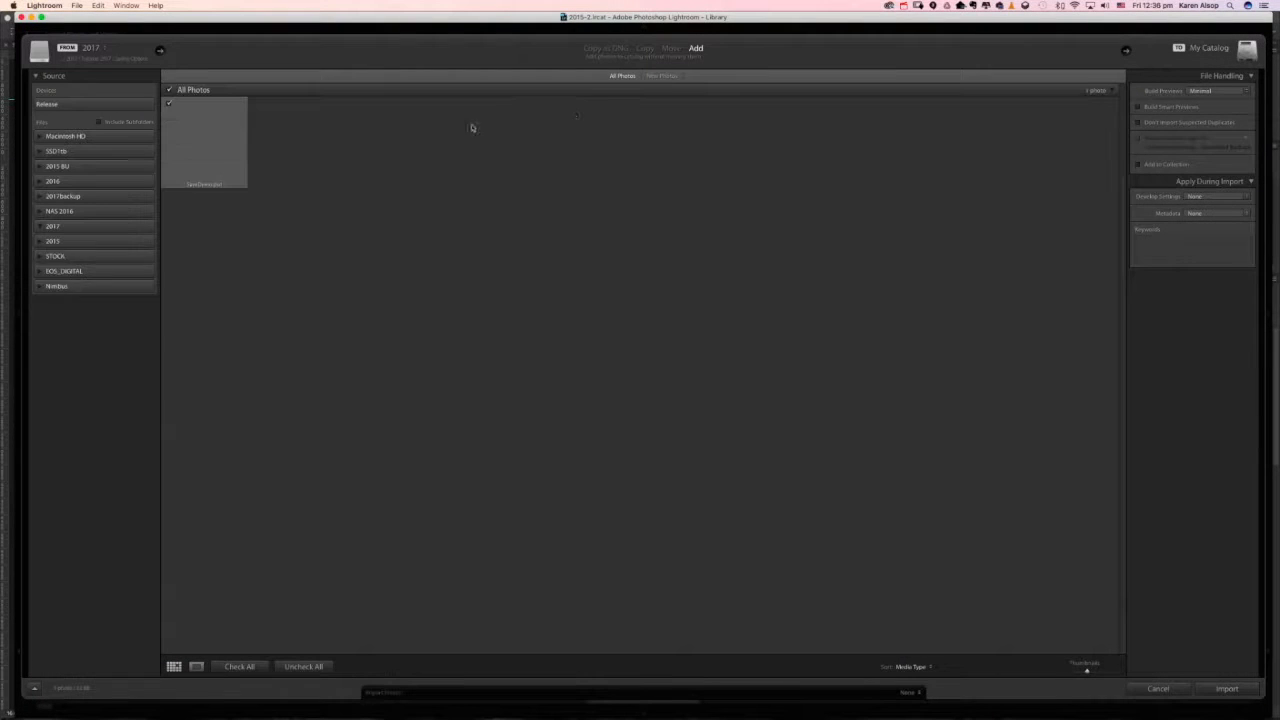
{"action": "left_click", "coordinate": [40, 225]}
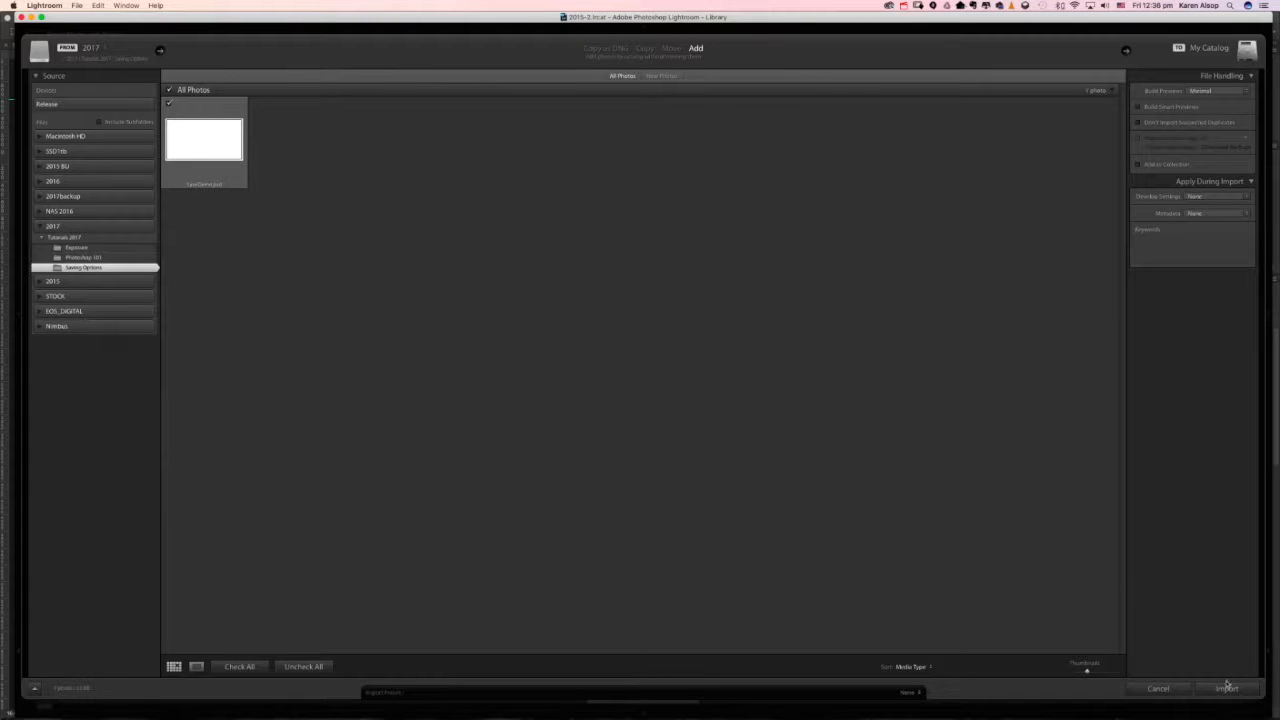
{"action": "left_click", "coordinate": [1227, 688]}
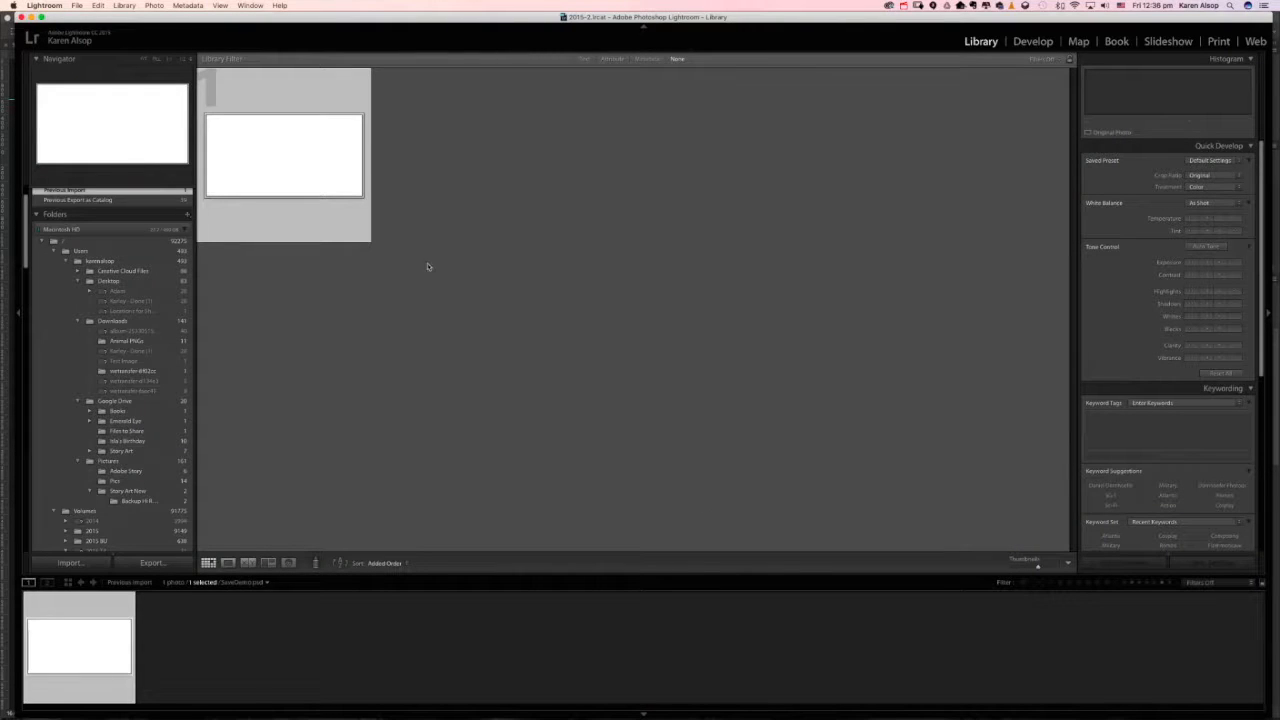
{"action": "mouse_move", "coordinate": [1033, 41]}
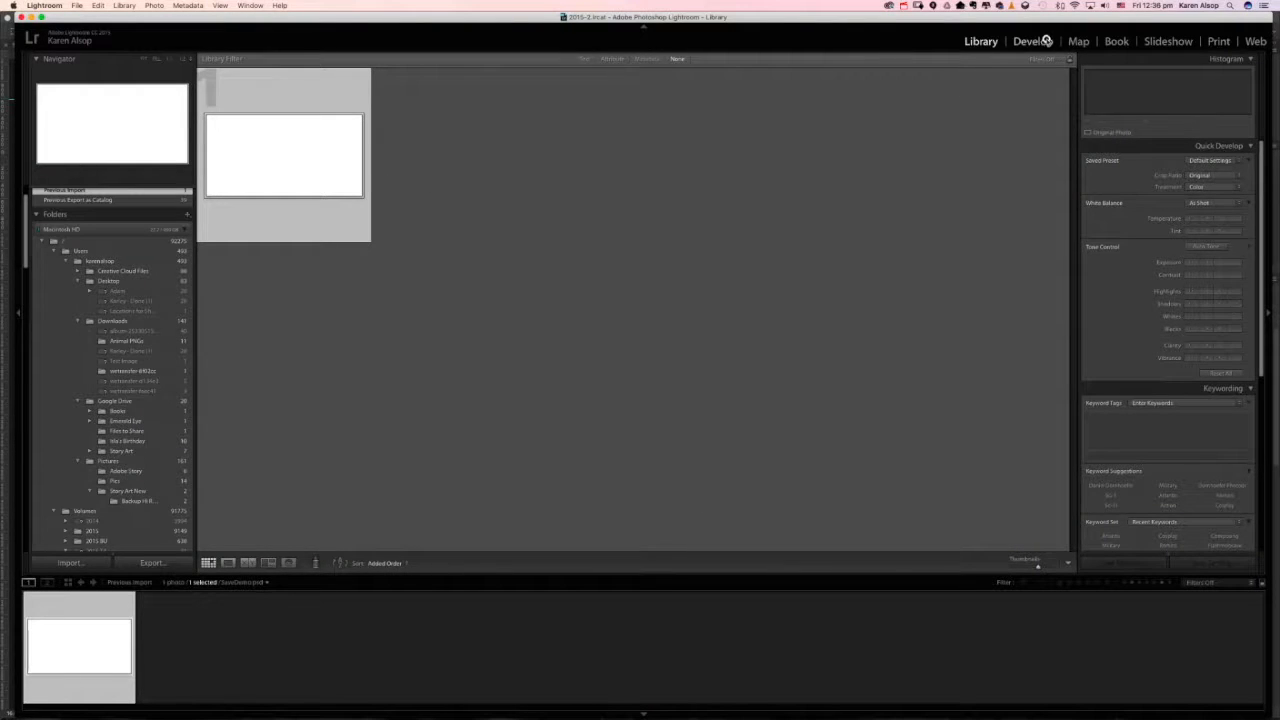
{"action": "left_click", "coordinate": [1033, 41]}
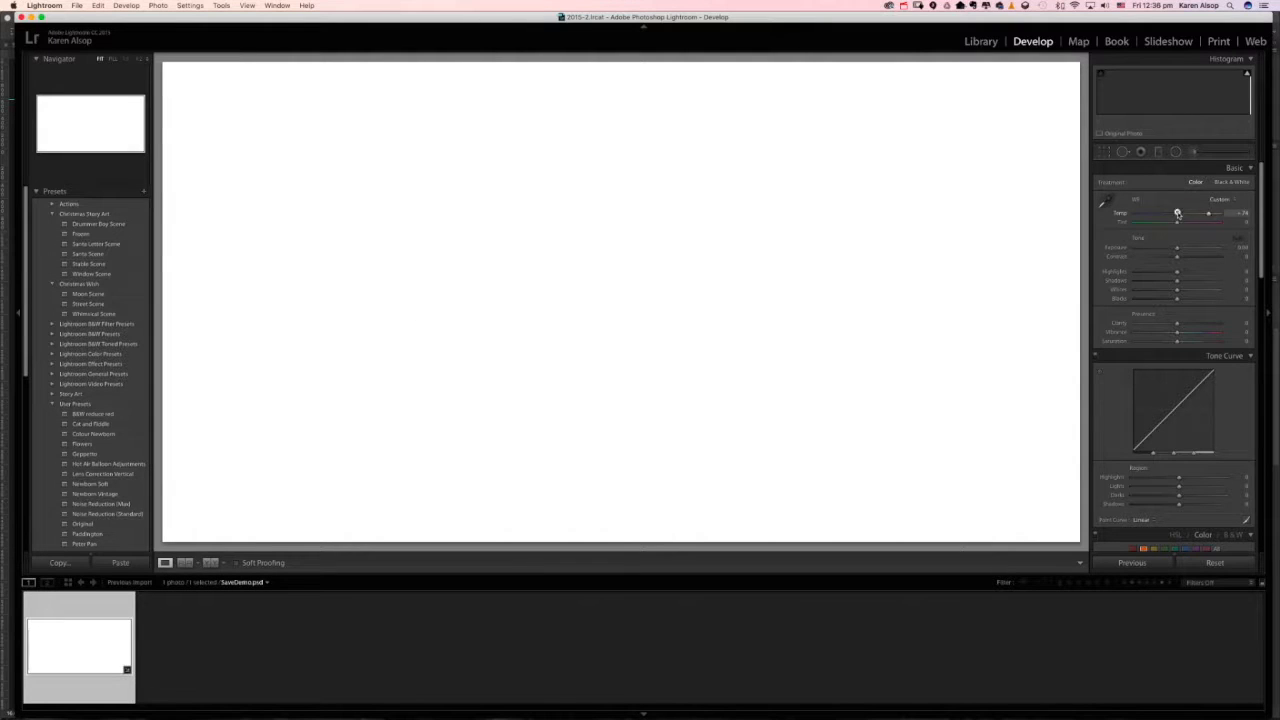
{"action": "left_click", "coordinate": [77, 6]}
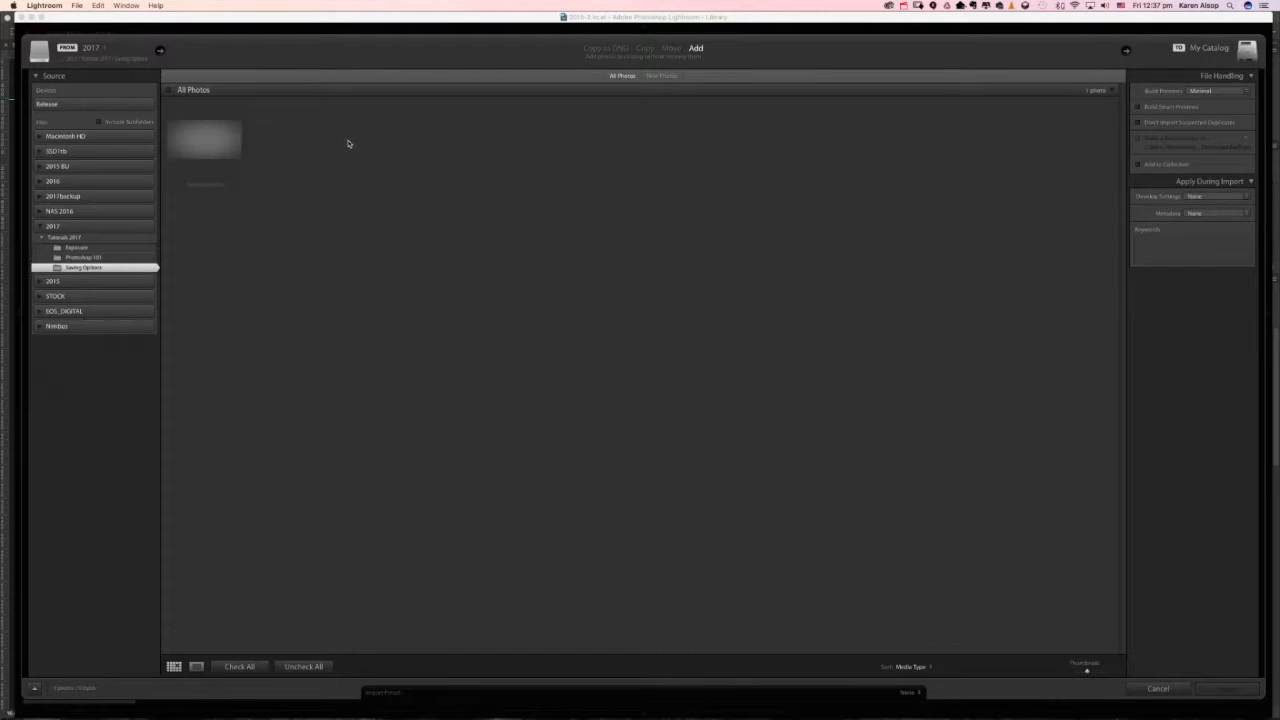
{"action": "mouse_move", "coordinate": [420, 242]}
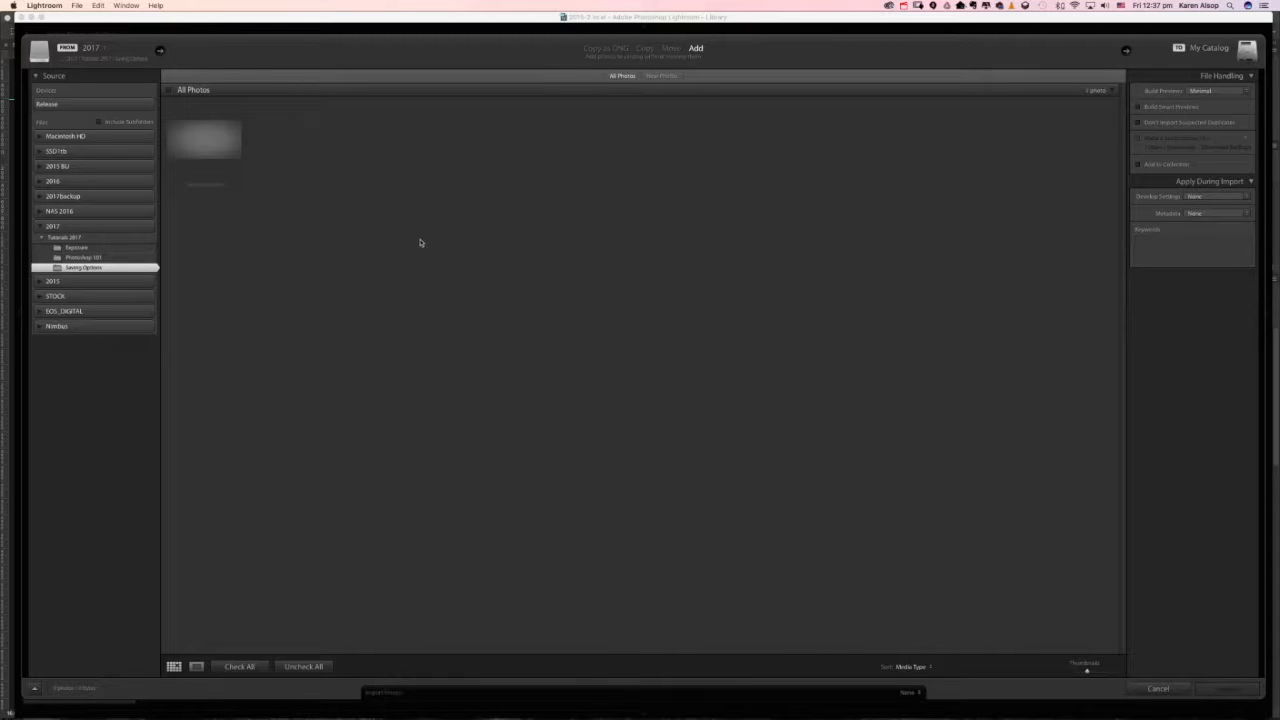
{"action": "mouse_move", "coordinate": [901, 571]}
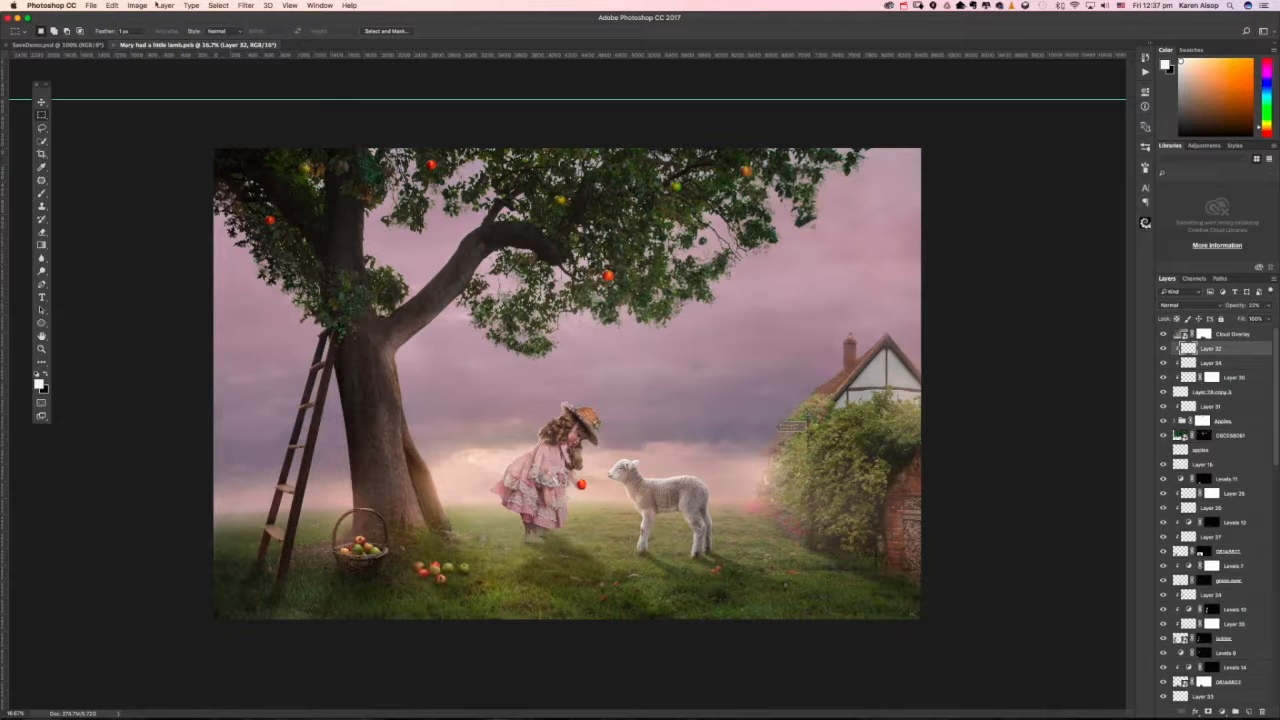
Step: Select All on the lamb canvas and Copy Merged its visible layers
{"action": "left_click", "coordinate": [218, 5]}
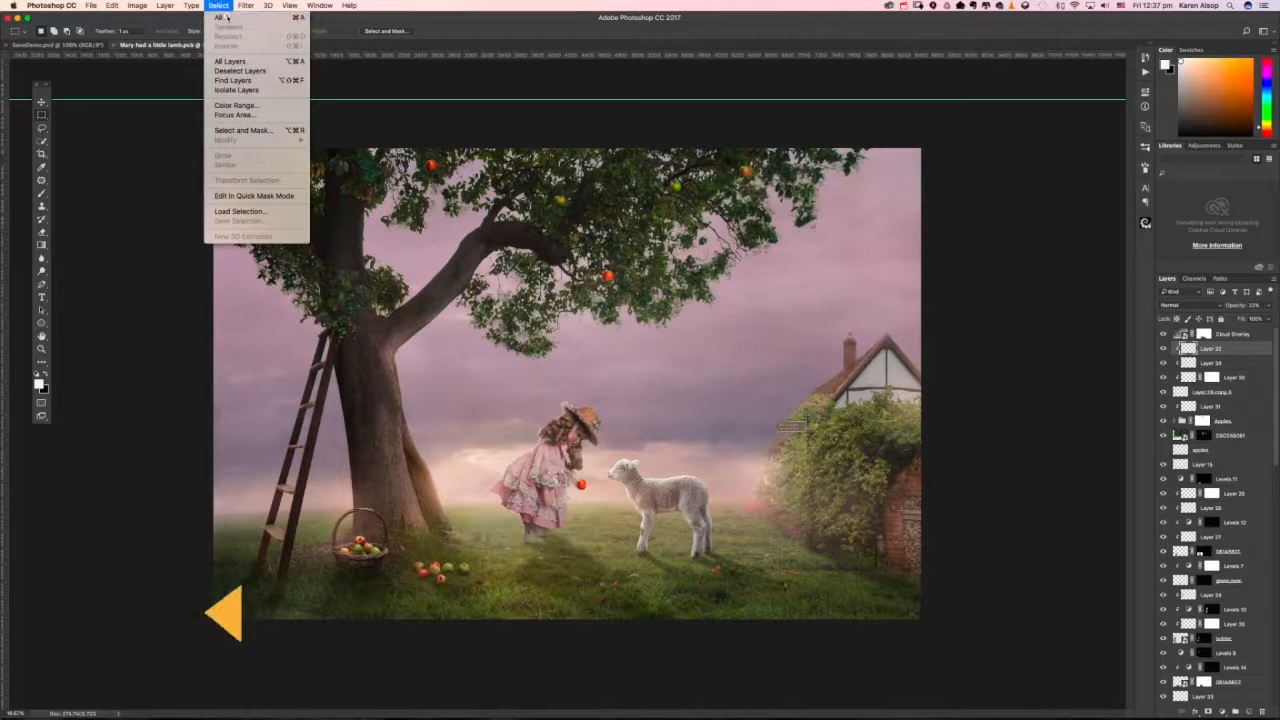
{"action": "left_click", "coordinate": [221, 17]}
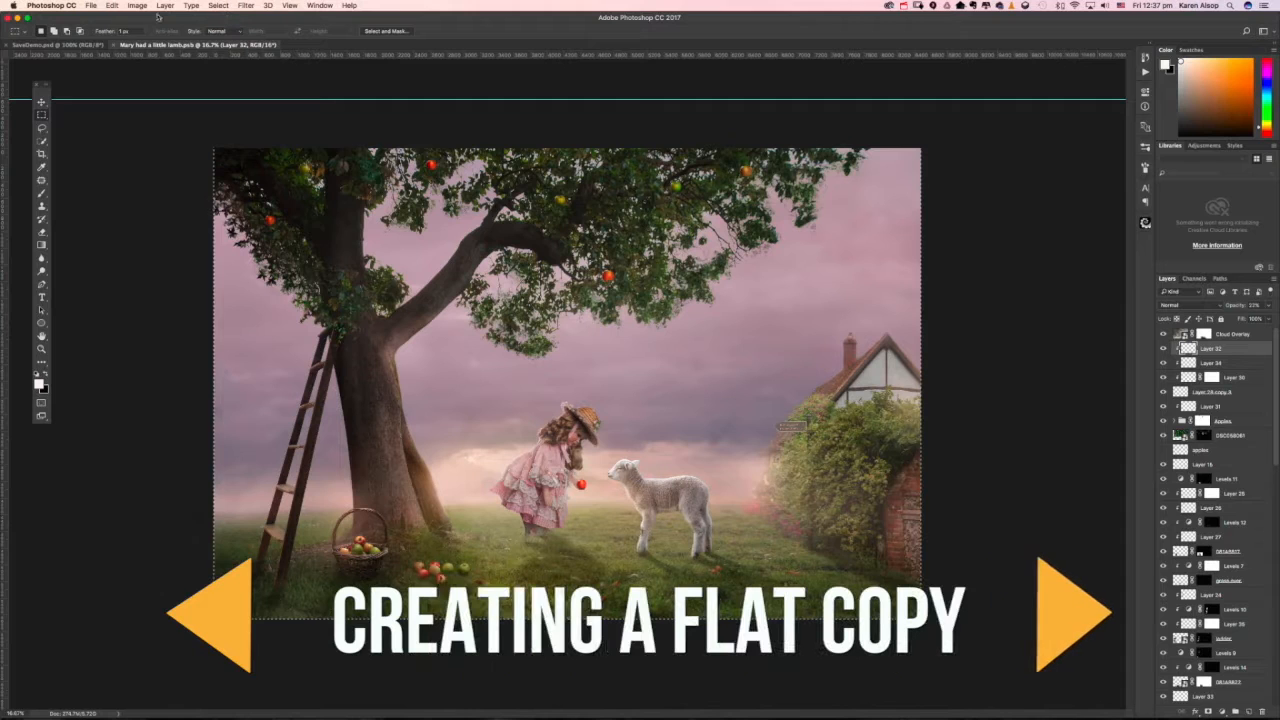
{"action": "left_click", "coordinate": [112, 6]}
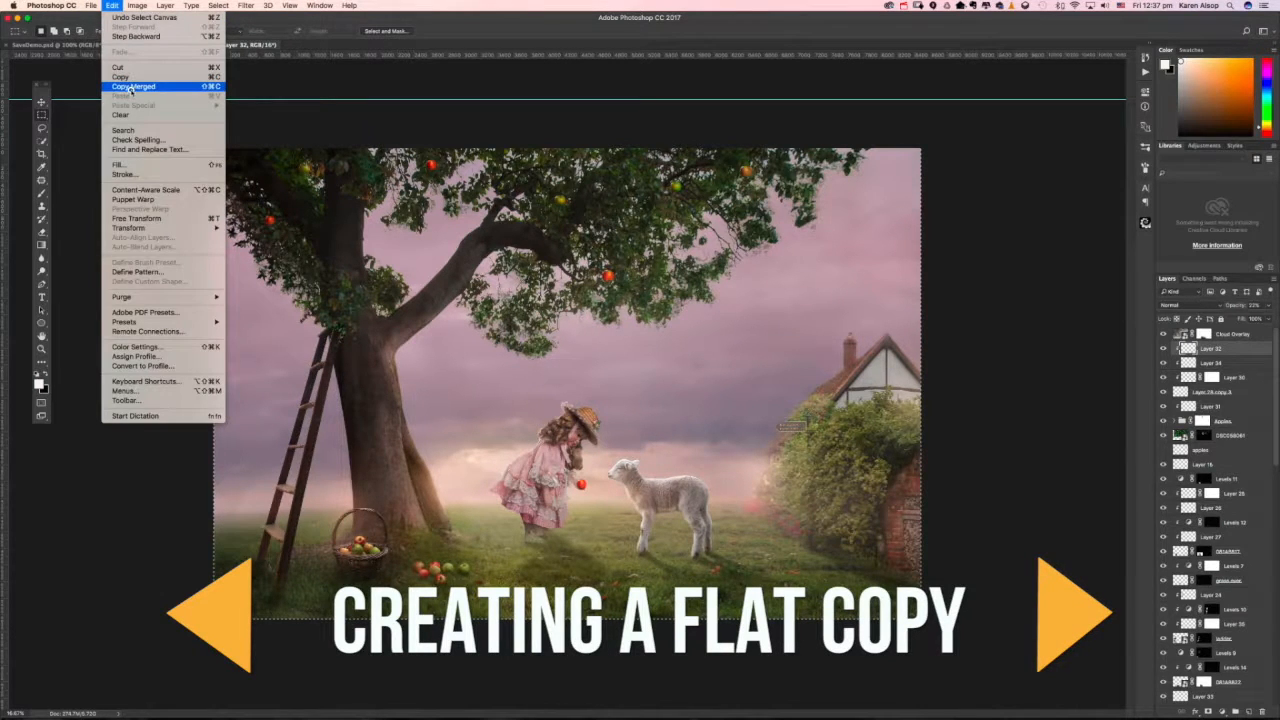
{"action": "left_click", "coordinate": [133, 86]}
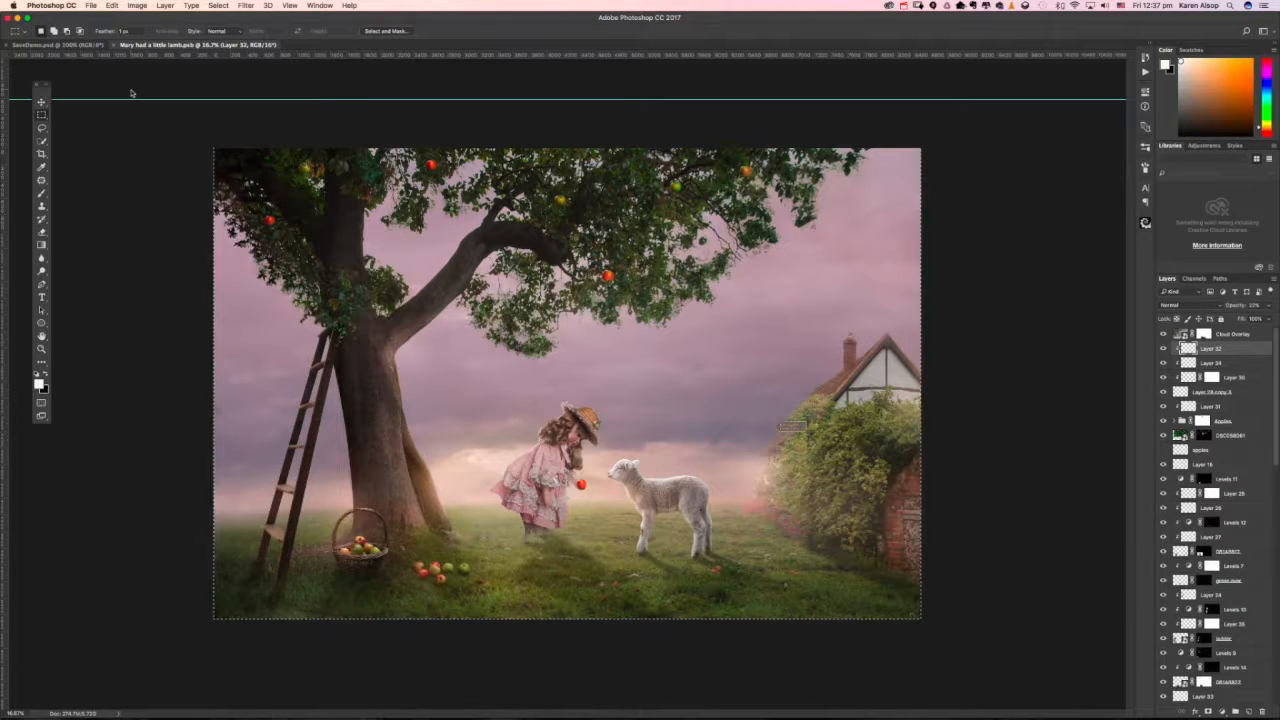
Step: Create a new Clipboard-preset document and paste the merged lamb image into it
{"action": "left_click", "coordinate": [91, 5]}
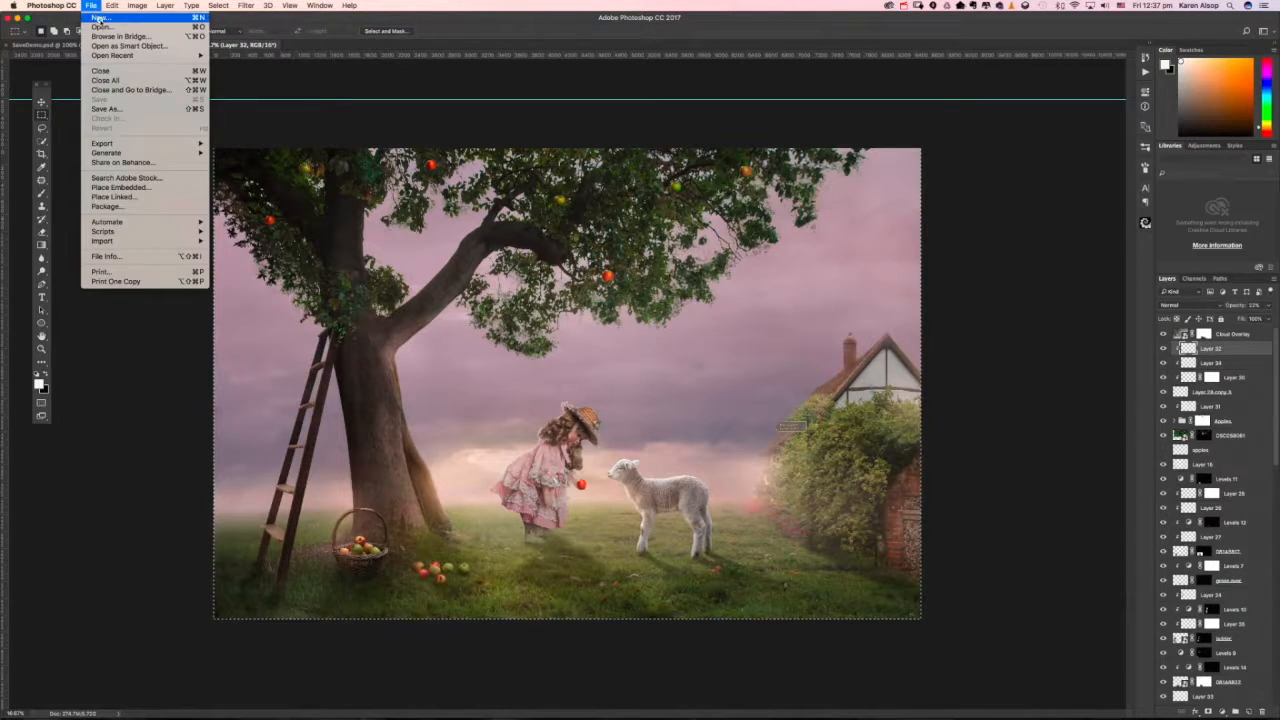
{"action": "left_click", "coordinate": [99, 17]}
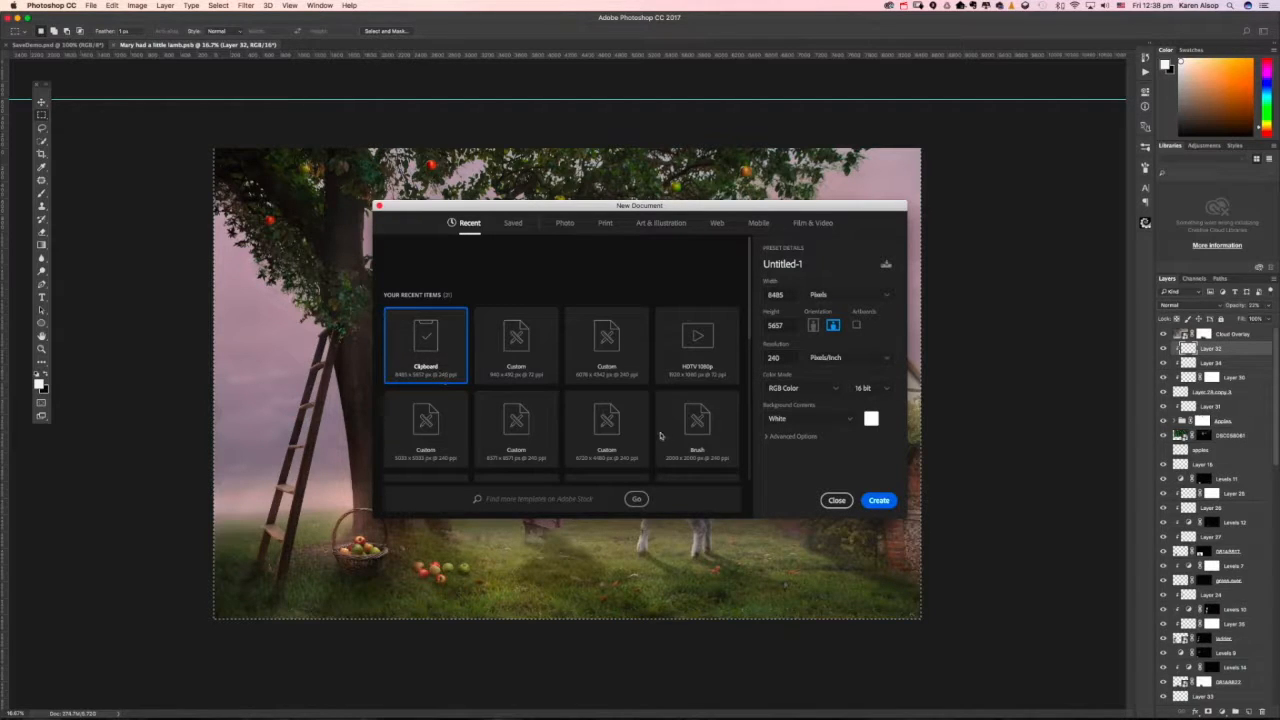
{"action": "left_click", "coordinate": [878, 500]}
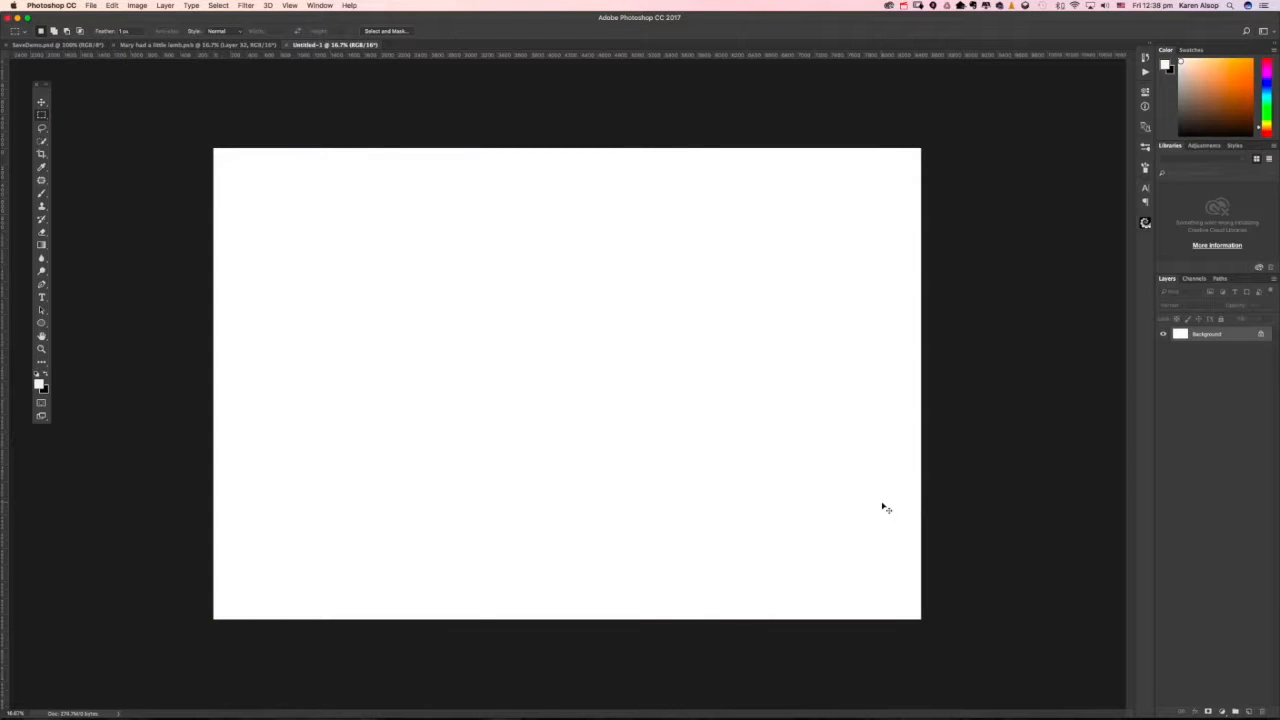
{"action": "key", "text": "cmd+v"}
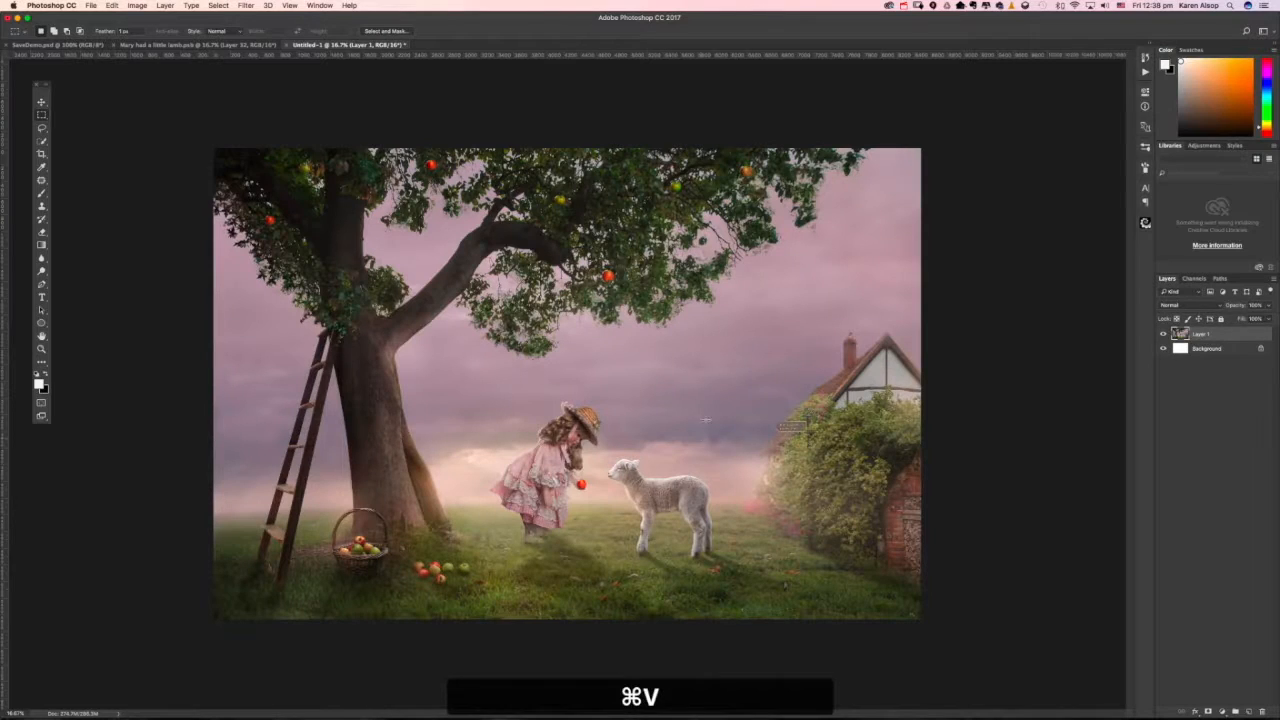
Step: Save As 'Mary has a little lamb FLAT' in Photoshop format in Saving Options
{"action": "left_click", "coordinate": [91, 5]}
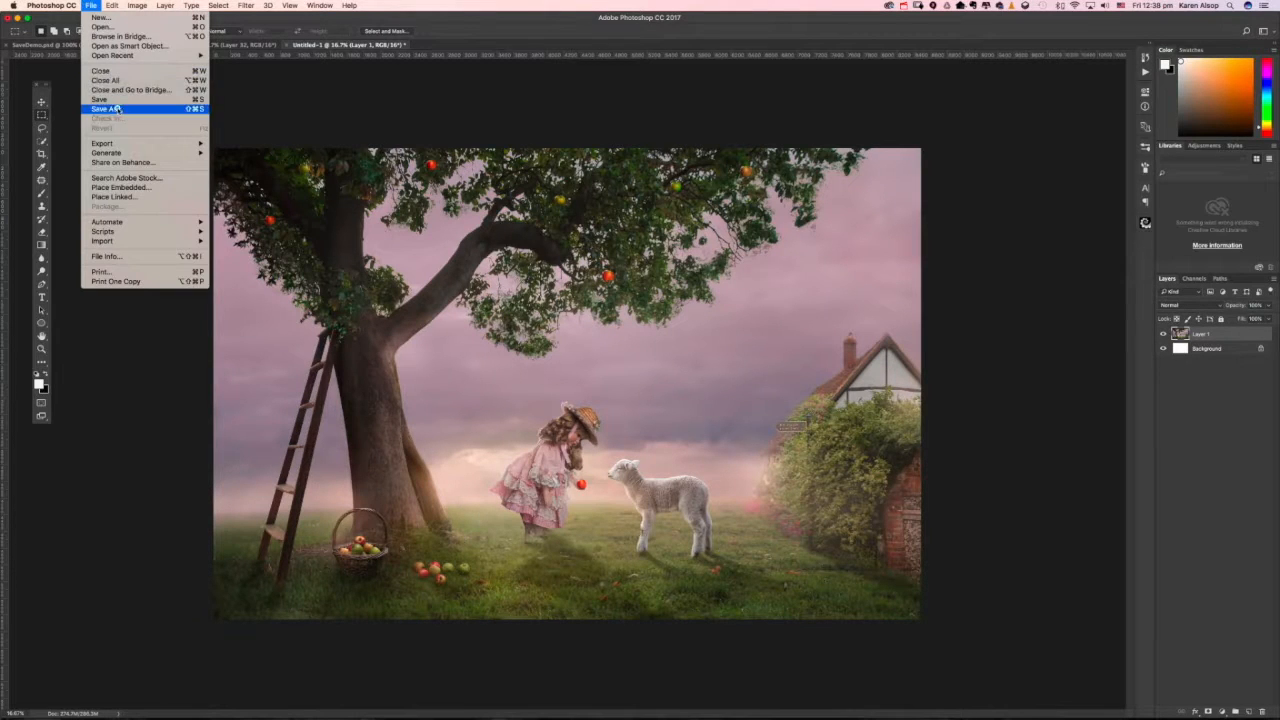
{"action": "left_click", "coordinate": [106, 108]}
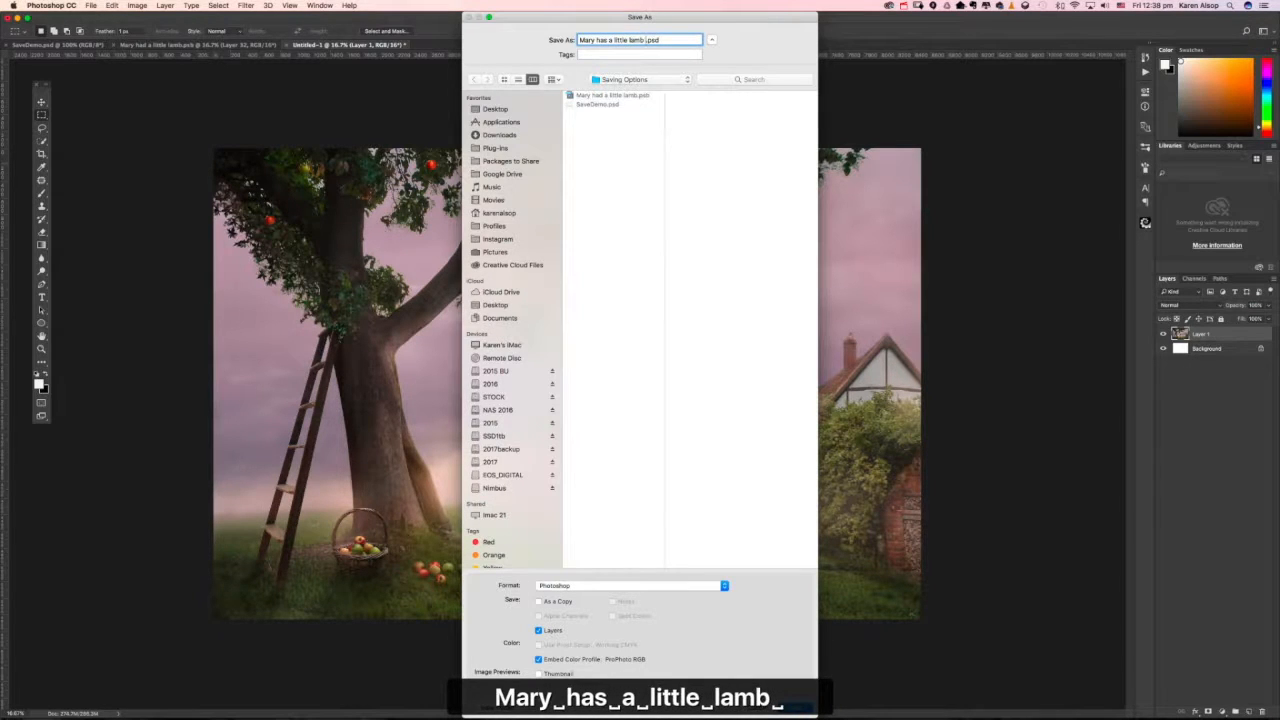
{"action": "type", "text": "FLAT"}
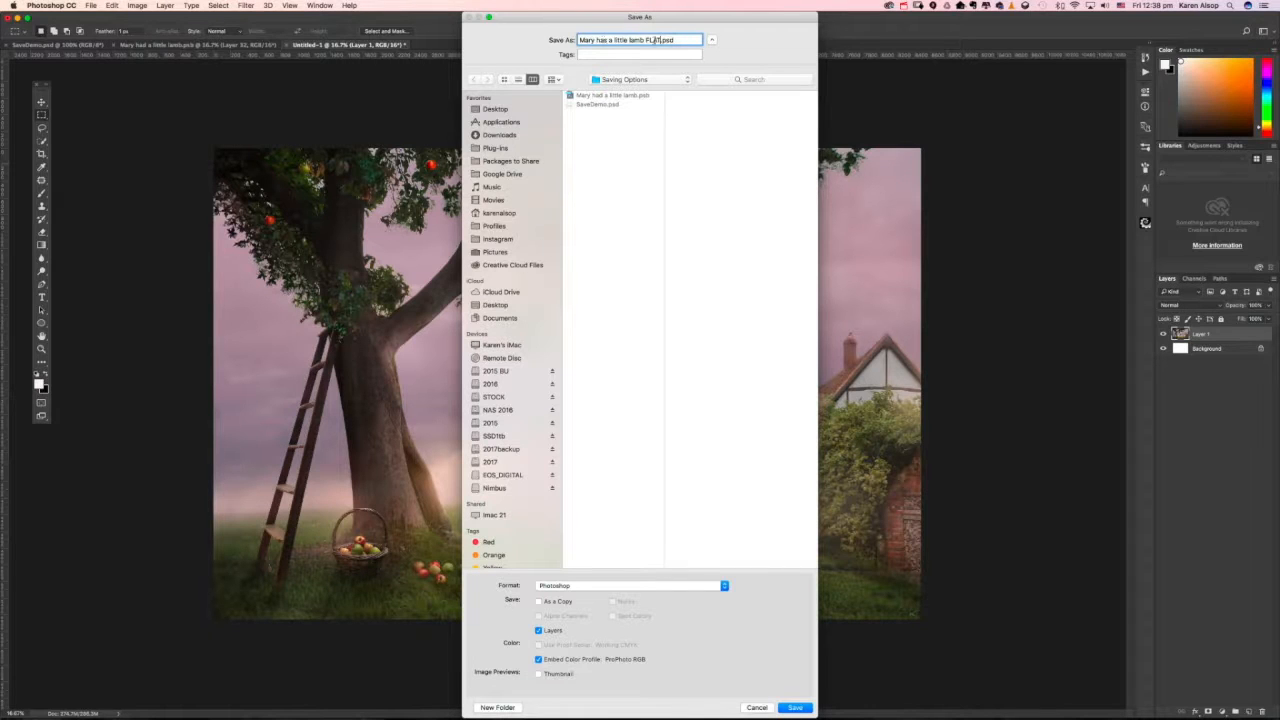
{"action": "left_click", "coordinate": [795, 707]}
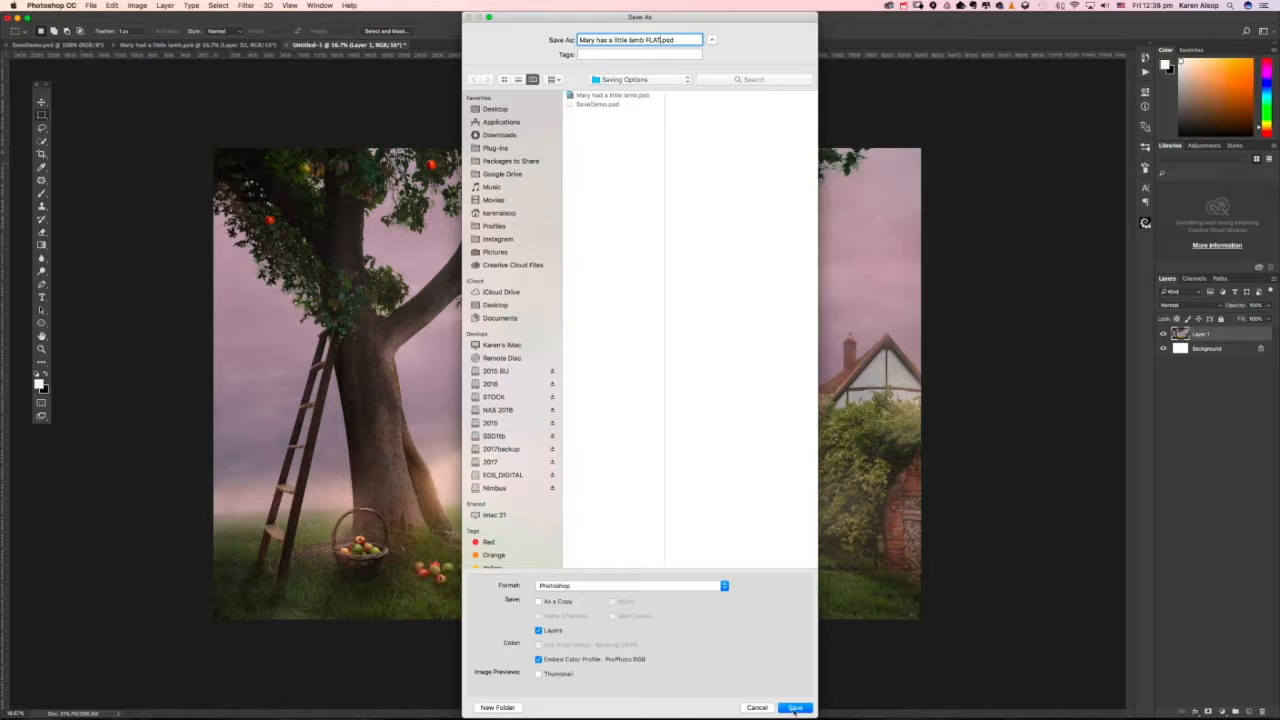
{"action": "left_click", "coordinate": [795, 707]}
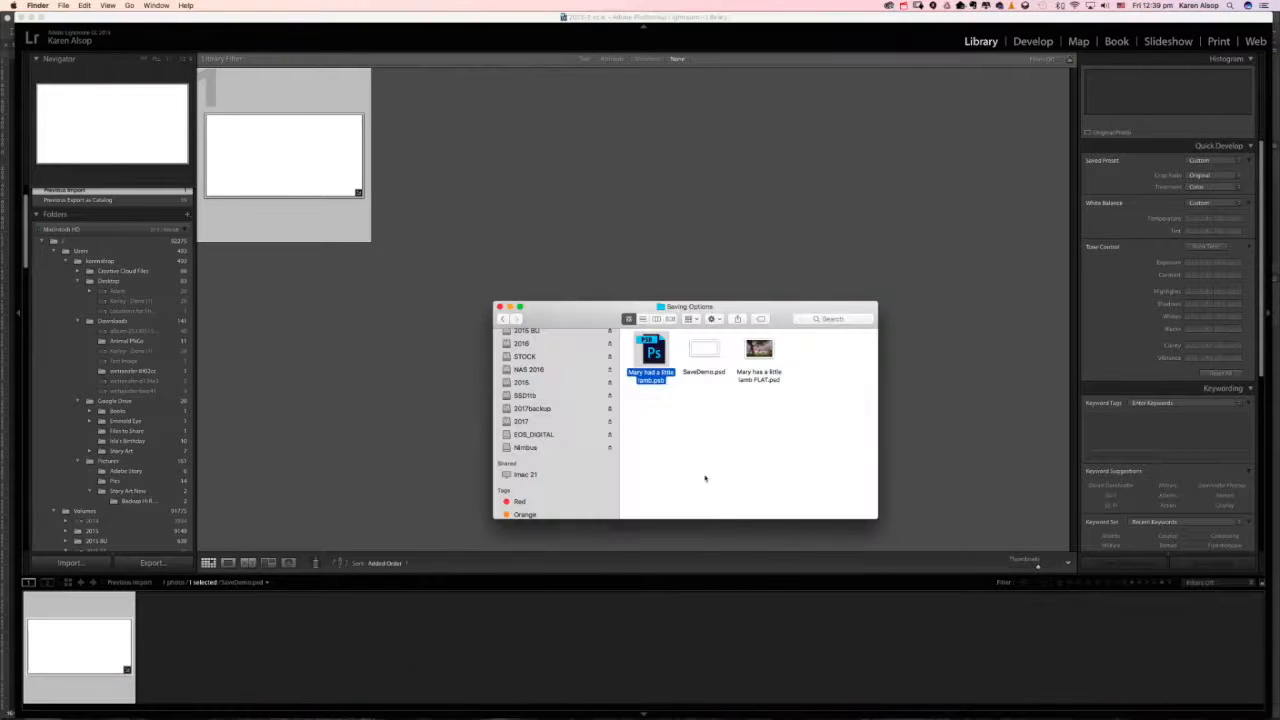
Step: Import Mary has a little lamb FLAT.psd into the Lightroom catalog with Add selected
{"action": "left_click", "coordinate": [758, 355]}
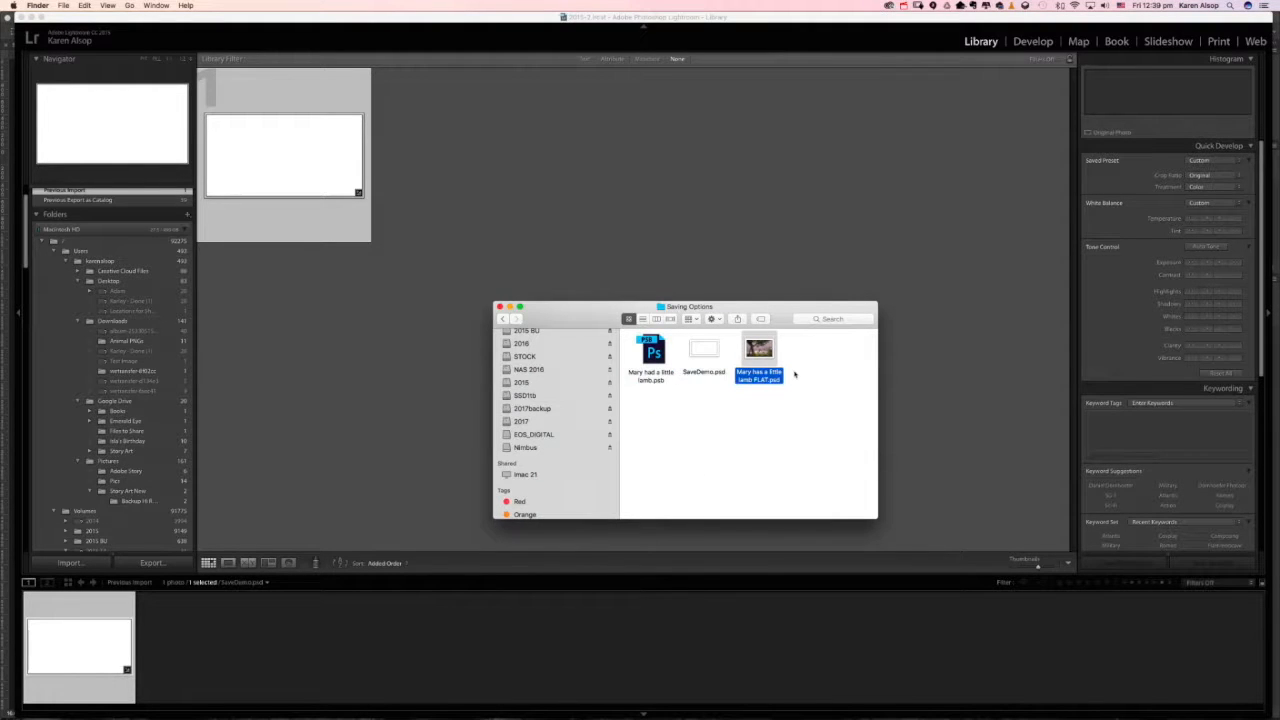
{"action": "left_click", "coordinate": [651, 355]}
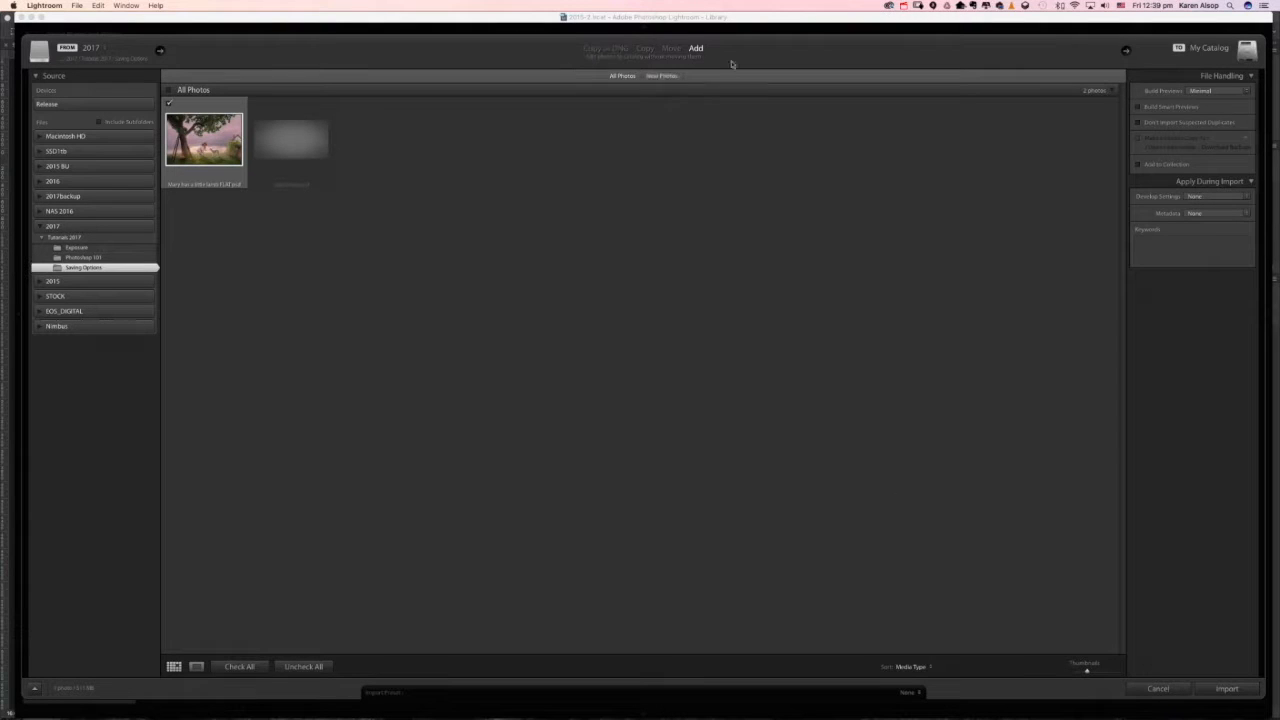
{"action": "left_click", "coordinate": [1227, 688]}
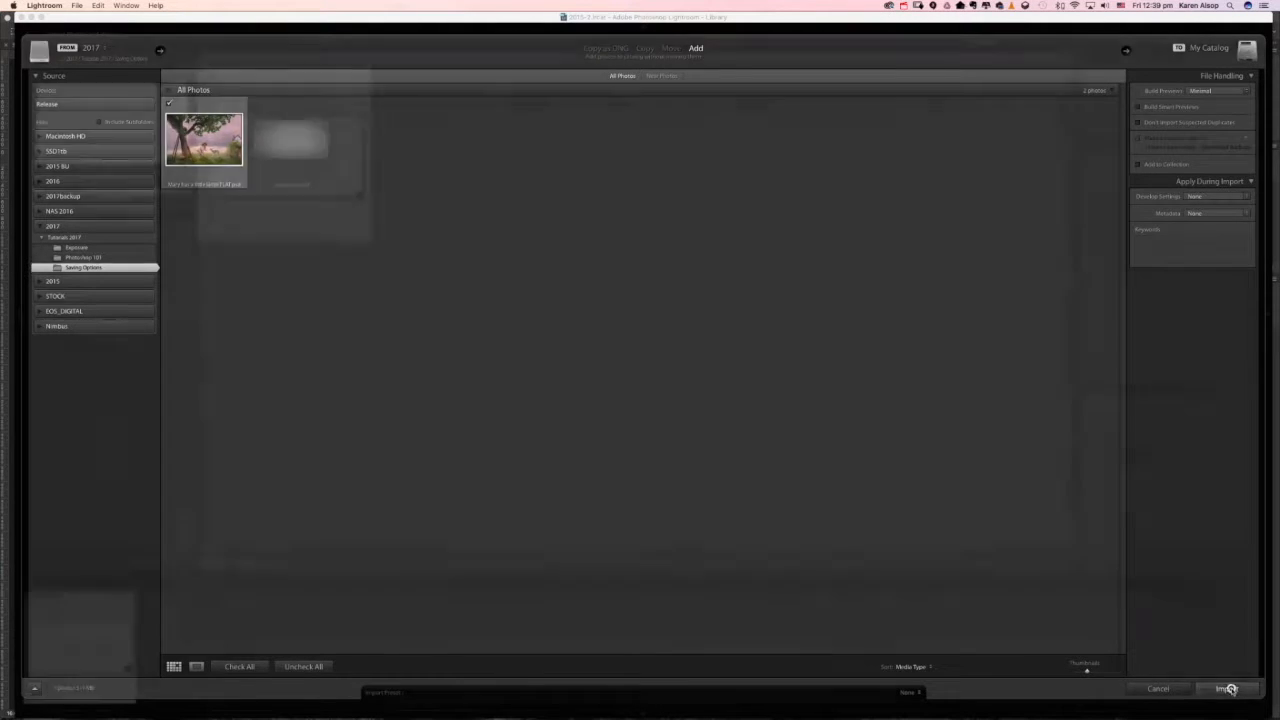
{"action": "left_click", "coordinate": [1227, 688]}
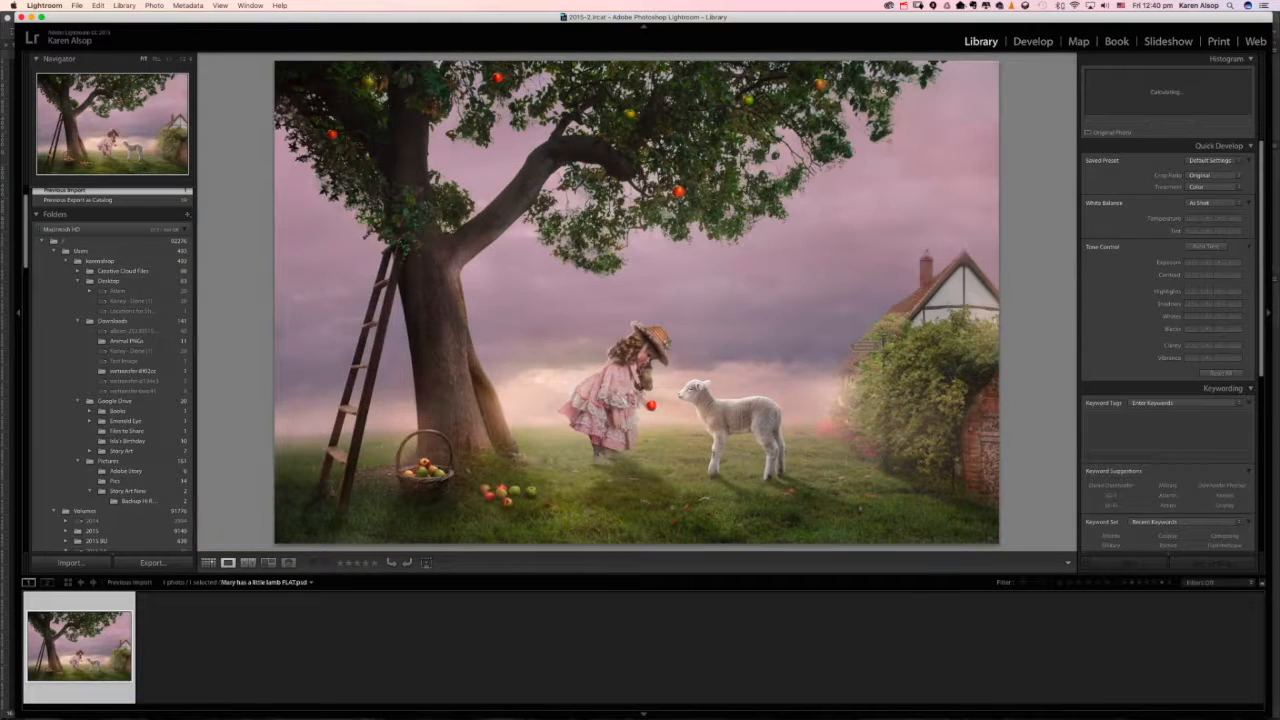
Step: Show the imported FLAT lamb copy in Develop, then return to Photoshop
{"action": "left_click", "coordinate": [1033, 41]}
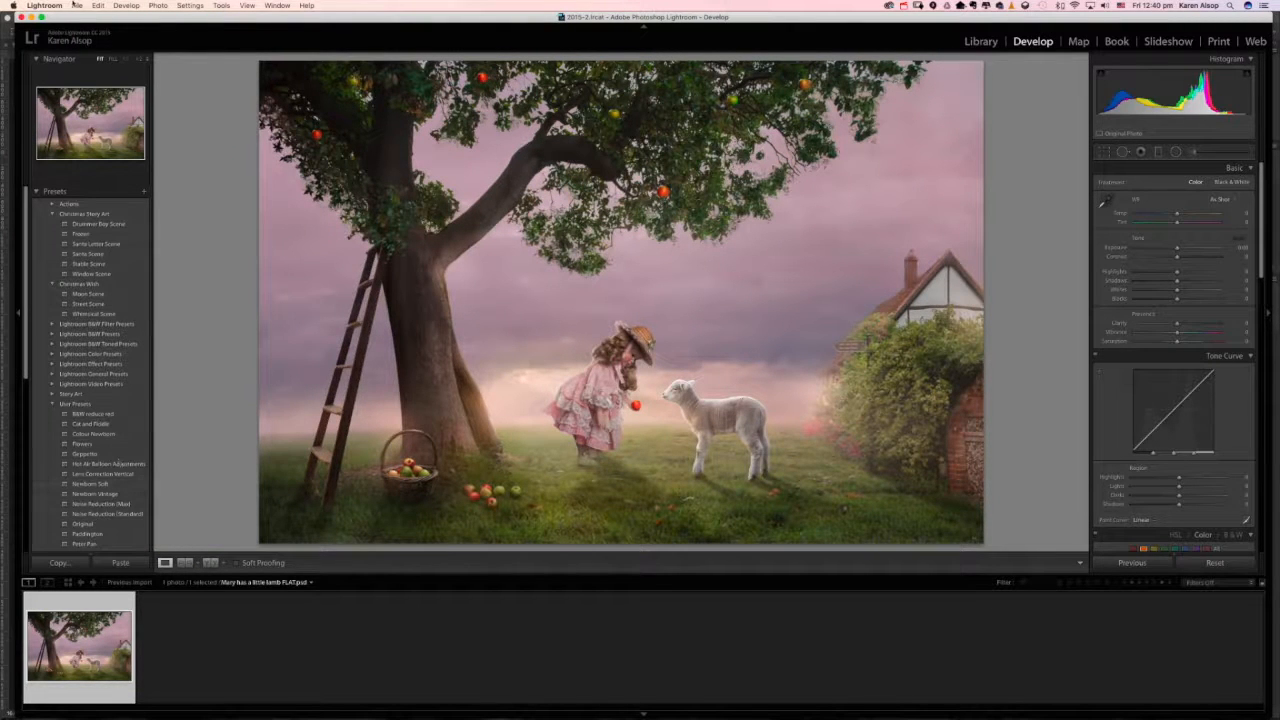
{"action": "left_click", "coordinate": [77, 5]}
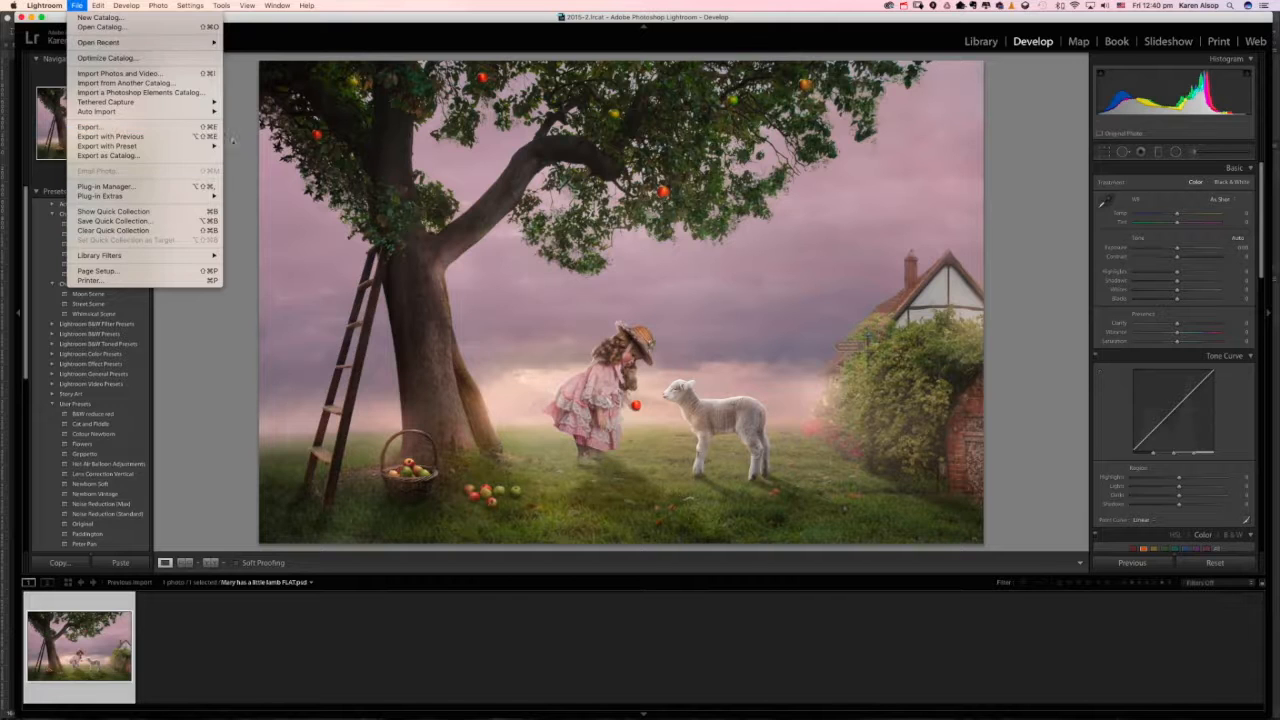
{"action": "left_click", "coordinate": [89, 127]}
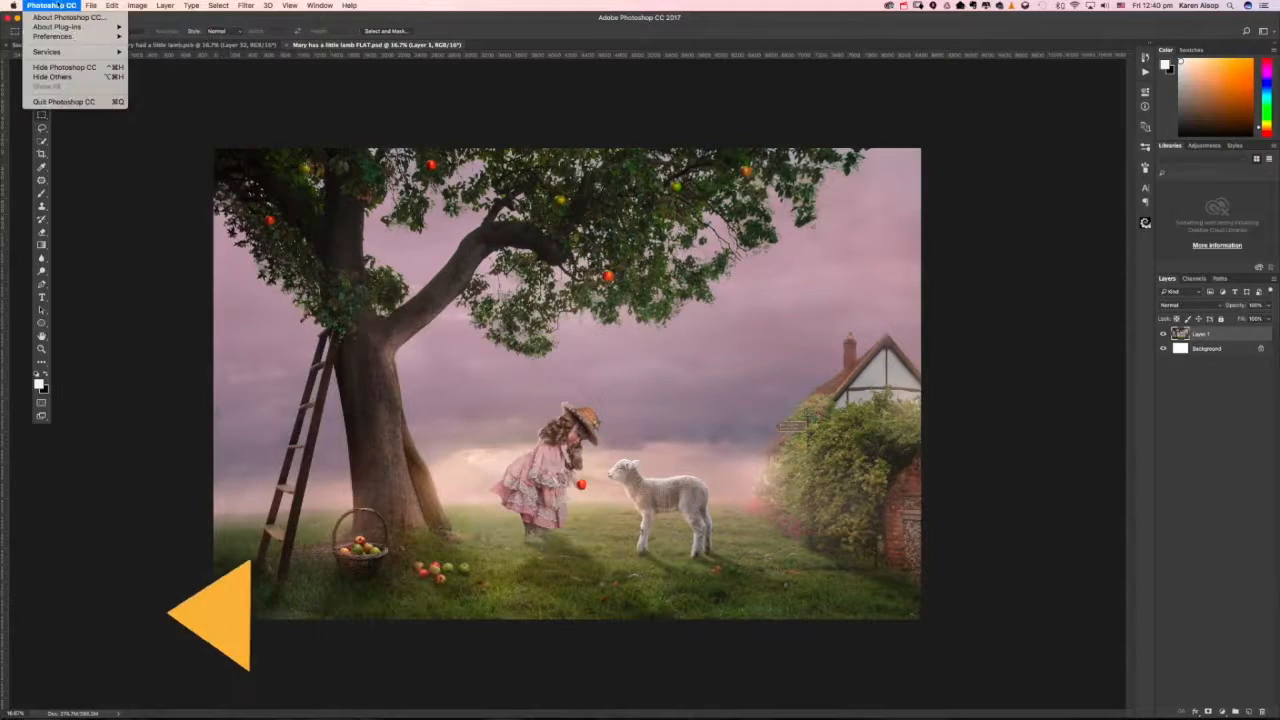
Step: Bring up the Photoshop CC preferences categories menu
{"action": "left_click", "coordinate": [52, 37]}
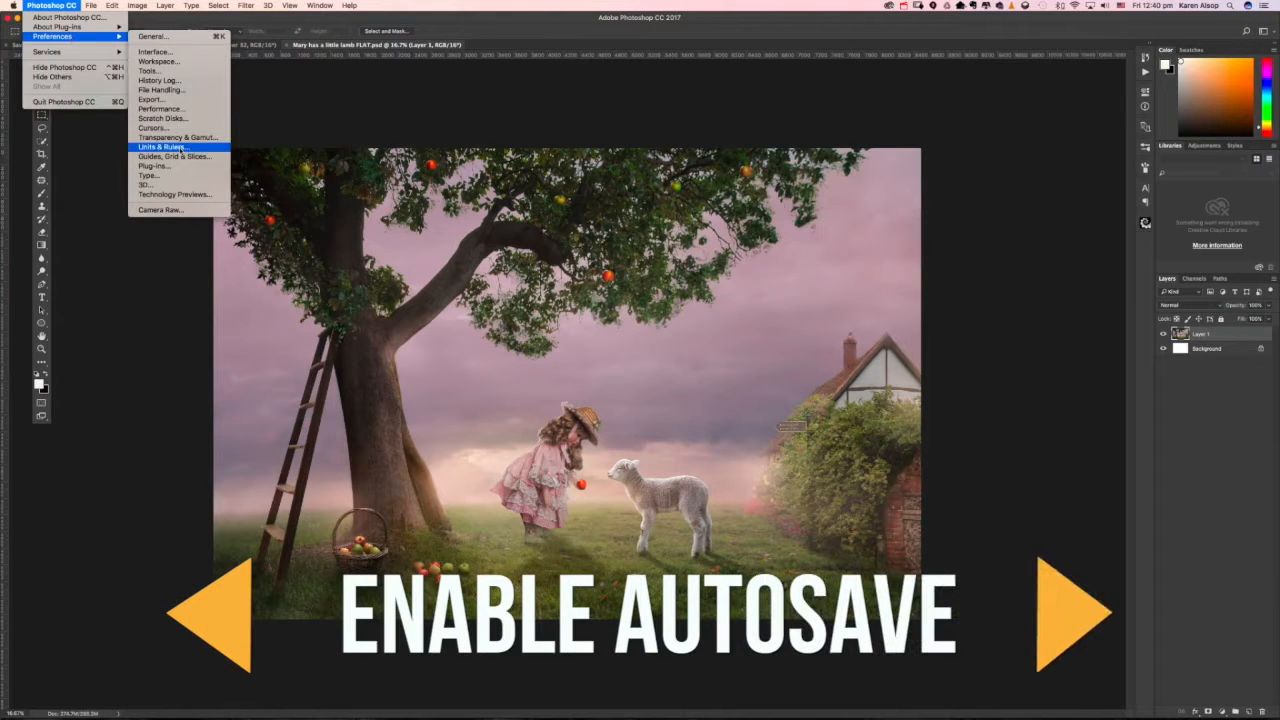
{"action": "mouse_move", "coordinate": [160, 109]}
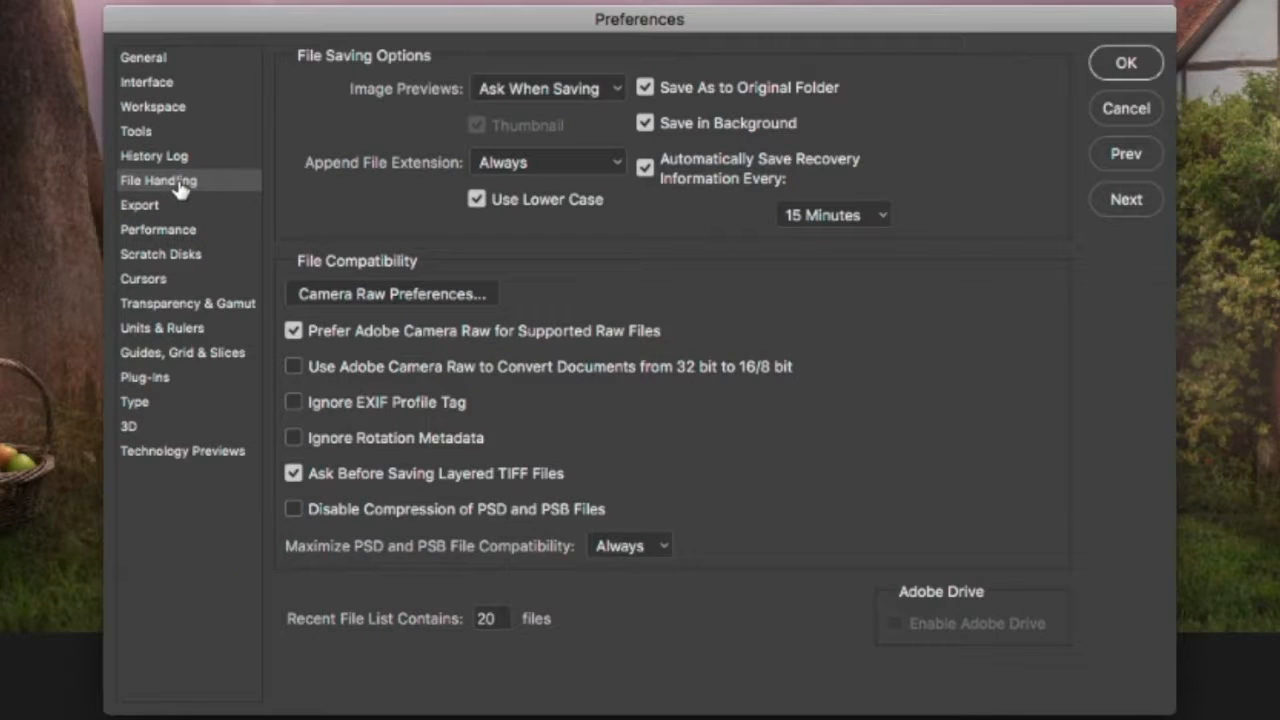
{"action": "mouse_move", "coordinate": [360, 260]}
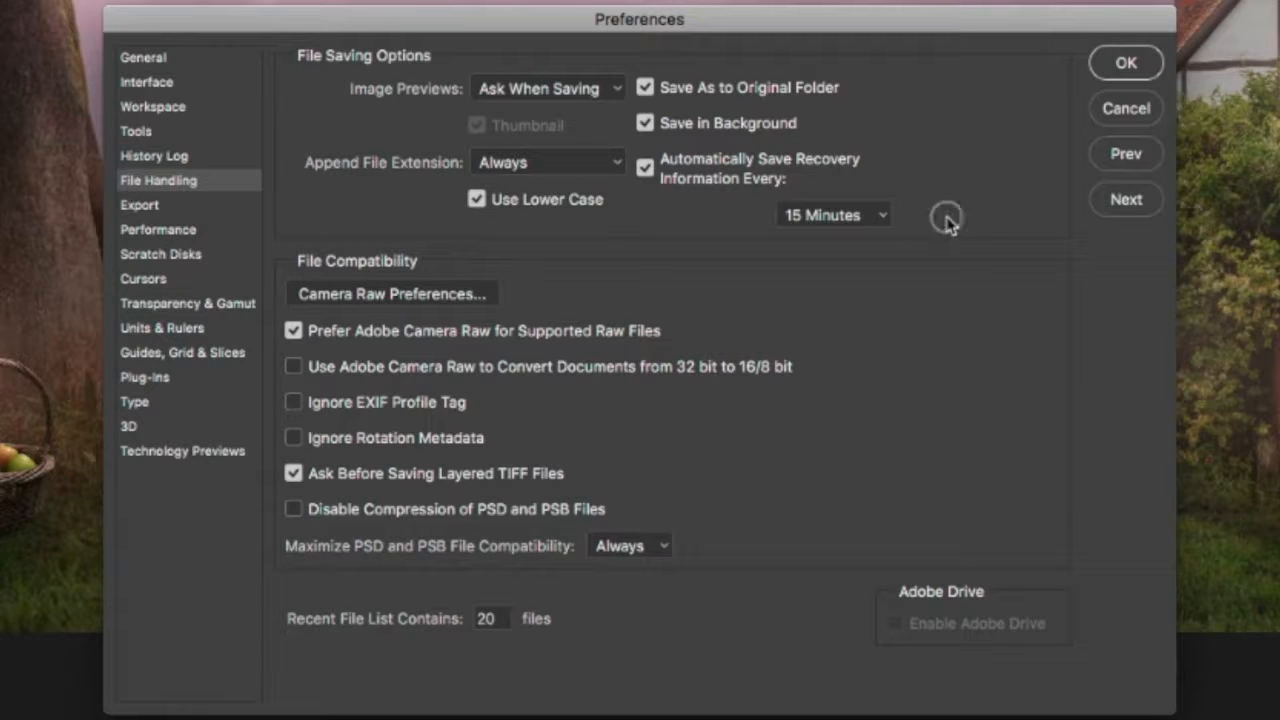
{"action": "mouse_move", "coordinate": [950, 222]}
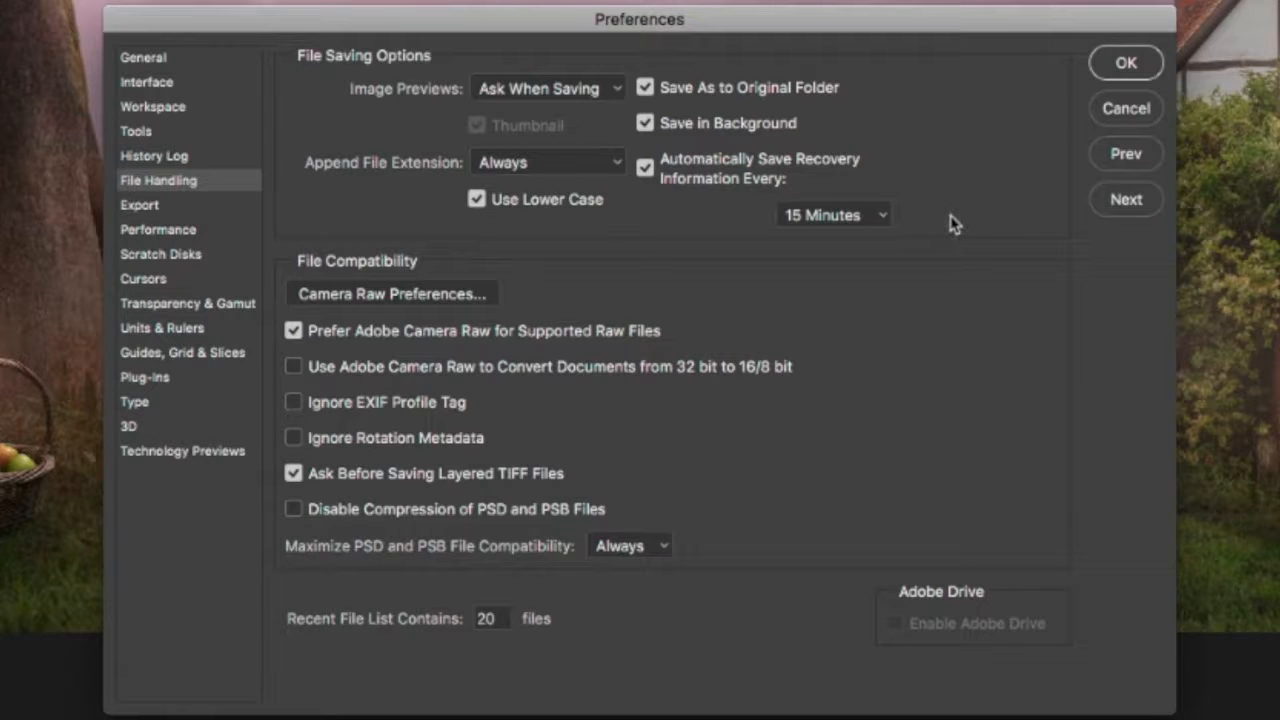
{"action": "mouse_move", "coordinate": [893, 255]}
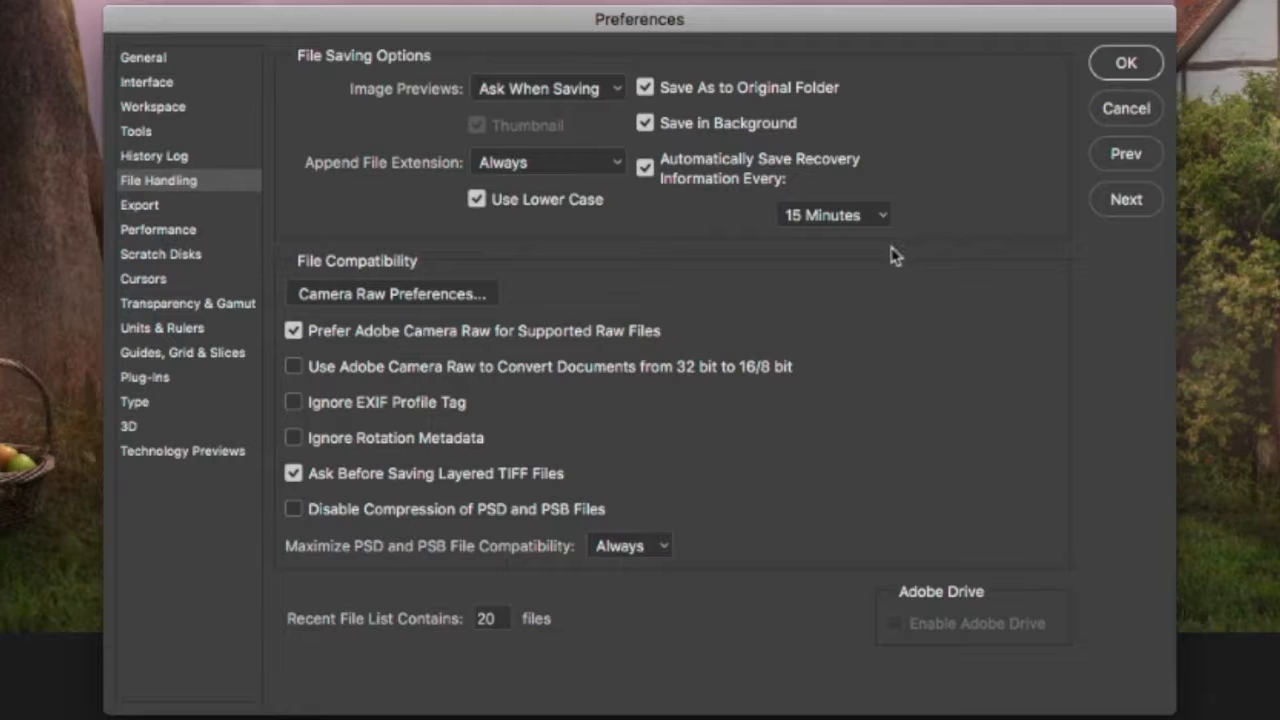
{"action": "mouse_move", "coordinate": [870, 255]}
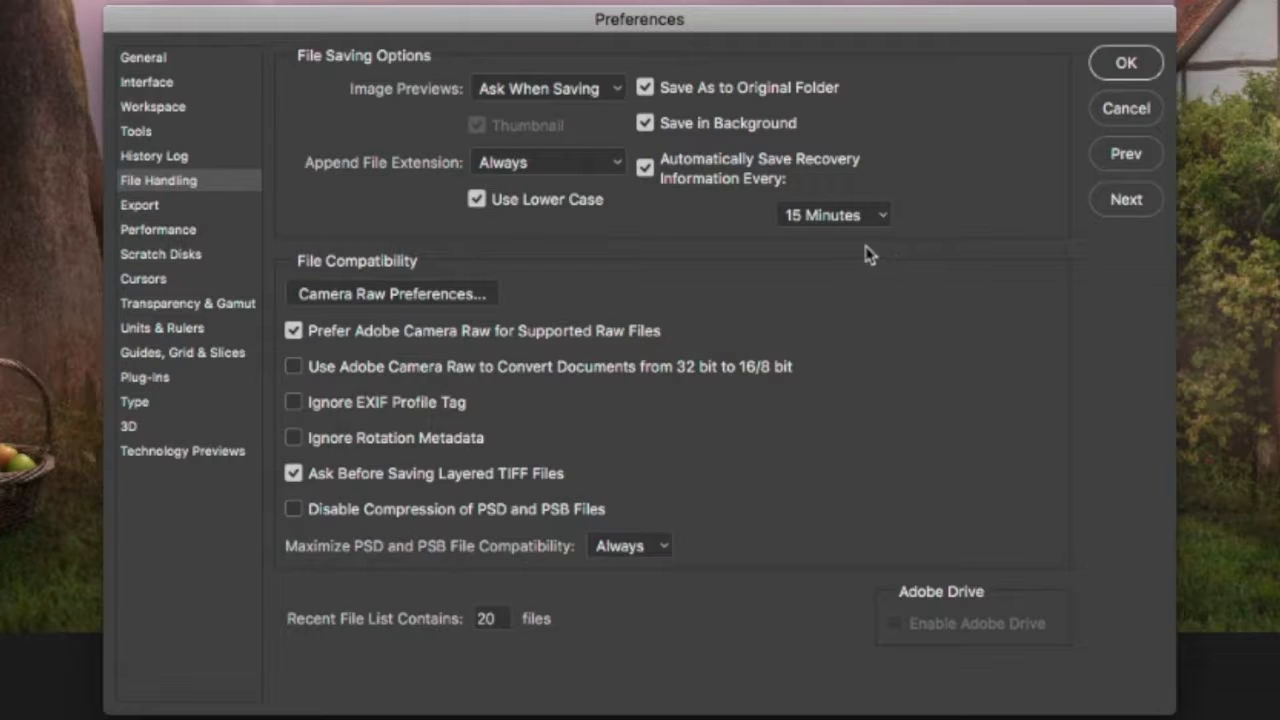
{"action": "mouse_move", "coordinate": [950, 241]}
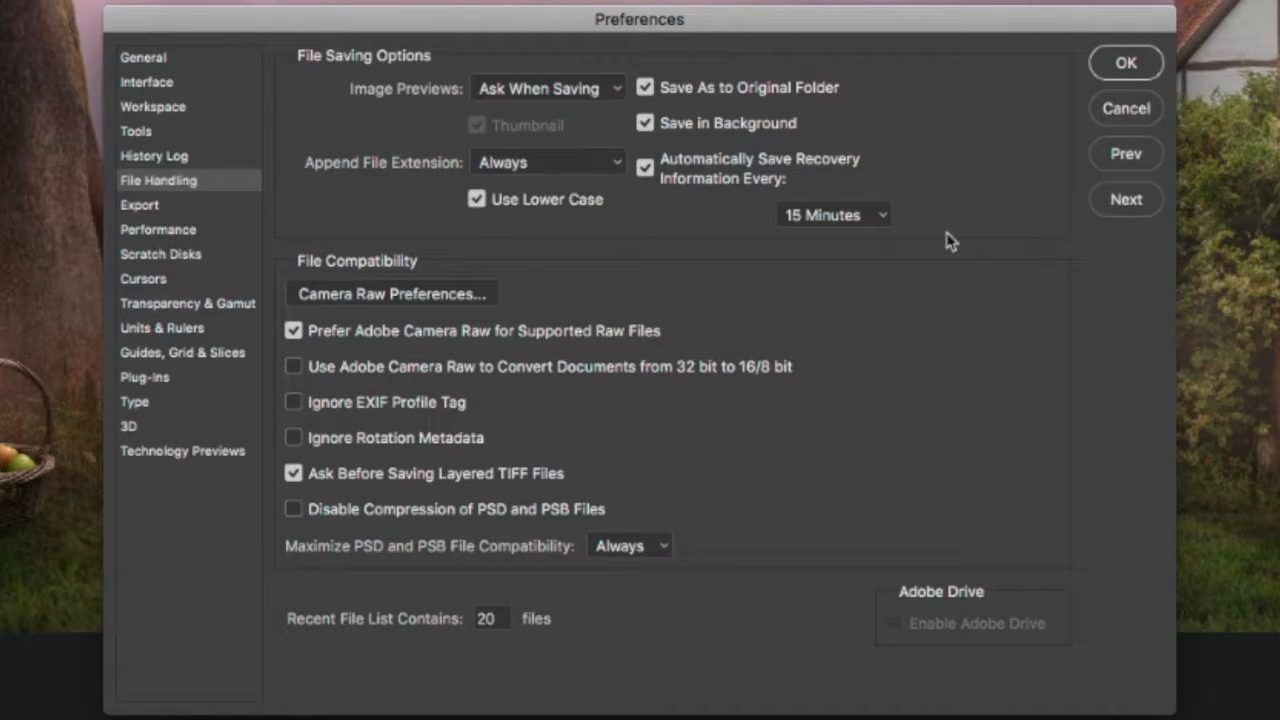
{"action": "mouse_move", "coordinate": [557, 241]}
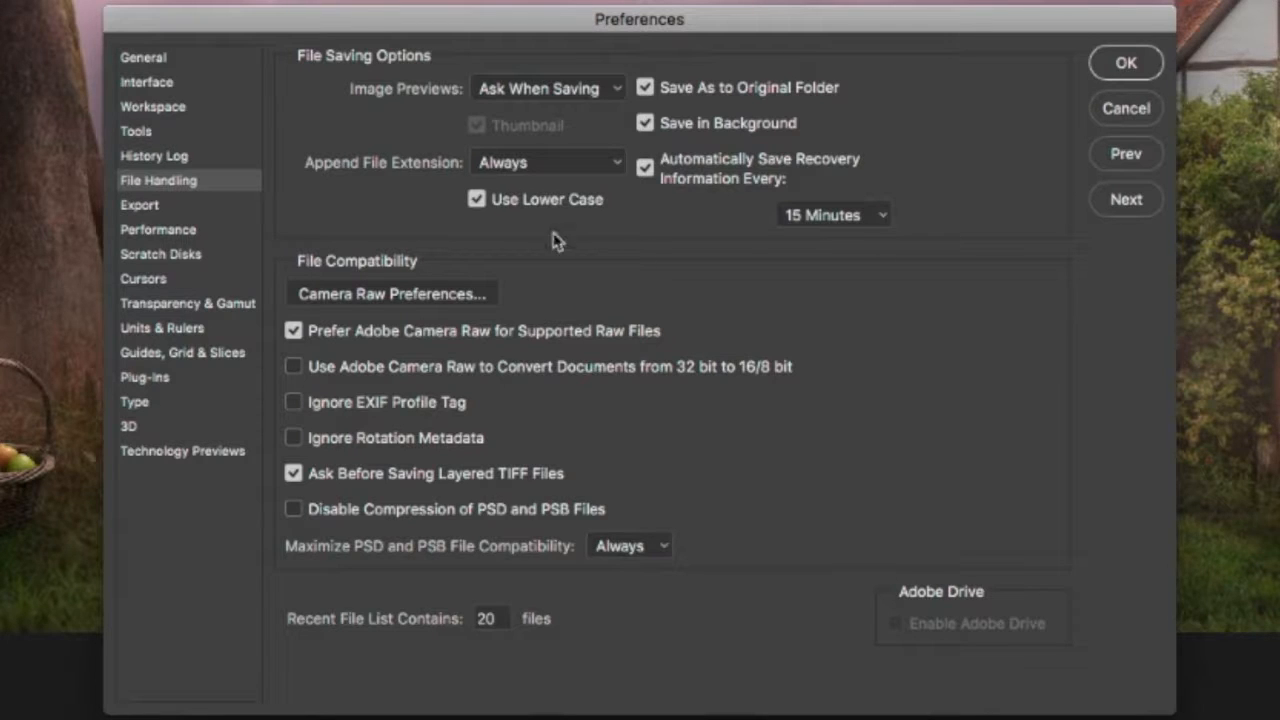
{"action": "mouse_move", "coordinate": [790, 270]}
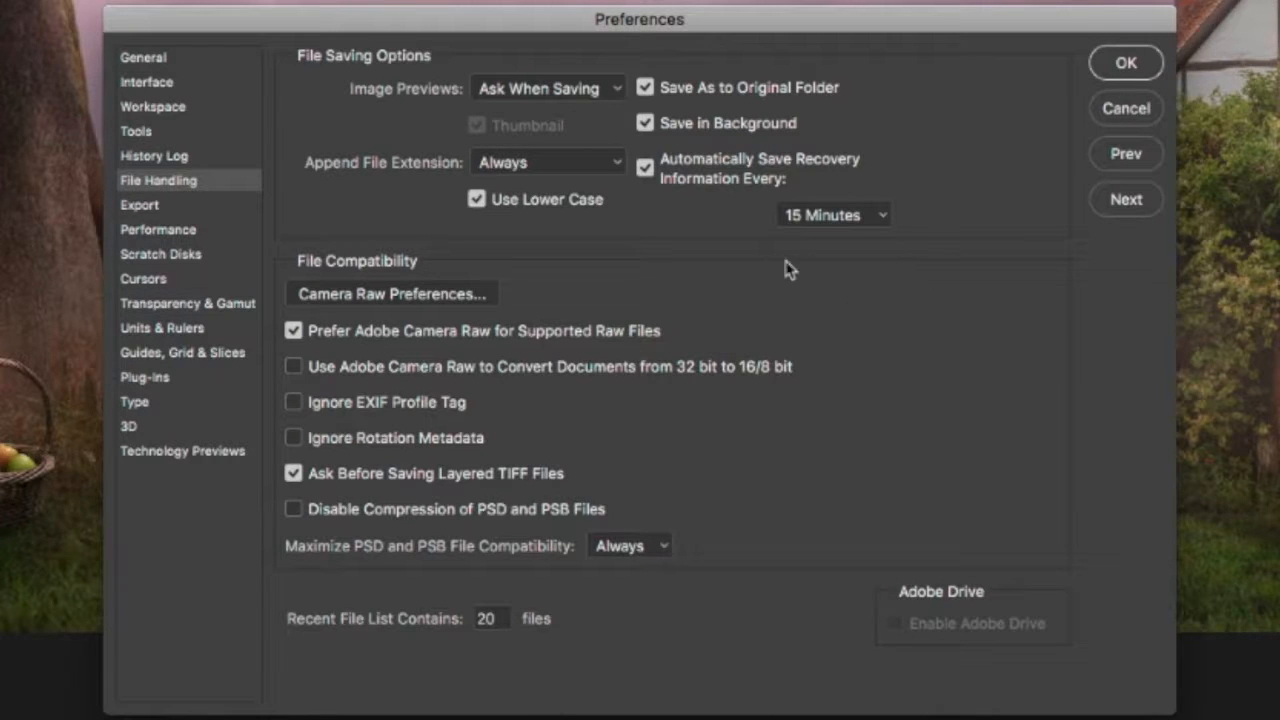
{"action": "mouse_move", "coordinate": [783, 243]}
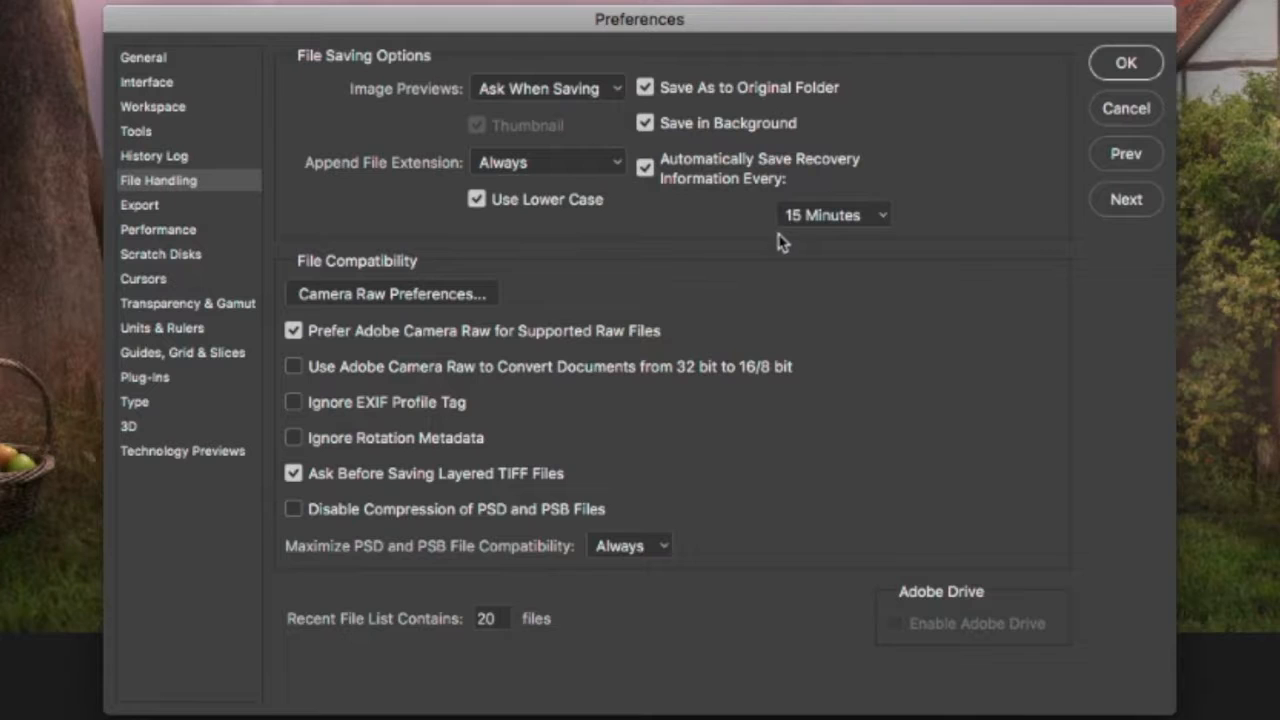
{"action": "mouse_move", "coordinate": [955, 267]}
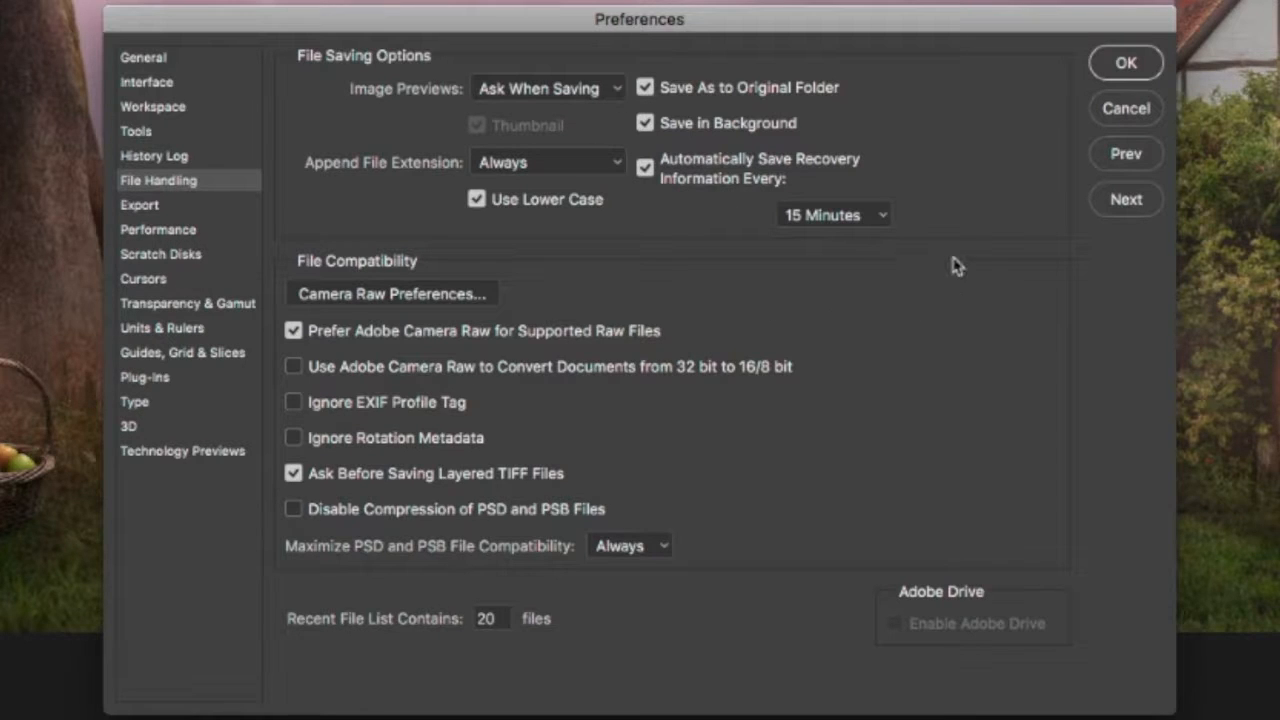
Step: Keep recovery autosave at 15 Minutes and confirm the Preferences with OK
{"action": "left_click", "coordinate": [833, 214]}
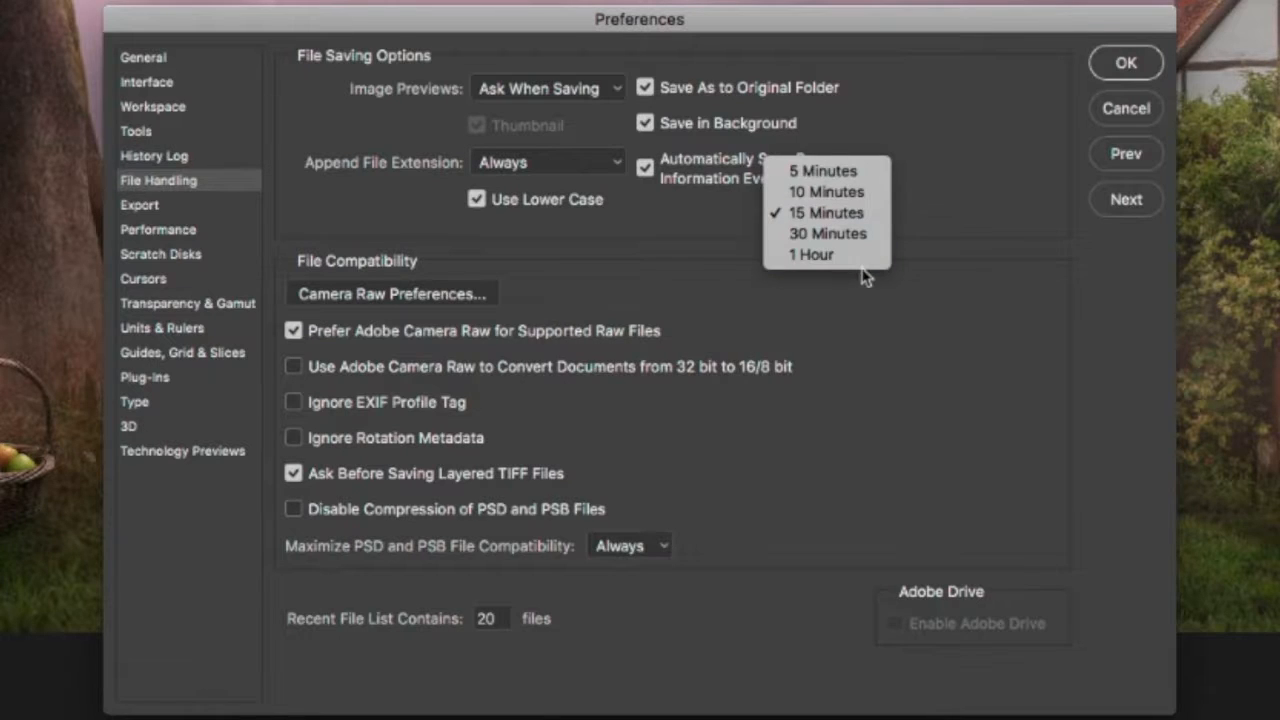
{"action": "left_click", "coordinate": [825, 212]}
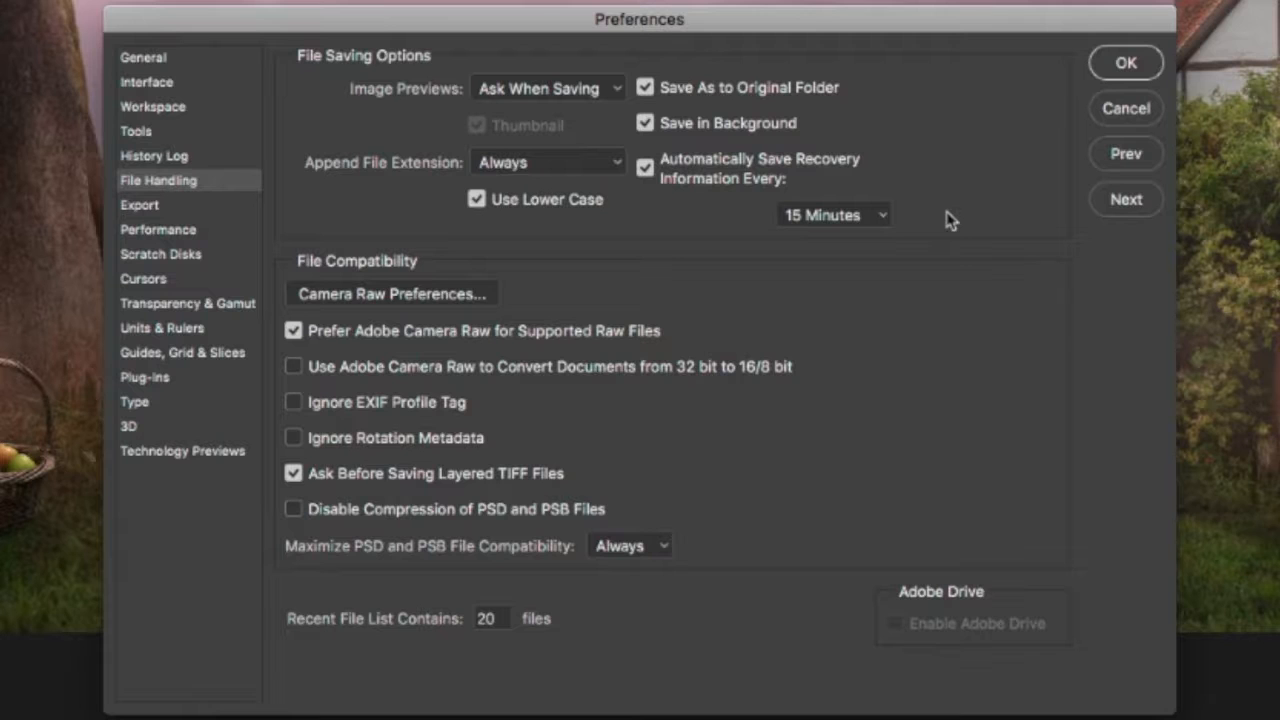
{"action": "mouse_move", "coordinate": [870, 278]}
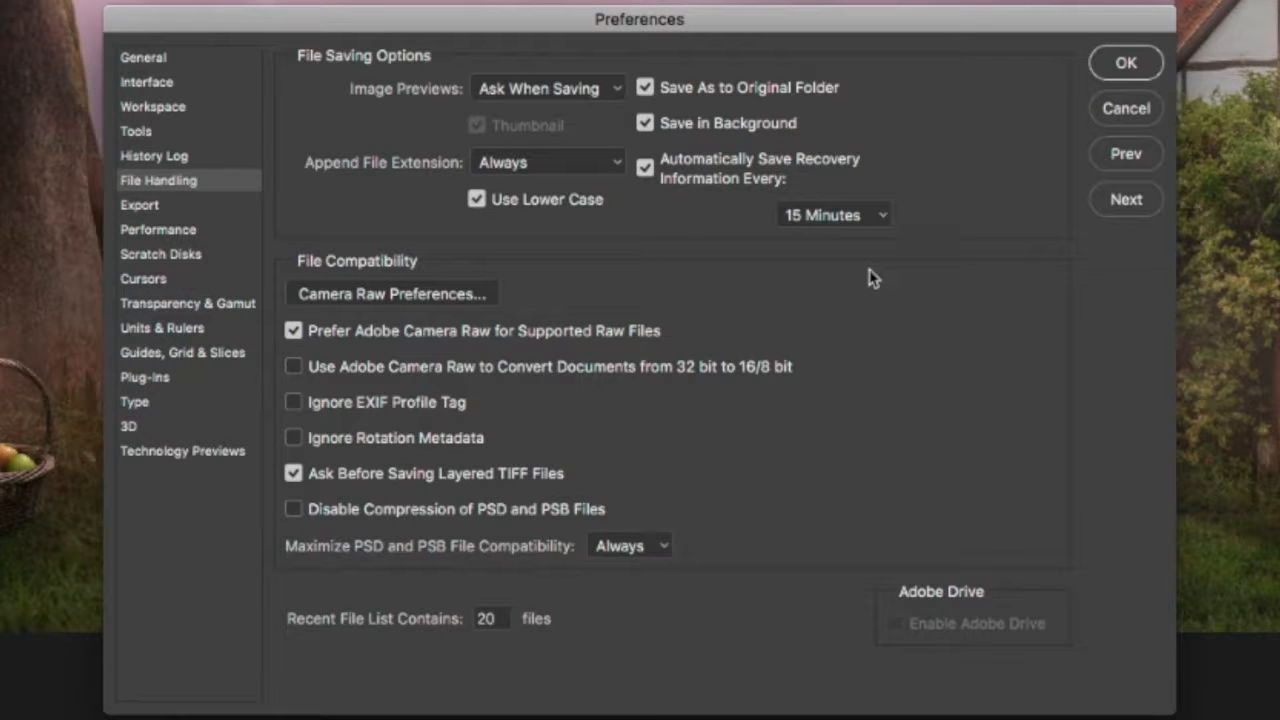
{"action": "mouse_move", "coordinate": [905, 271]}
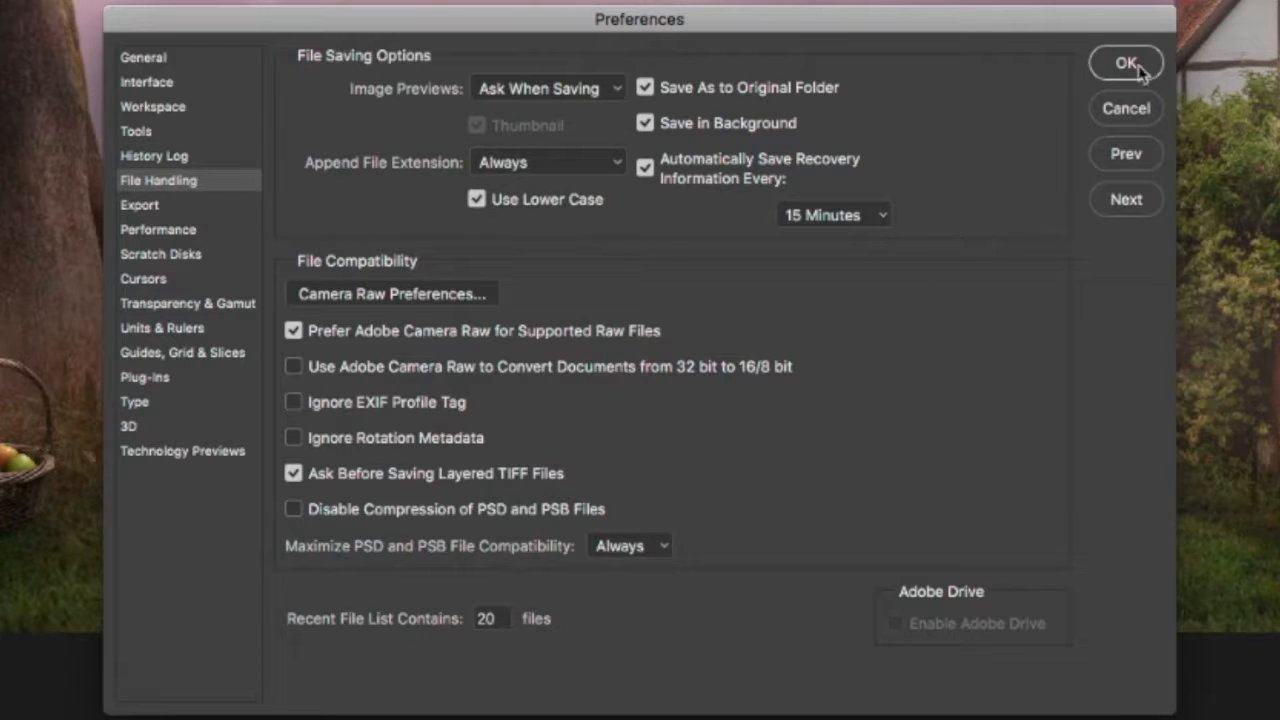
{"action": "left_click", "coordinate": [1126, 62]}
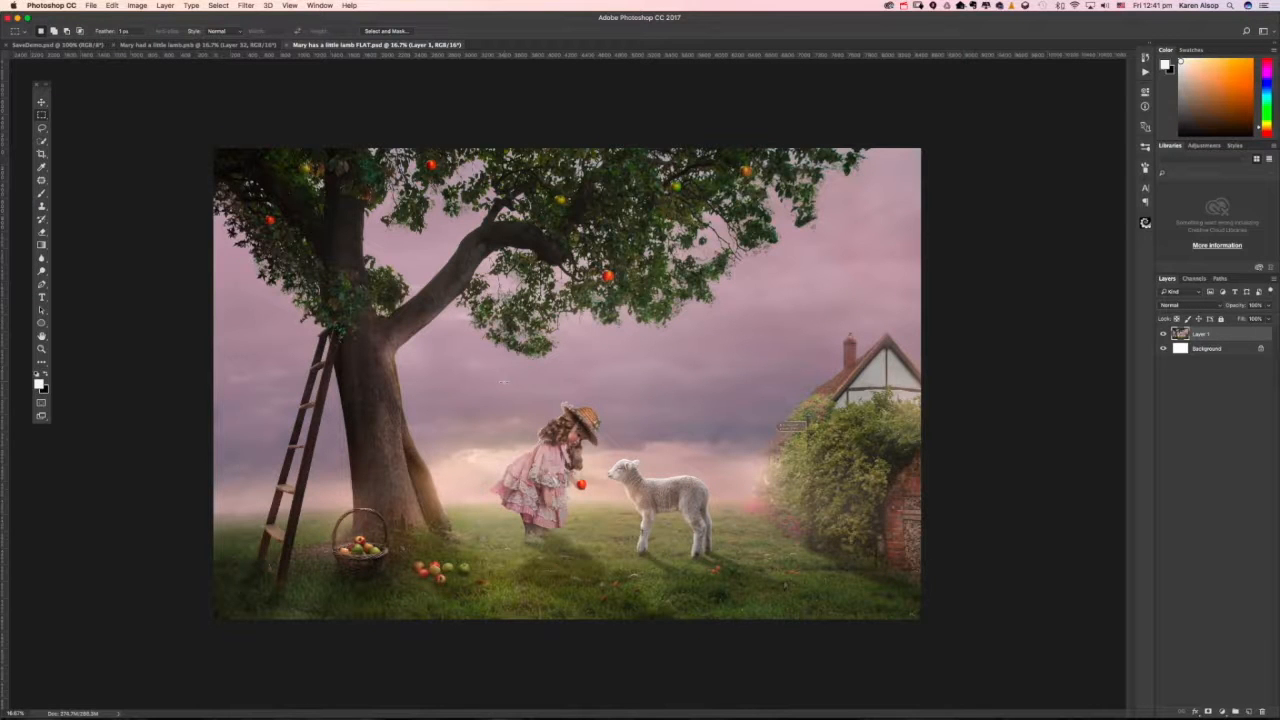